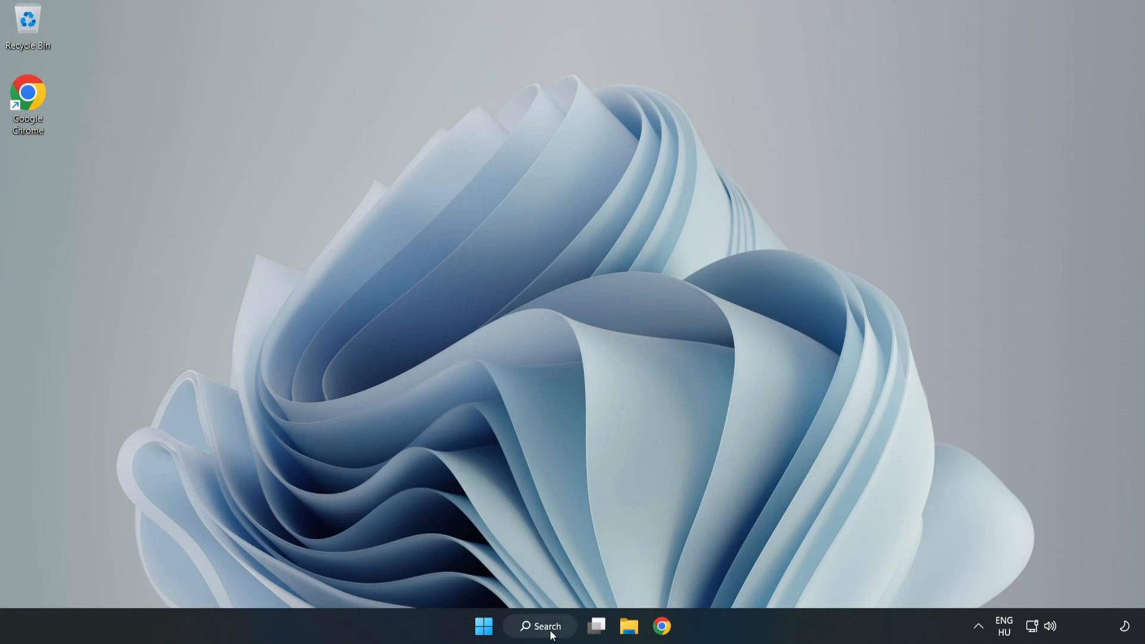
- Search for 'edit power plan' to reach the Balanced plan's Edit Plan Settings page
{"action": "left_click", "coordinate": [539, 627]}
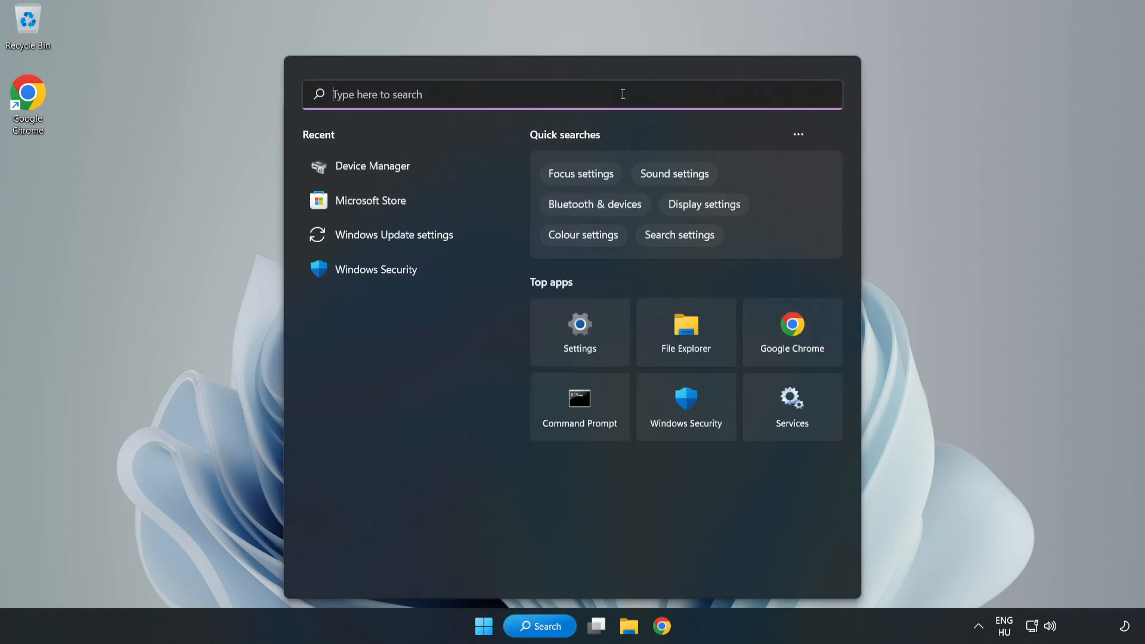
{"action": "type", "text": "edit power plan"}
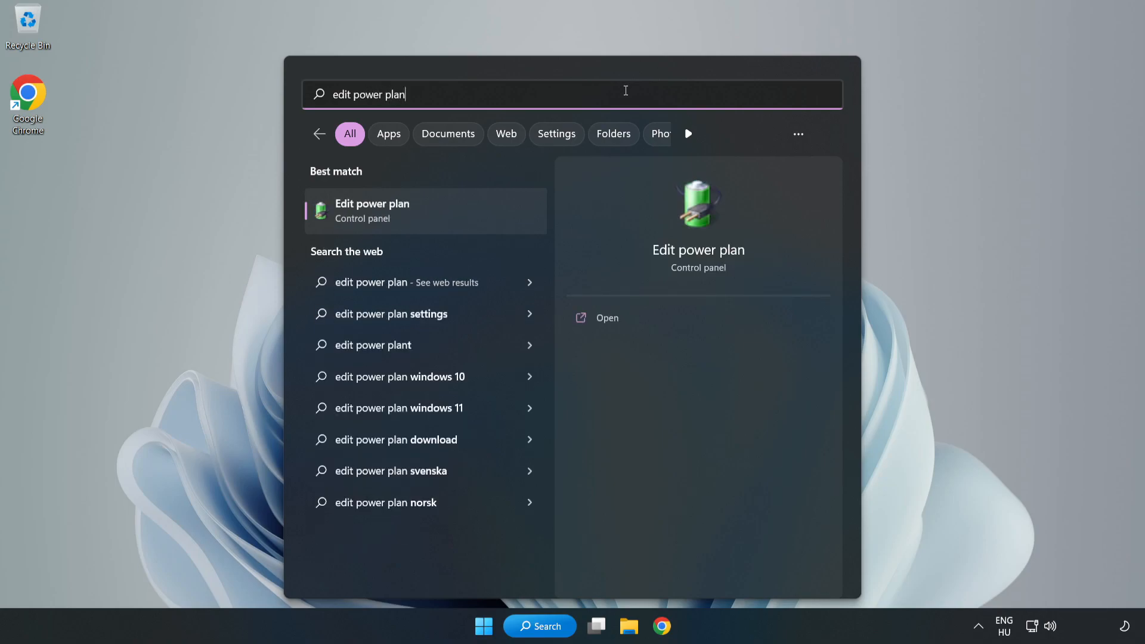
{"action": "mouse_move", "coordinate": [433, 218]}
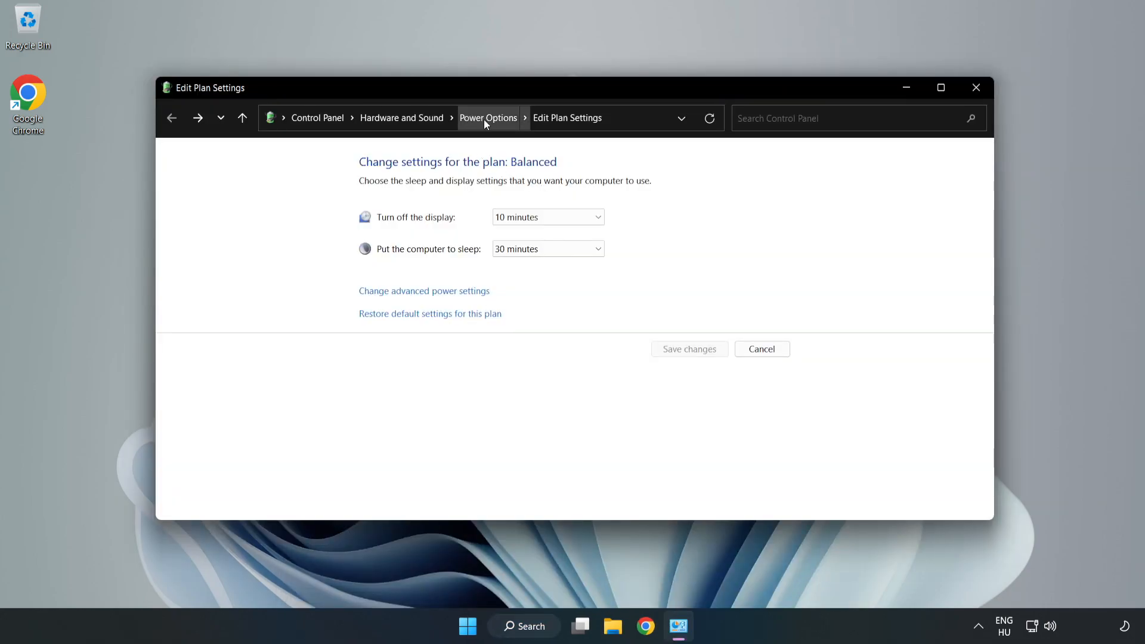
- Make High performance the active plan in Power Options and close the window
{"action": "left_click", "coordinate": [487, 118]}
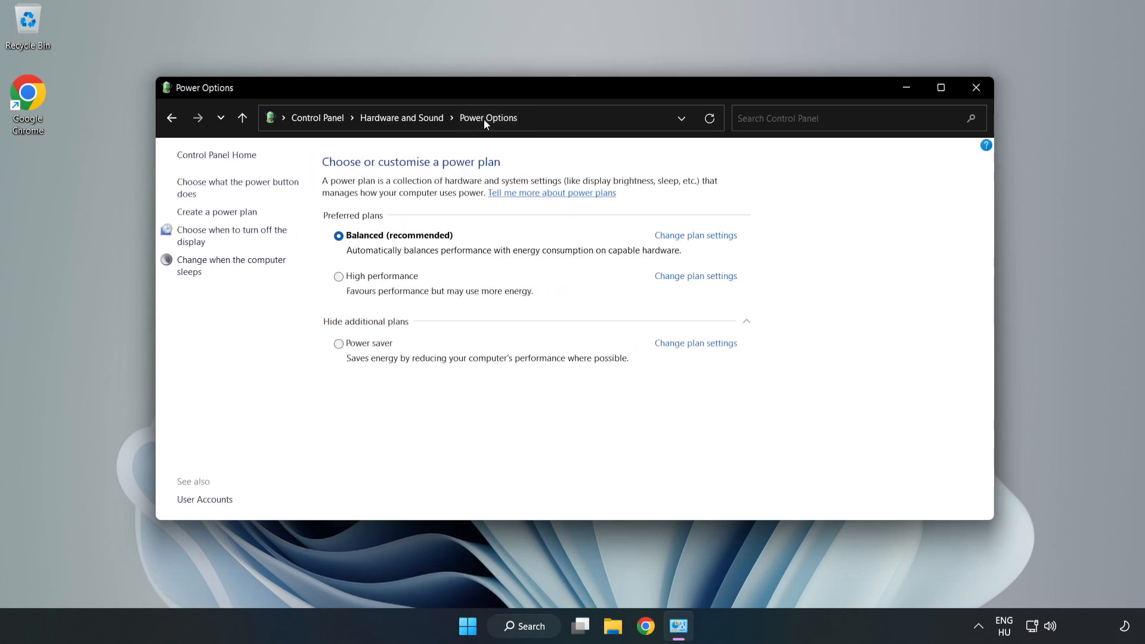
{"action": "mouse_move", "coordinate": [390, 285]}
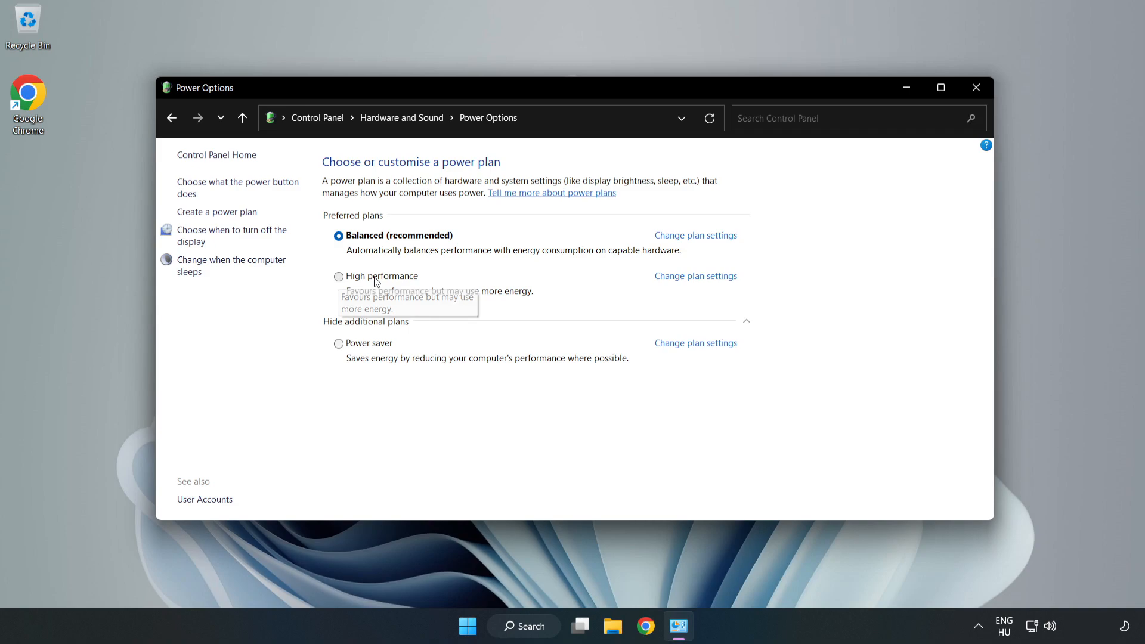
{"action": "left_click", "coordinate": [338, 275]}
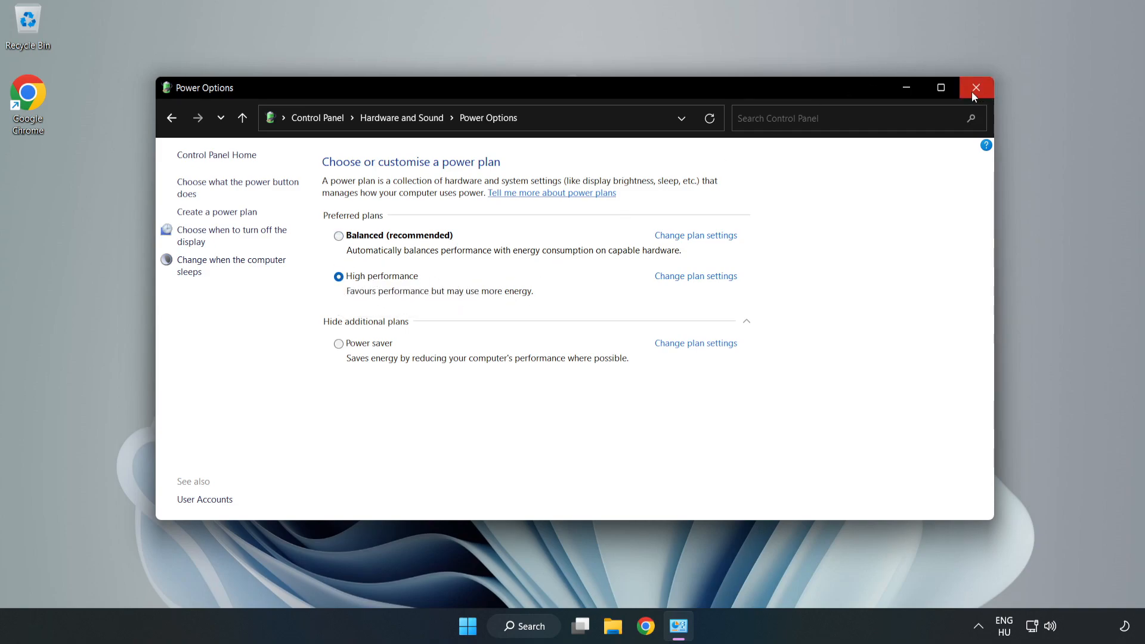
{"action": "left_click", "coordinate": [977, 87]}
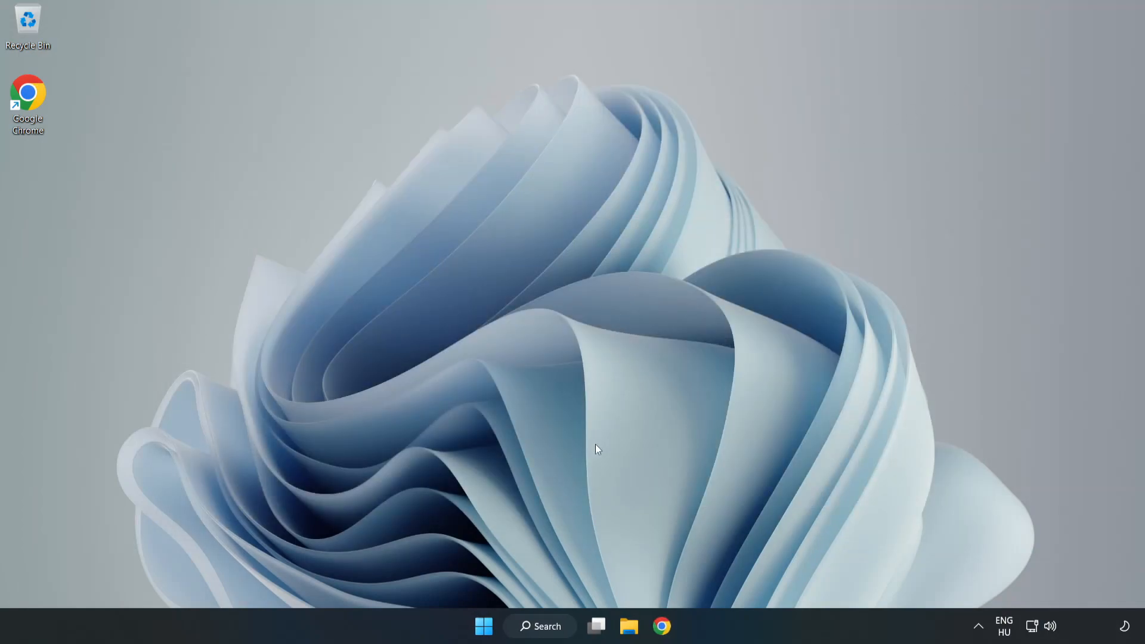
- Search for 'device manager' to launch Device Manager
{"action": "left_click", "coordinate": [539, 626]}
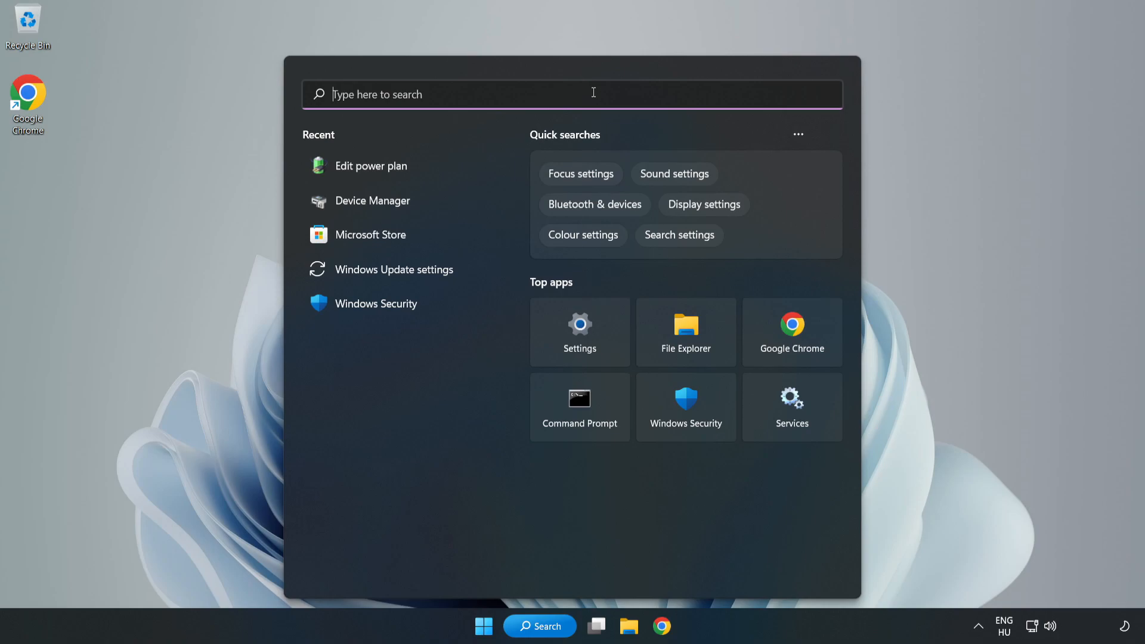
{"action": "type", "text": "device manager"}
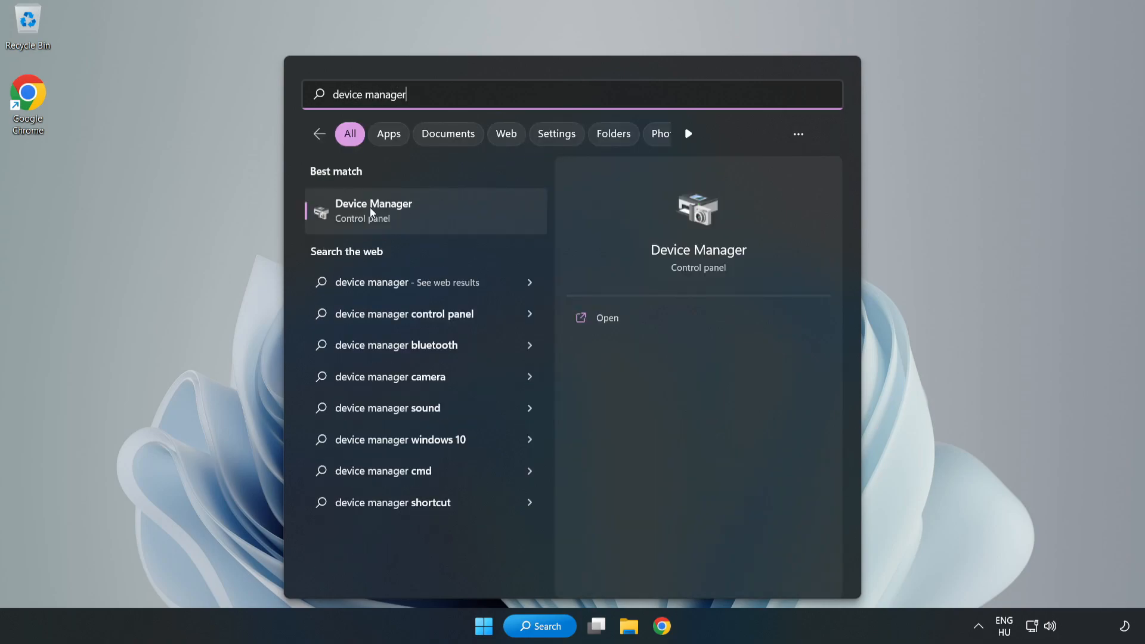
{"action": "mouse_move", "coordinate": [417, 217]}
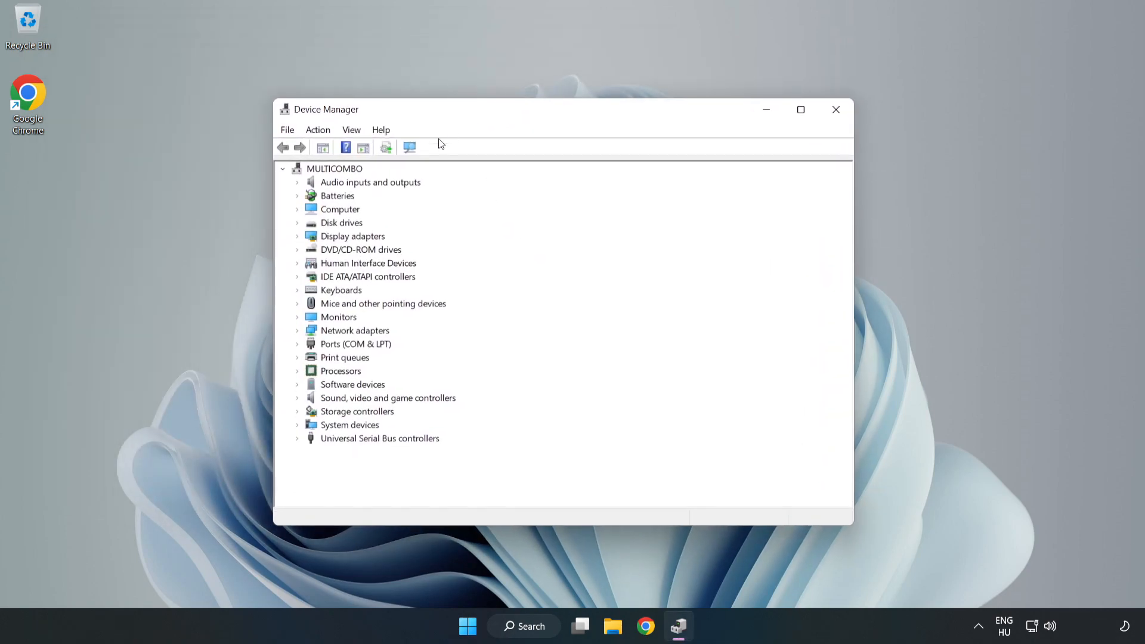
- Expand Display adapters and start Update driver for the VMware SVGA 3D adapter
{"action": "left_click", "coordinate": [352, 236]}
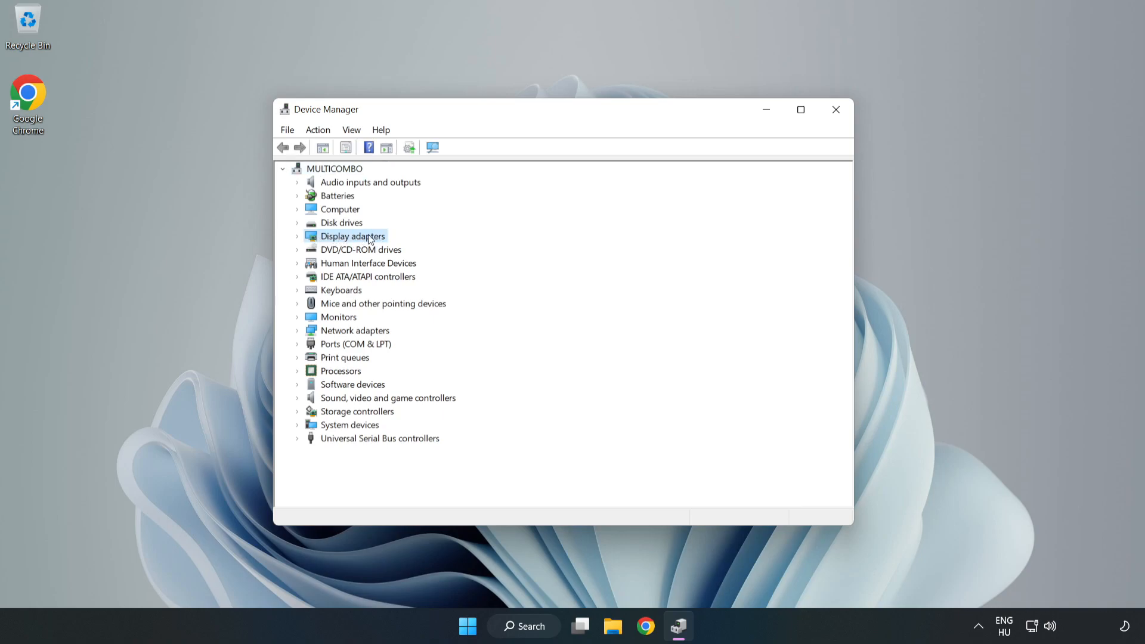
{"action": "left_click", "coordinate": [297, 236]}
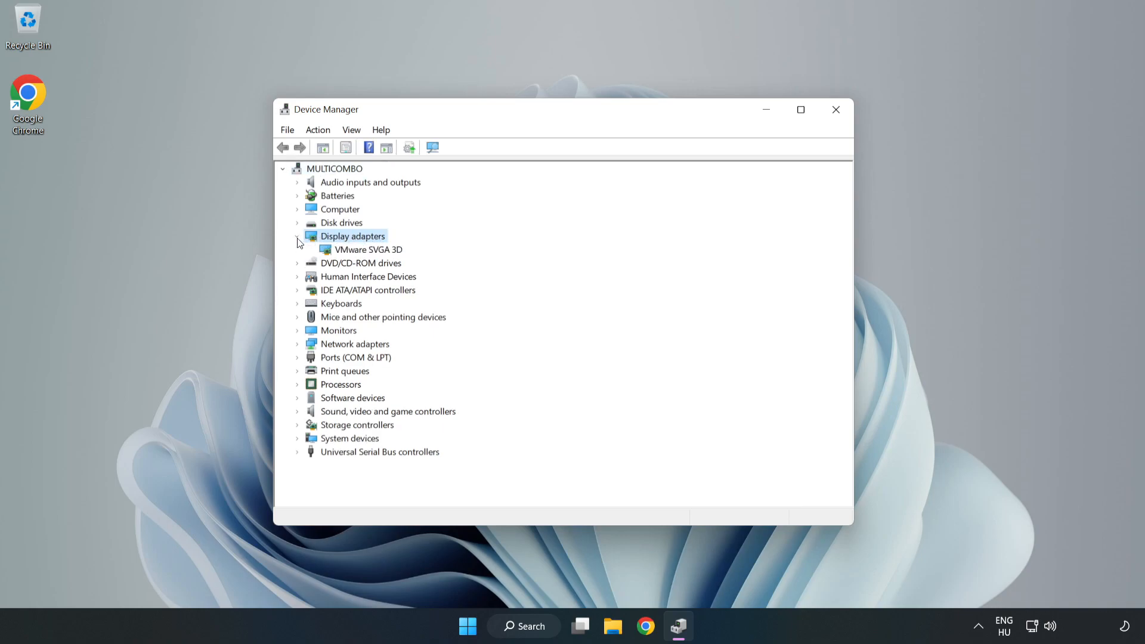
{"action": "left_click", "coordinate": [369, 250]}
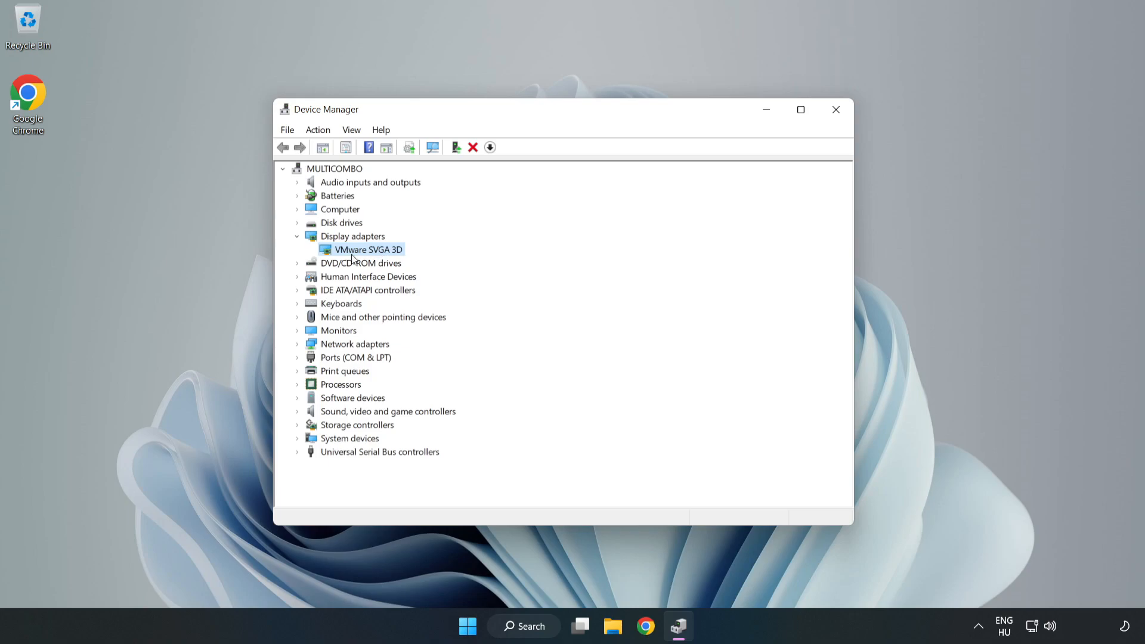
{"action": "right_click", "coordinate": [368, 249]}
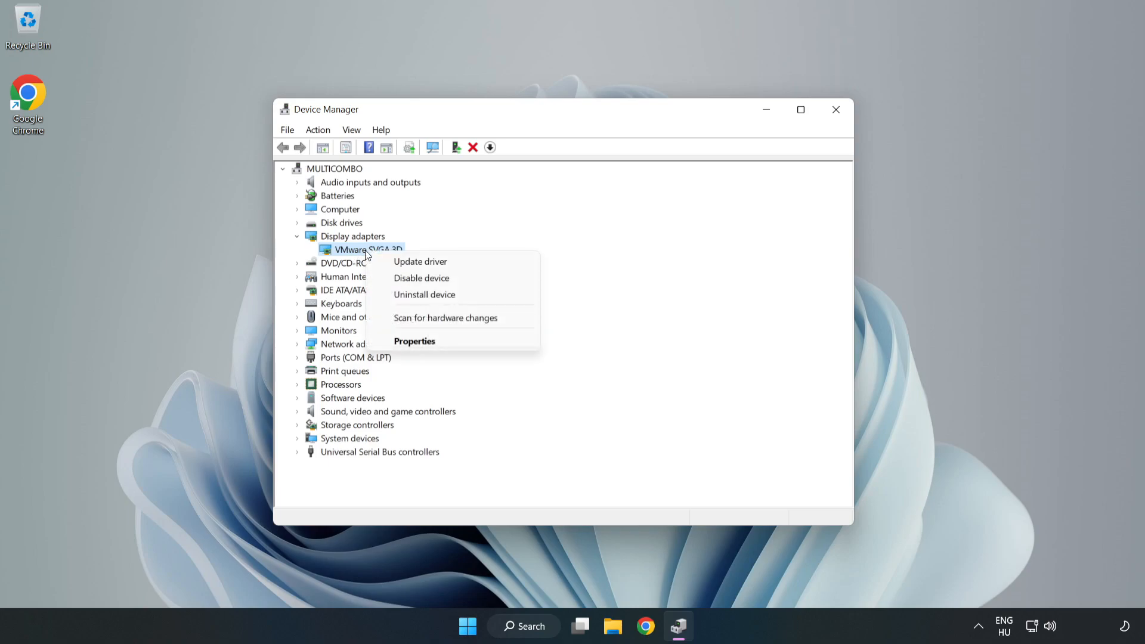
{"action": "mouse_move", "coordinate": [420, 261]}
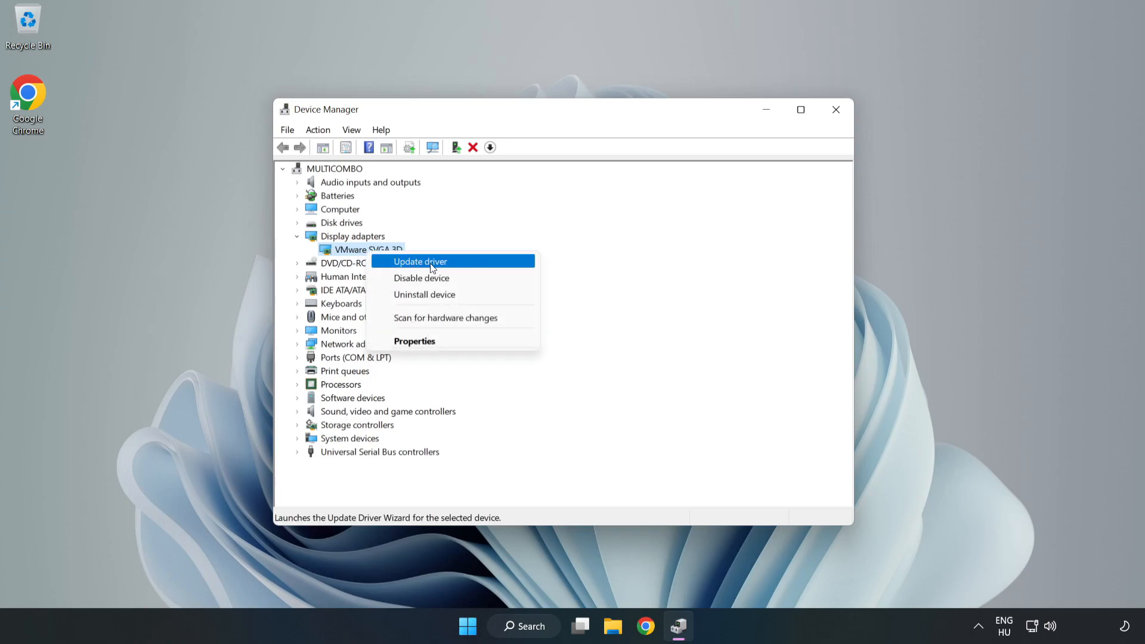
{"action": "left_click", "coordinate": [420, 261]}
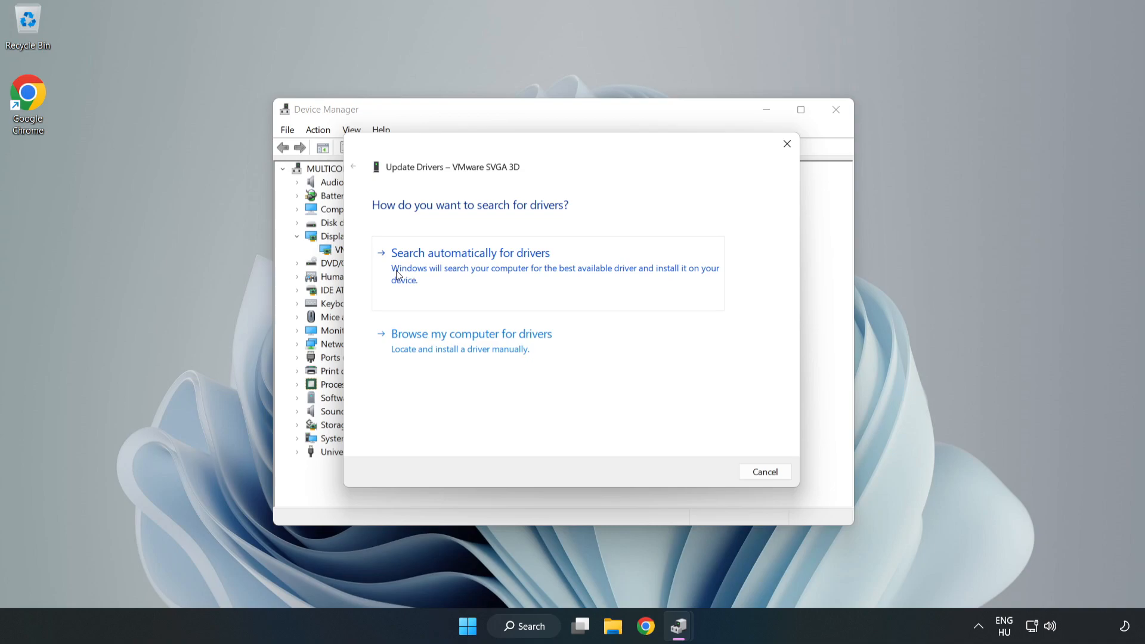
- Search automatically for drivers, accept the already-installed result and close Device Manager
{"action": "left_click", "coordinate": [470, 252]}
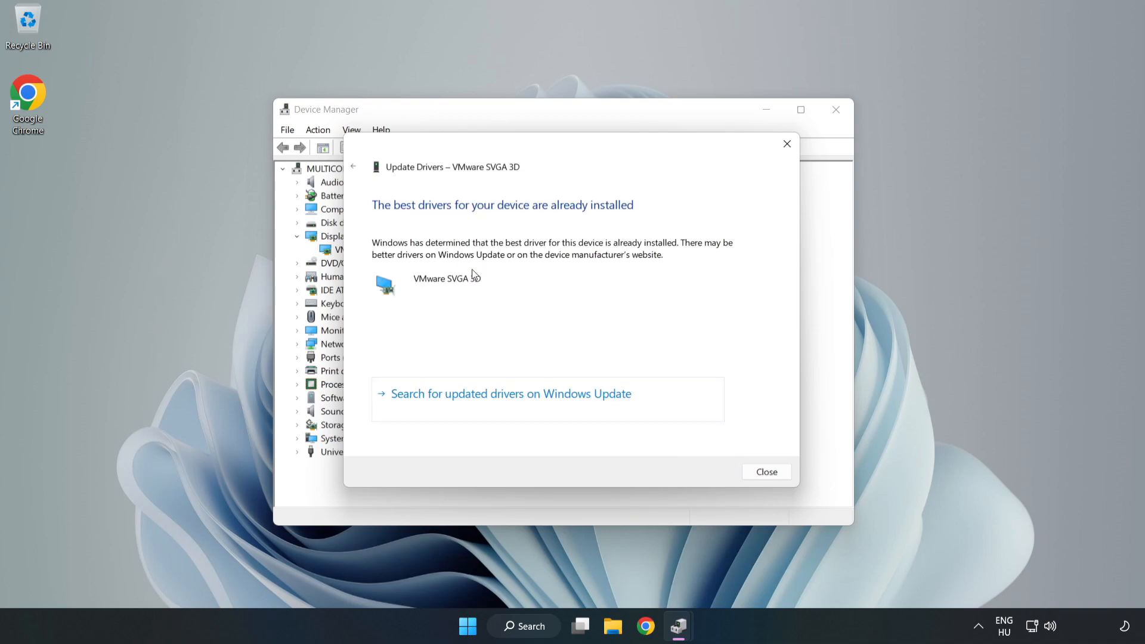
{"action": "mouse_move", "coordinate": [414, 248]}
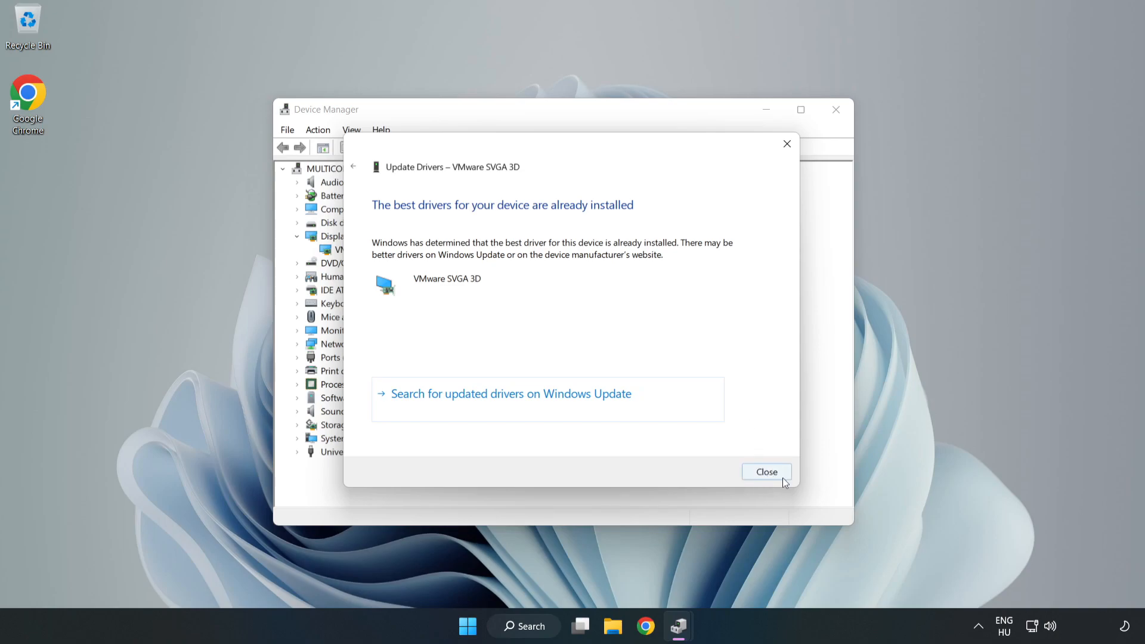
{"action": "left_click", "coordinate": [766, 471]}
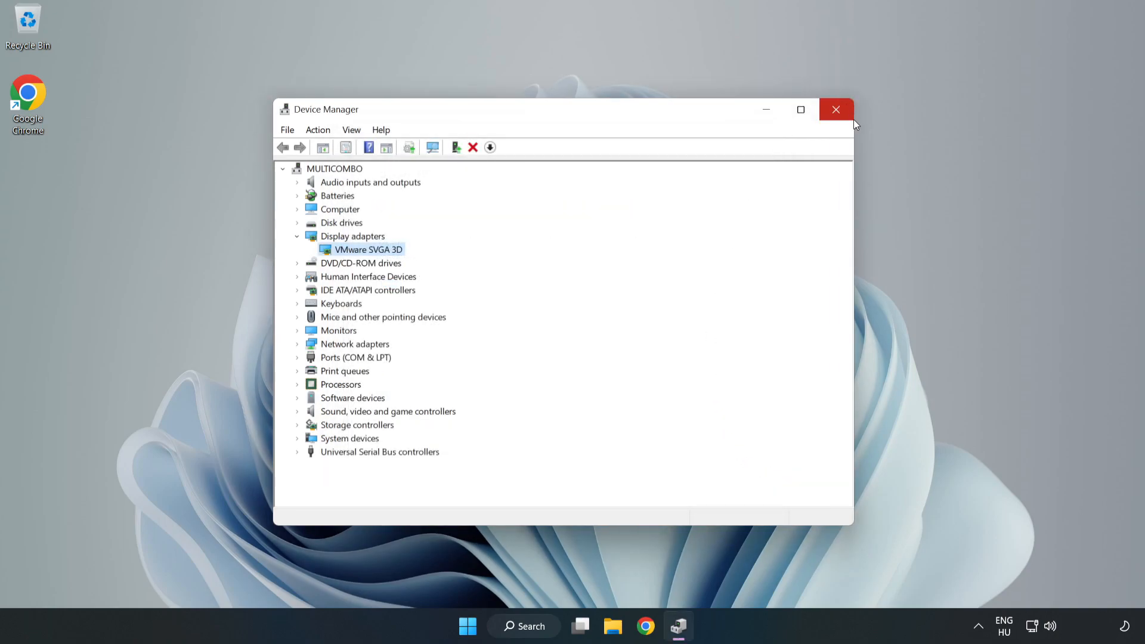
{"action": "left_click", "coordinate": [836, 109]}
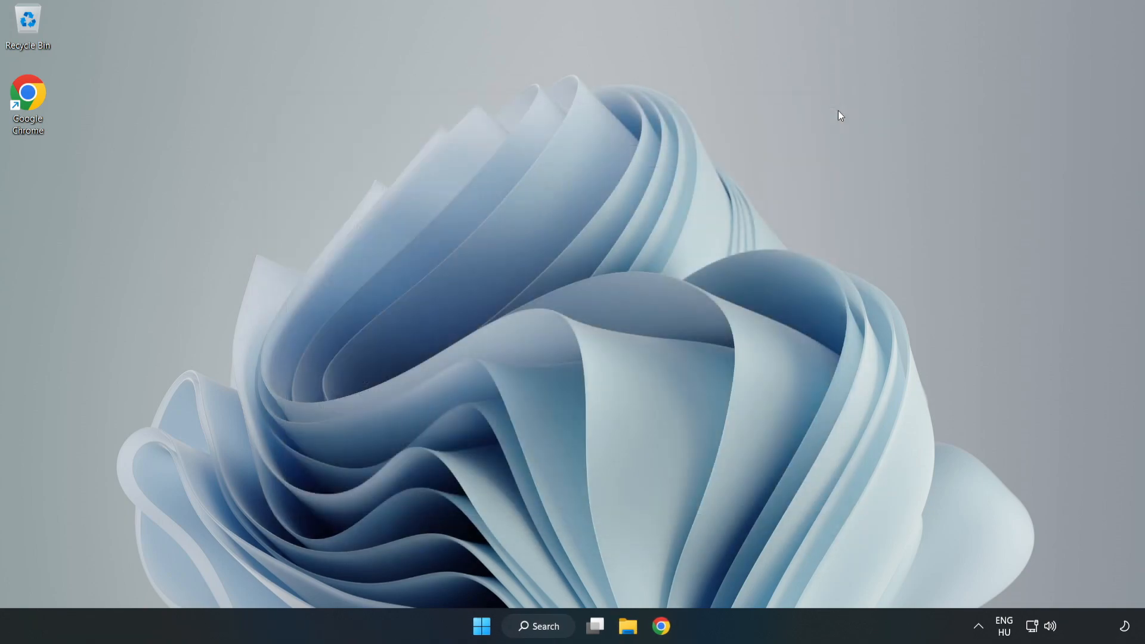
{"action": "mouse_move", "coordinate": [570, 424]}
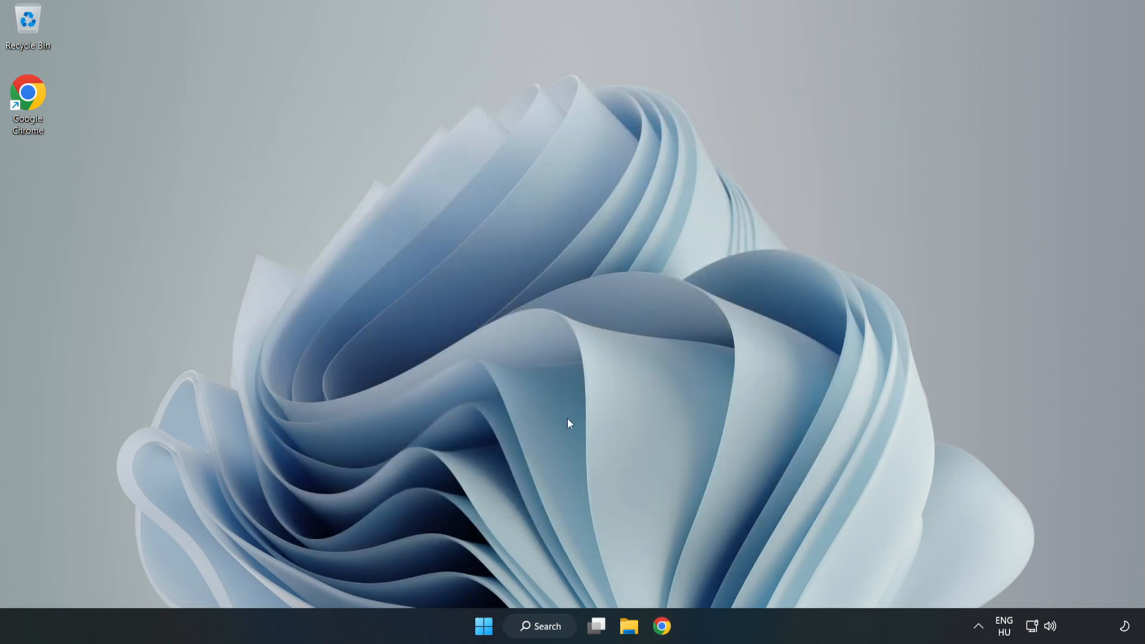
- Search 'game mode settings' and reach the Gaming > Game Mode page with Game Mode on
{"action": "left_click", "coordinate": [539, 626]}
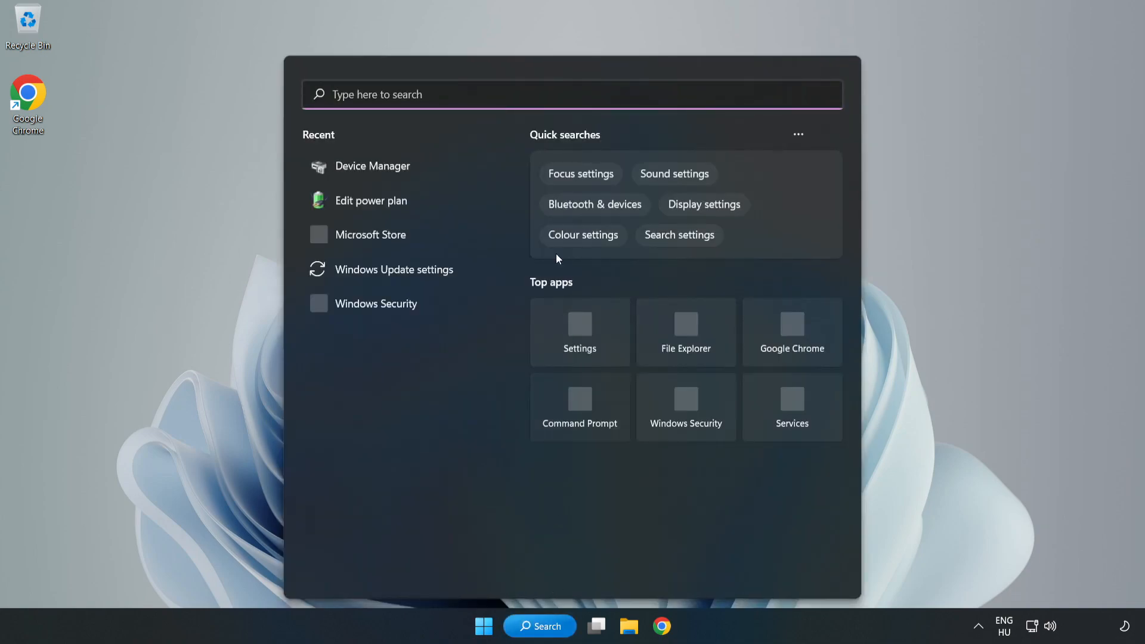
{"action": "type", "text": "g"}
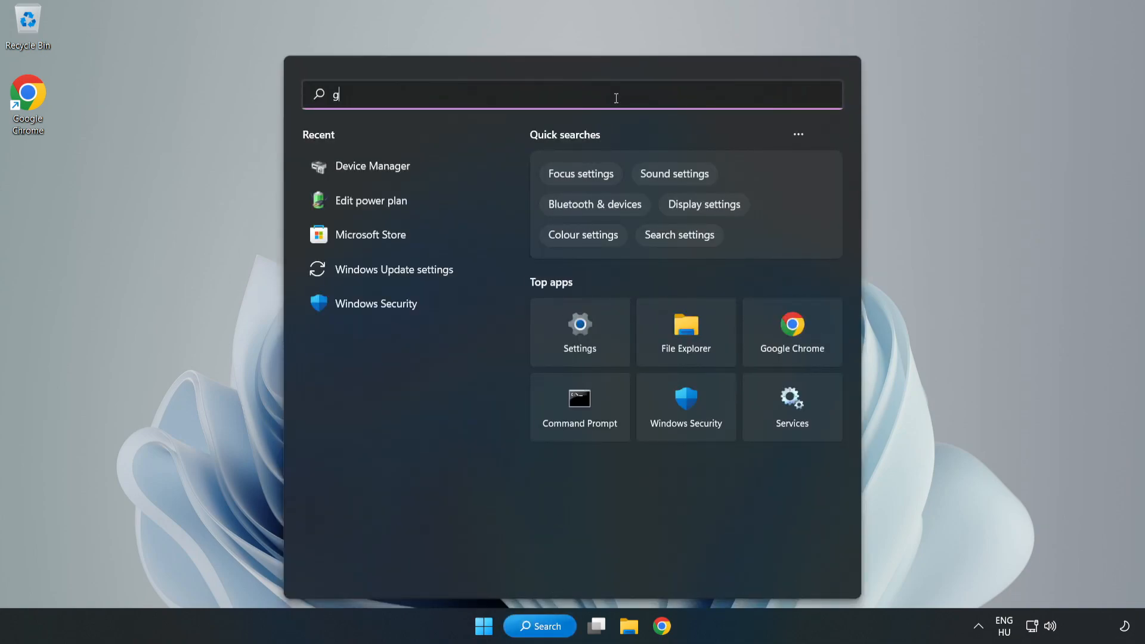
{"action": "type", "text": "ame mode settings"}
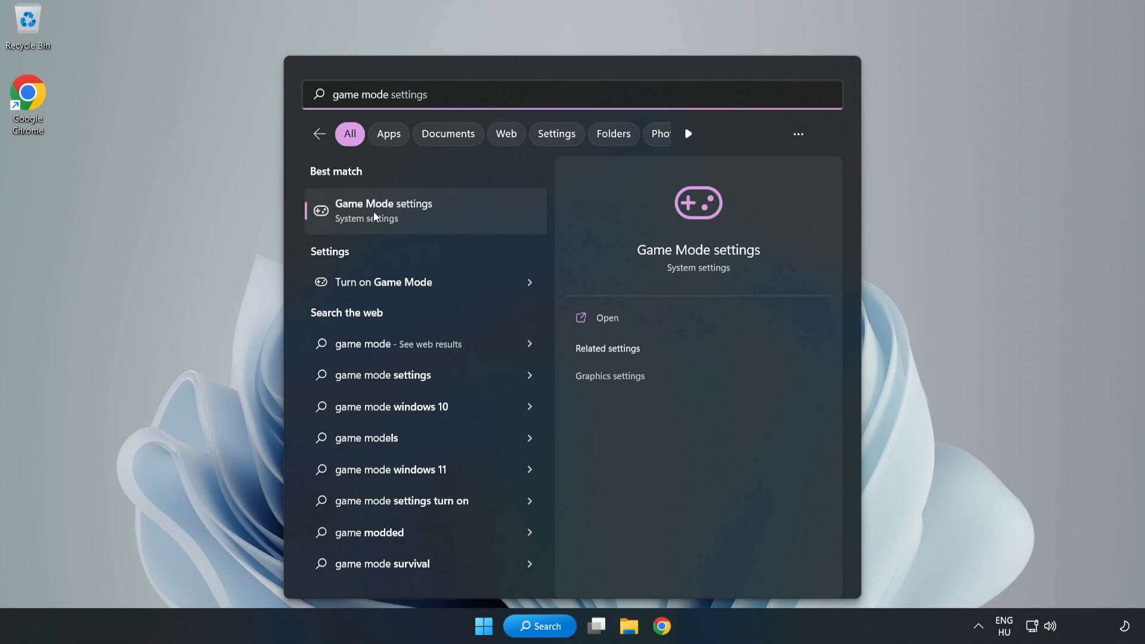
{"action": "left_click", "coordinate": [382, 212]}
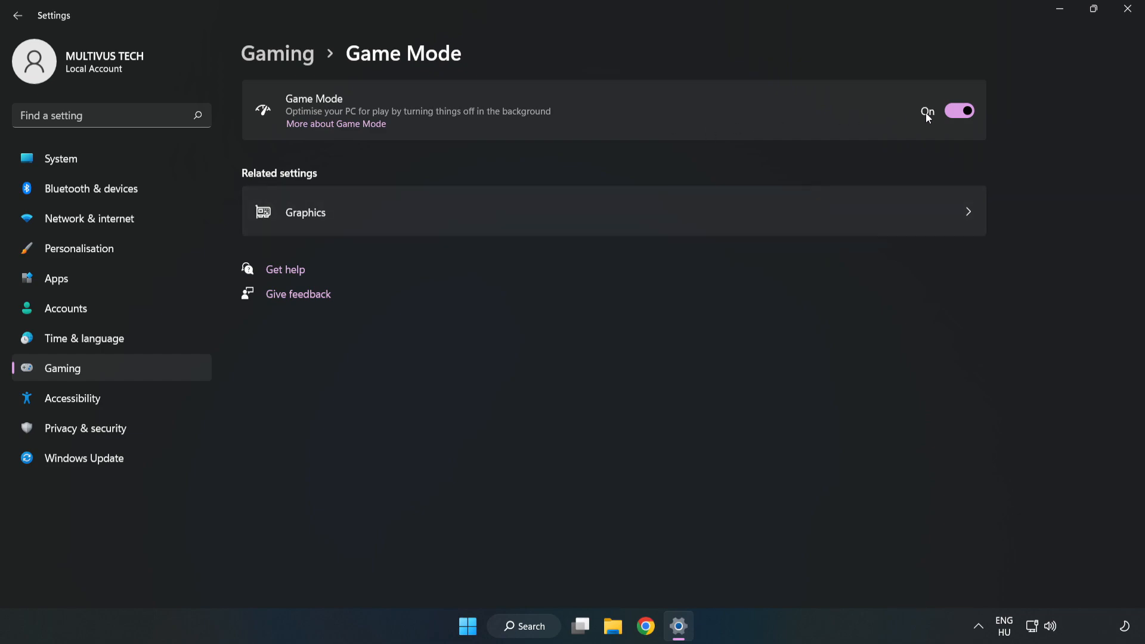
{"action": "mouse_move", "coordinate": [935, 145]}
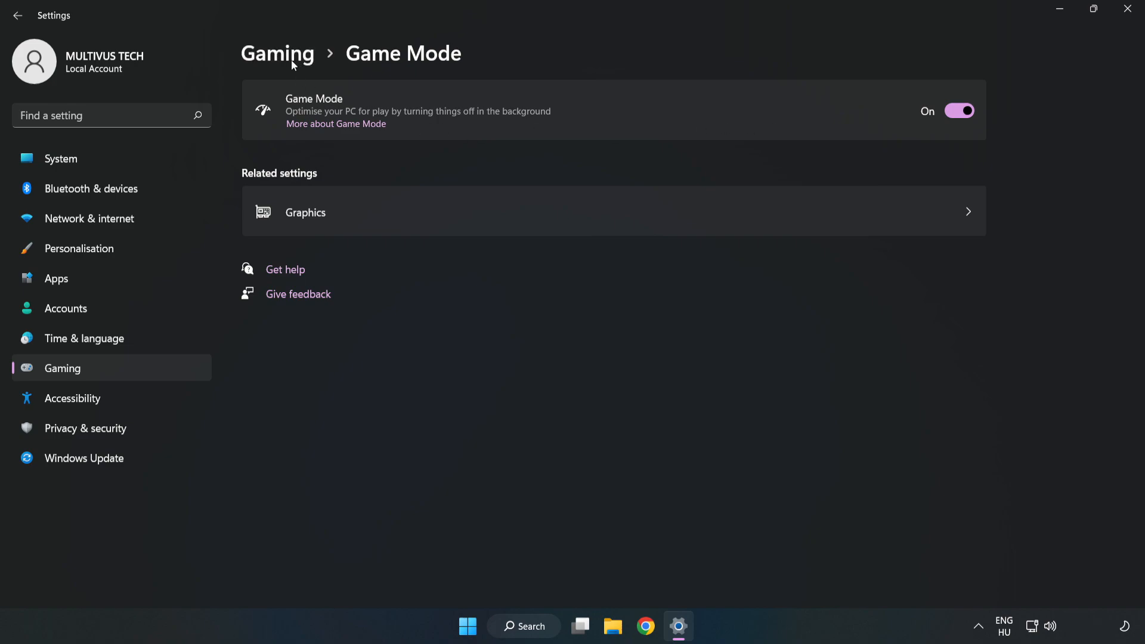
- Turn off the Xbox Game Bar controller-button shortcut under Gaming and close Settings
{"action": "left_click", "coordinate": [278, 52]}
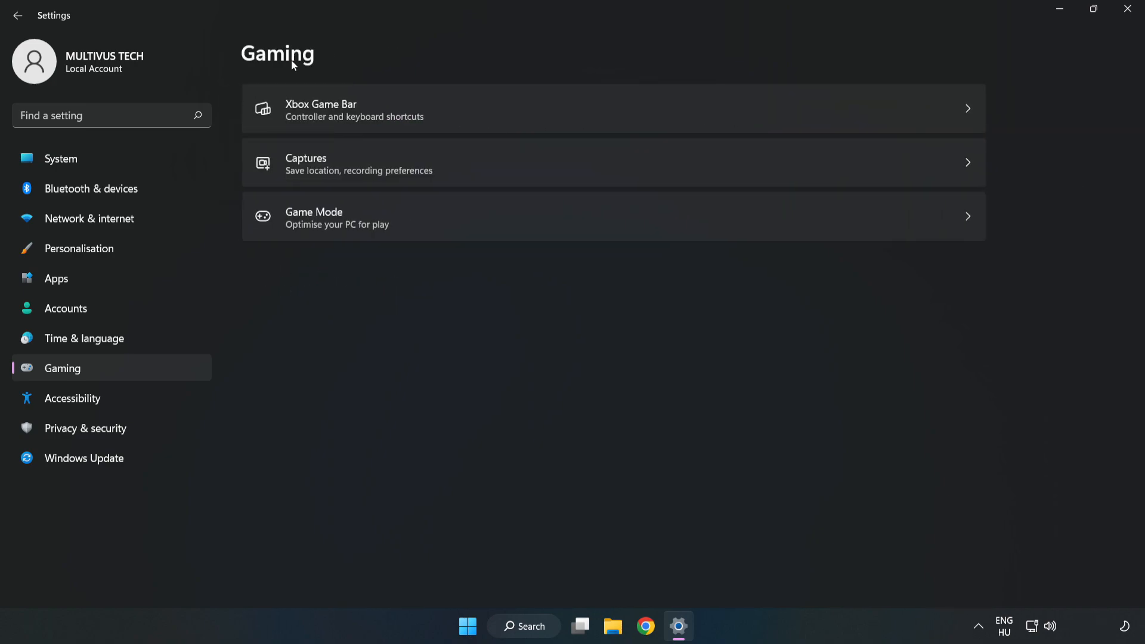
{"action": "mouse_move", "coordinate": [441, 116]}
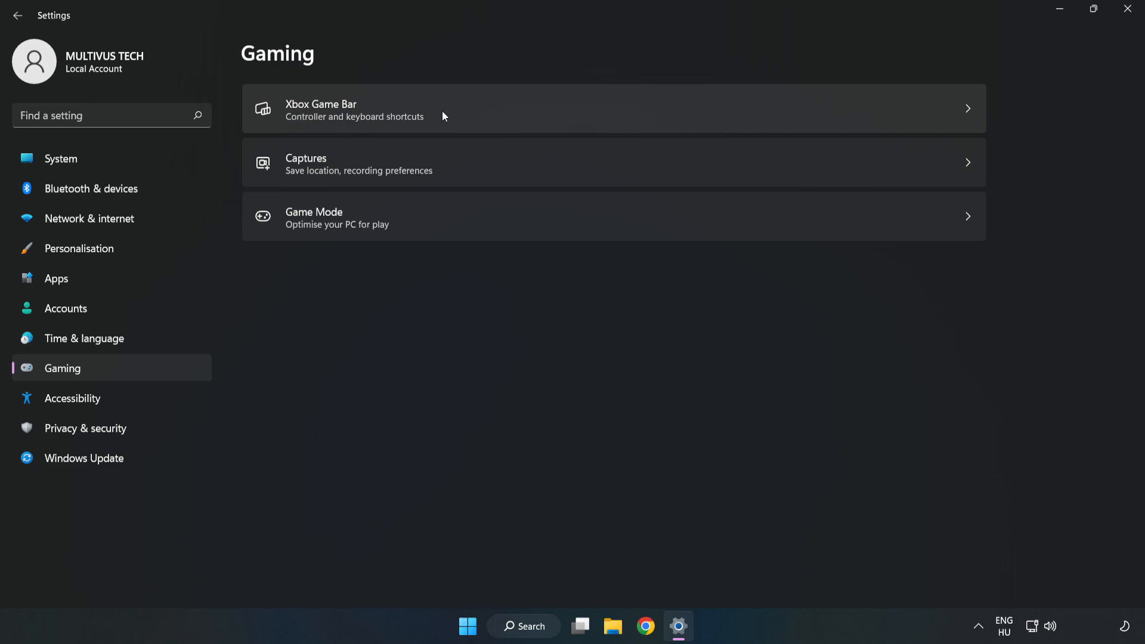
{"action": "left_click", "coordinate": [350, 109]}
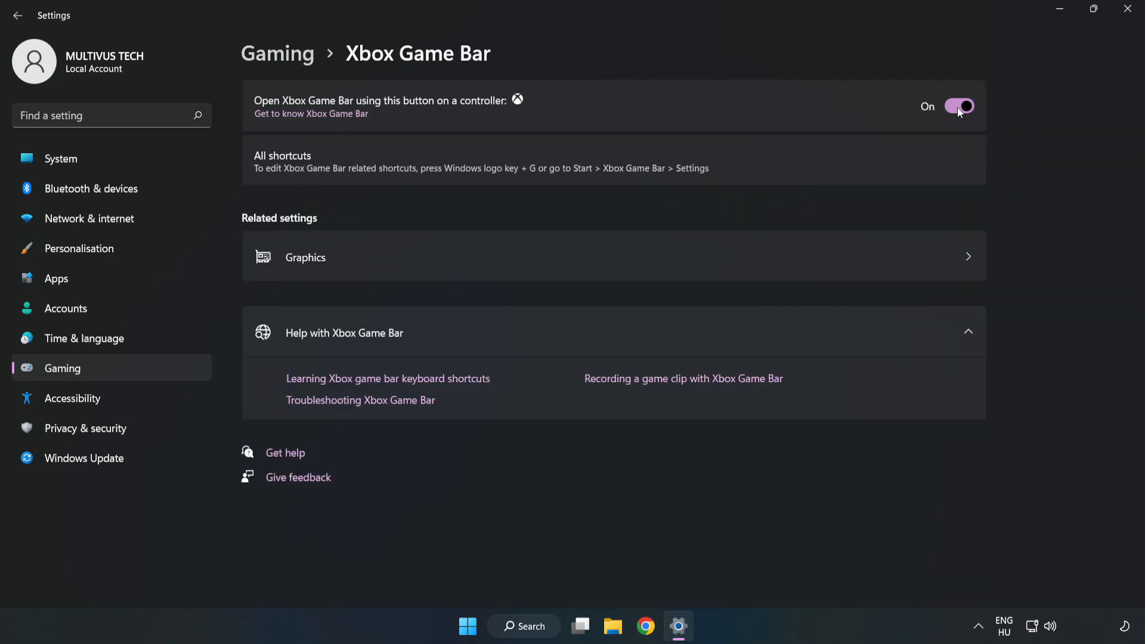
{"action": "left_click", "coordinate": [959, 106]}
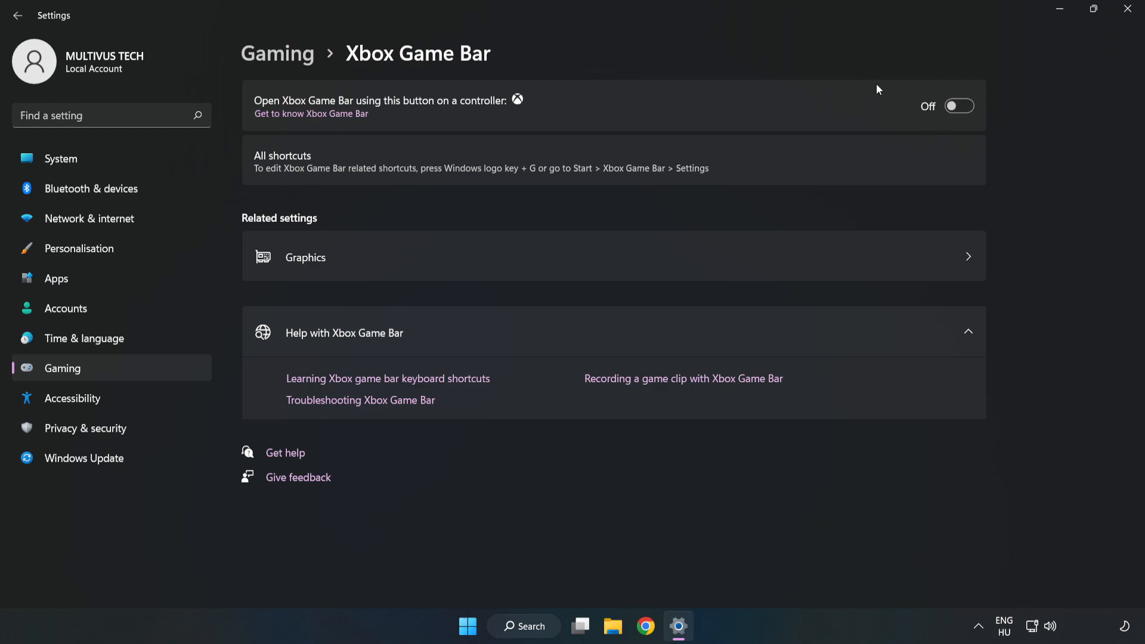
{"action": "mouse_move", "coordinate": [885, 111]}
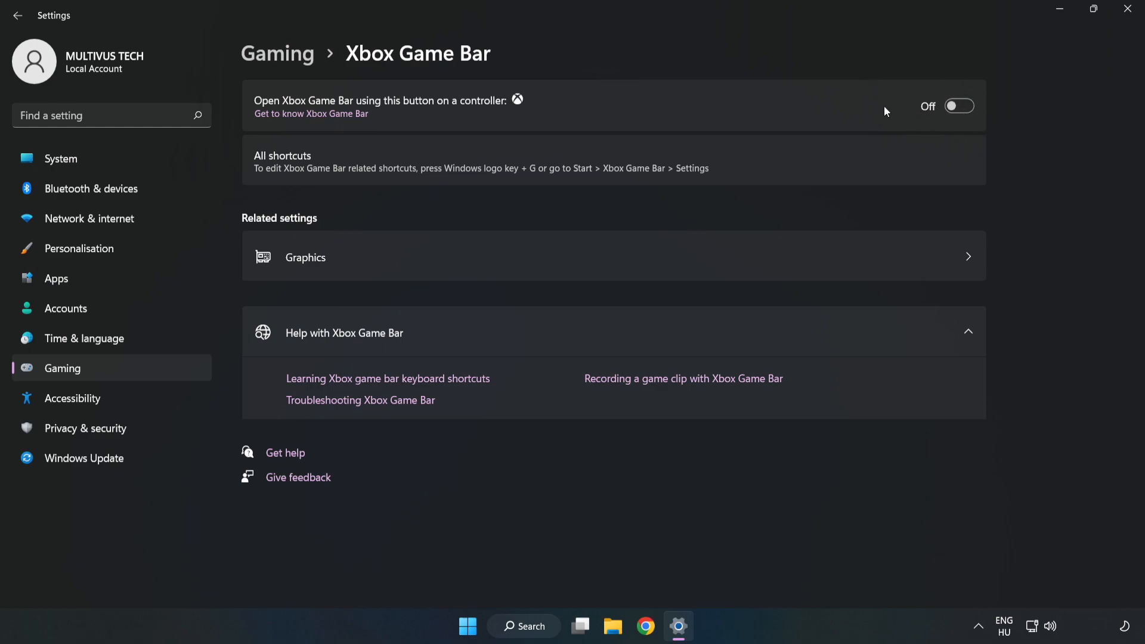
{"action": "mouse_move", "coordinate": [1127, 15]}
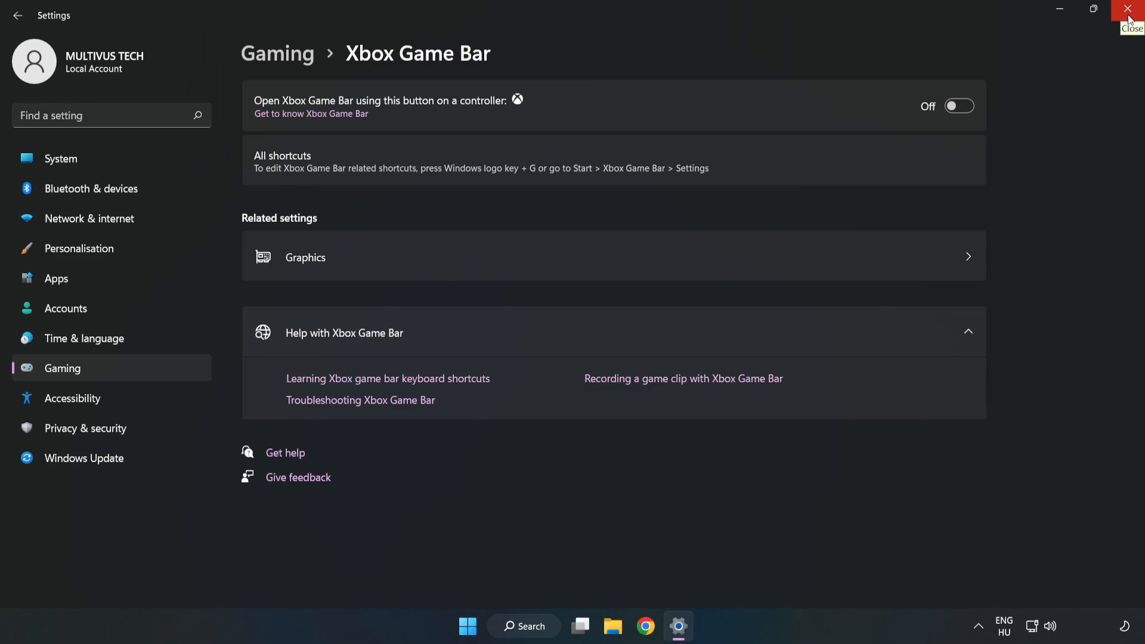
{"action": "left_click", "coordinate": [1127, 9]}
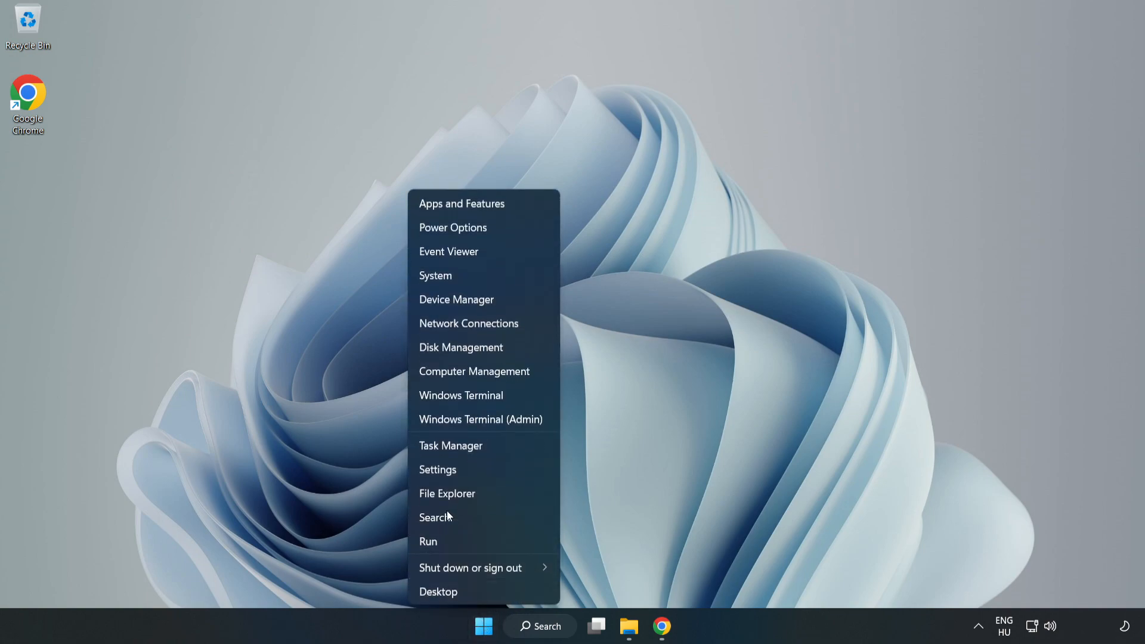
{"action": "mouse_move", "coordinate": [496, 445]}
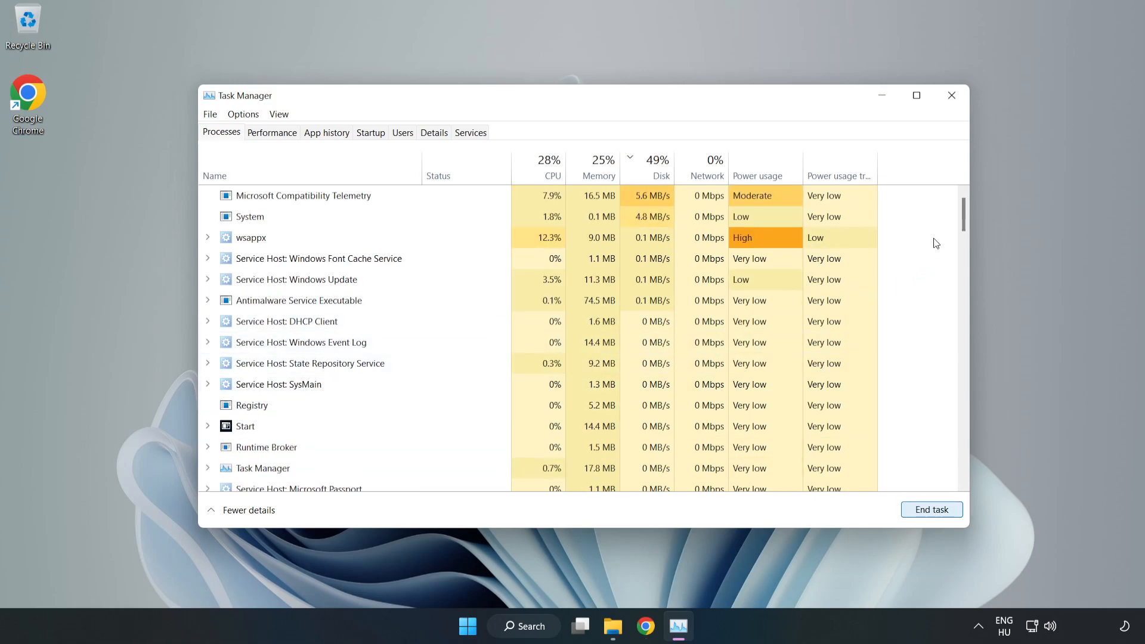
- Switch Task Manager to Startup and disable Cortana
{"action": "scroll", "scroll_direction": "down", "scroll_amount": 3}
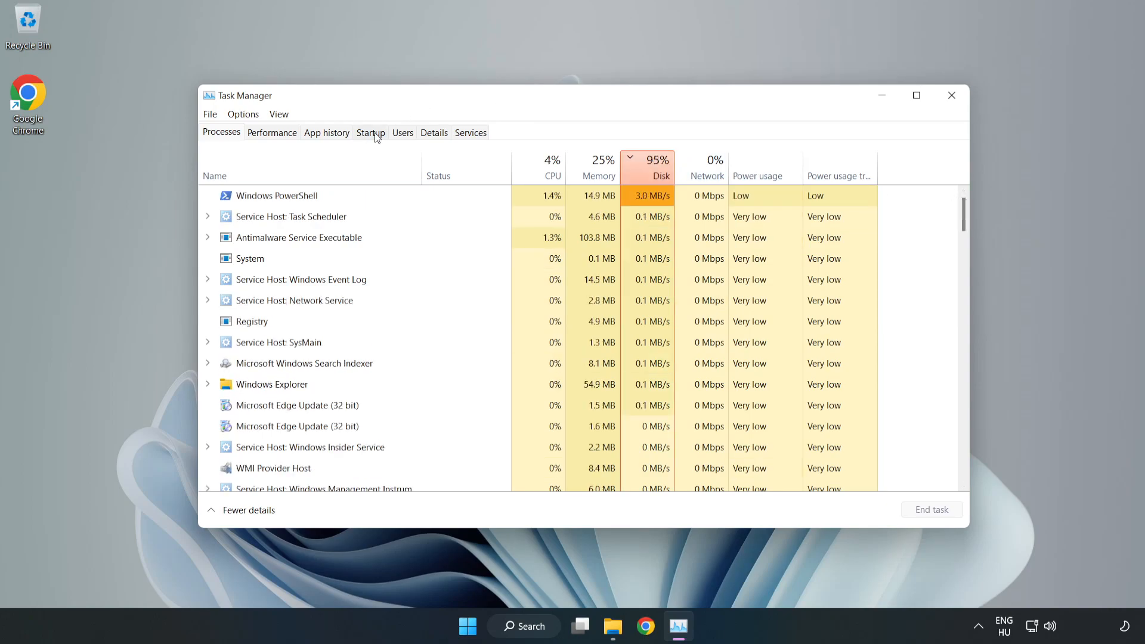
{"action": "left_click", "coordinate": [370, 133]}
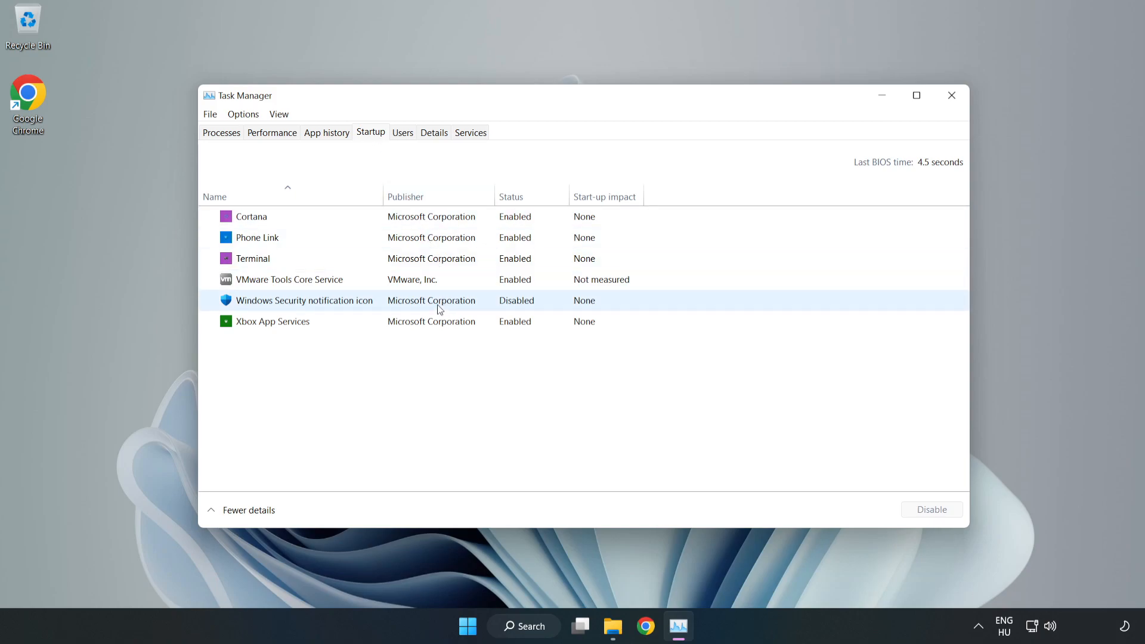
{"action": "left_click", "coordinate": [251, 216]}
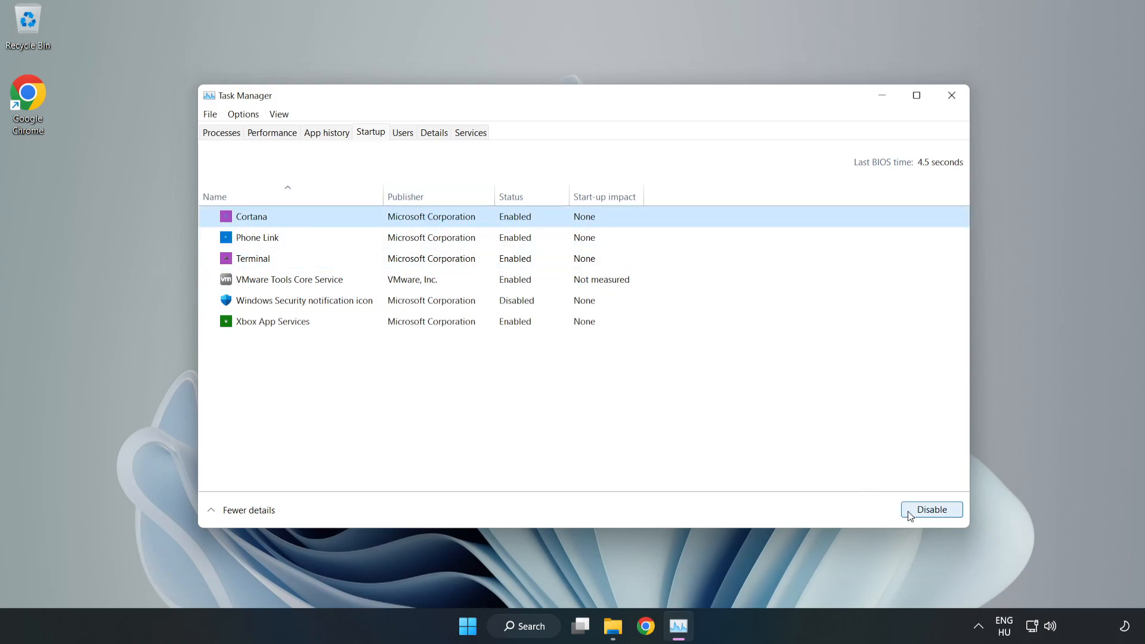
{"action": "left_click", "coordinate": [931, 509]}
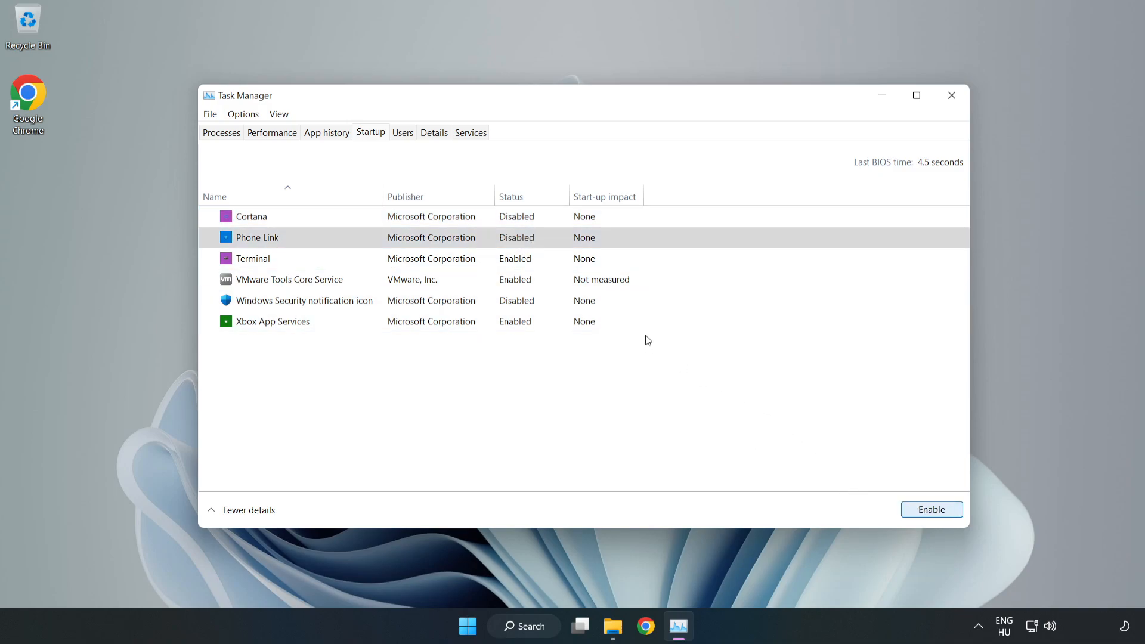
- Disable Terminal and Xbox App Services as startup apps
{"action": "left_click", "coordinate": [253, 257]}
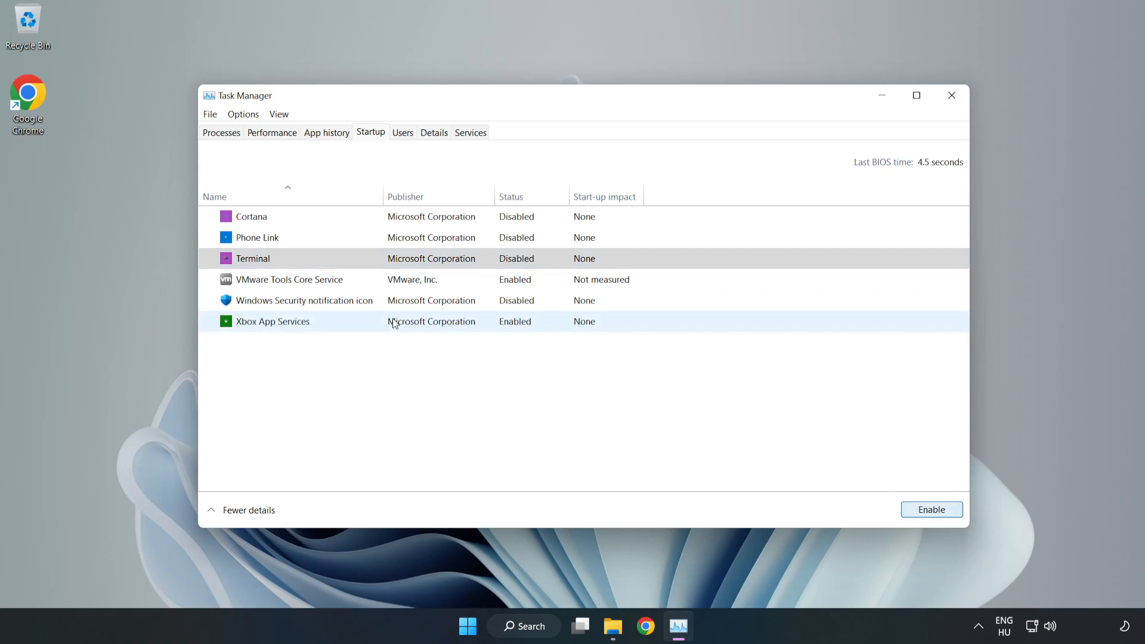
{"action": "left_click", "coordinate": [272, 320]}
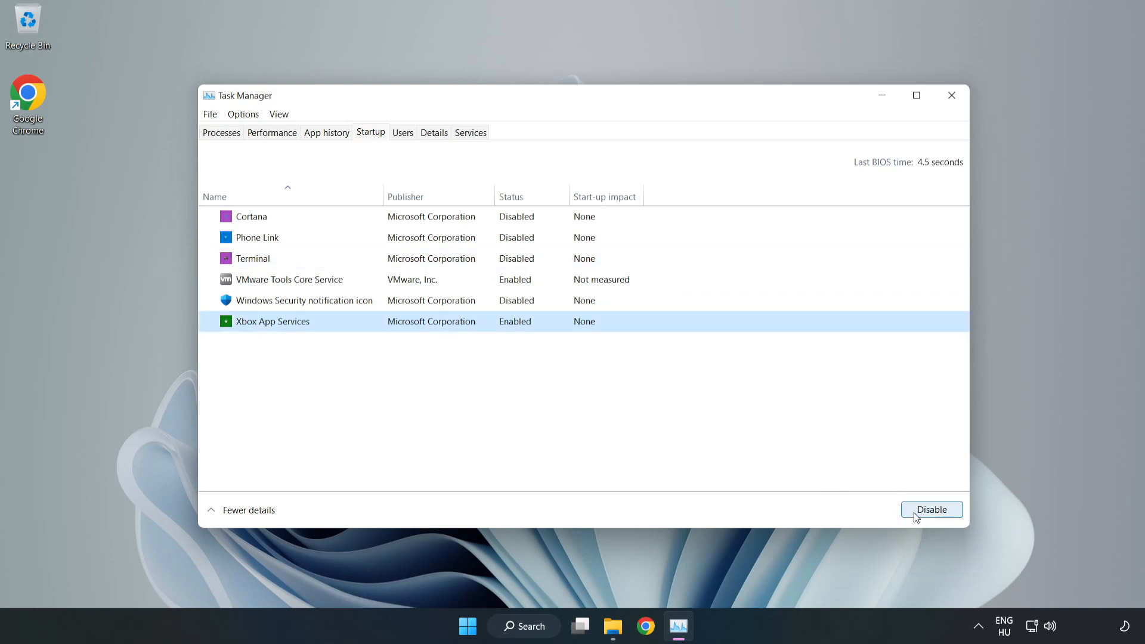
{"action": "left_click", "coordinate": [930, 509]}
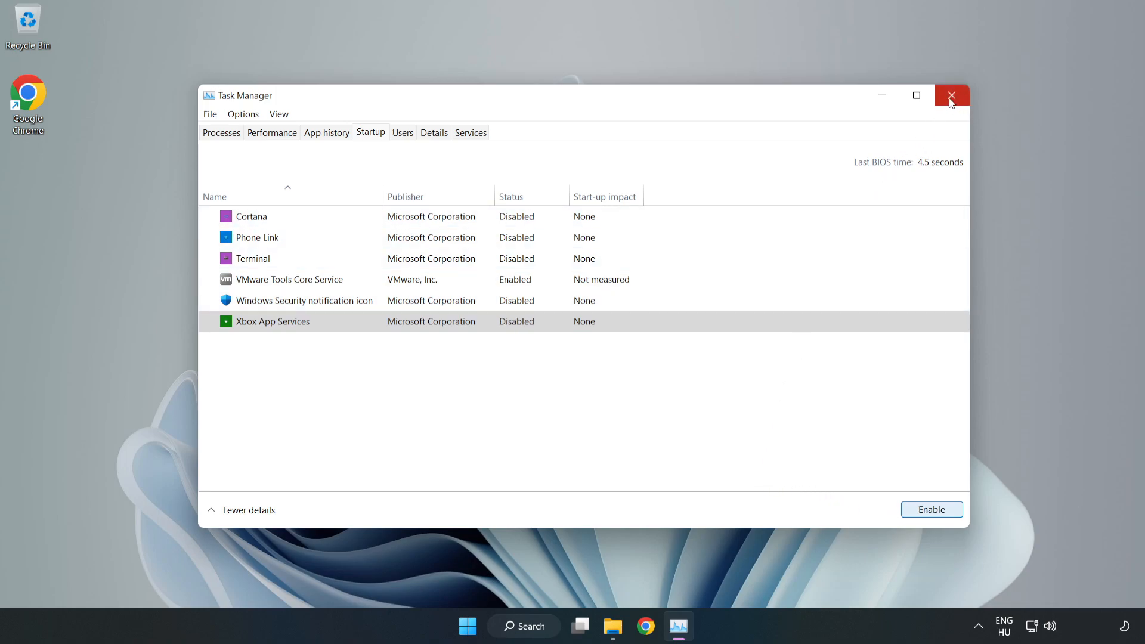
{"action": "mouse_move", "coordinate": [952, 96]}
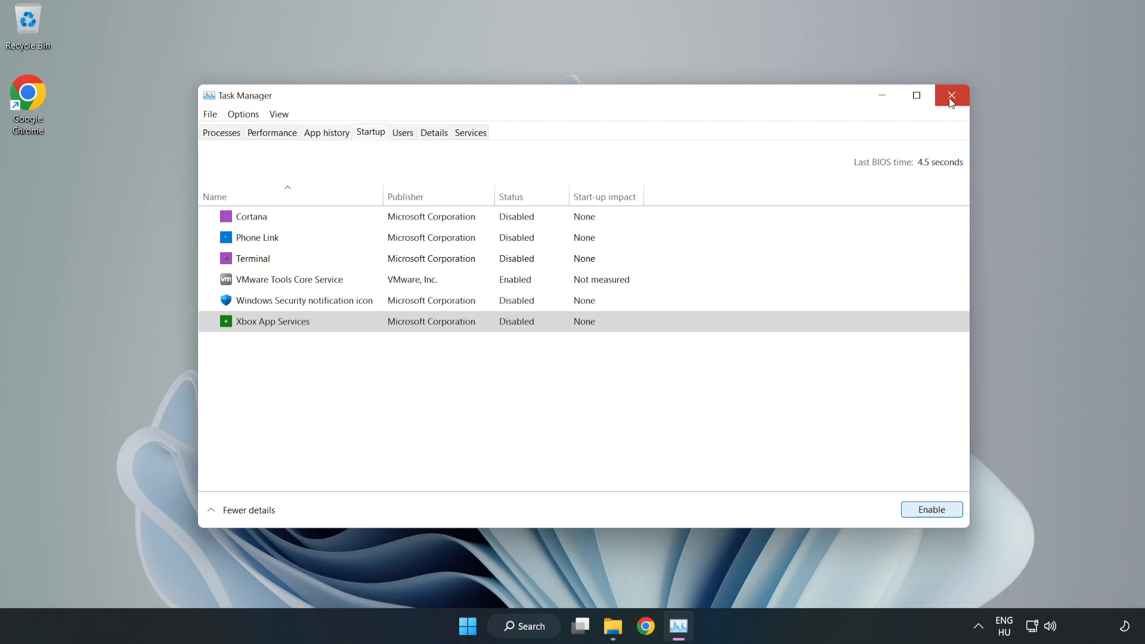
- Close Task Manager and reach Windows Update settings via a search for 'update'
{"action": "left_click", "coordinate": [950, 95]}
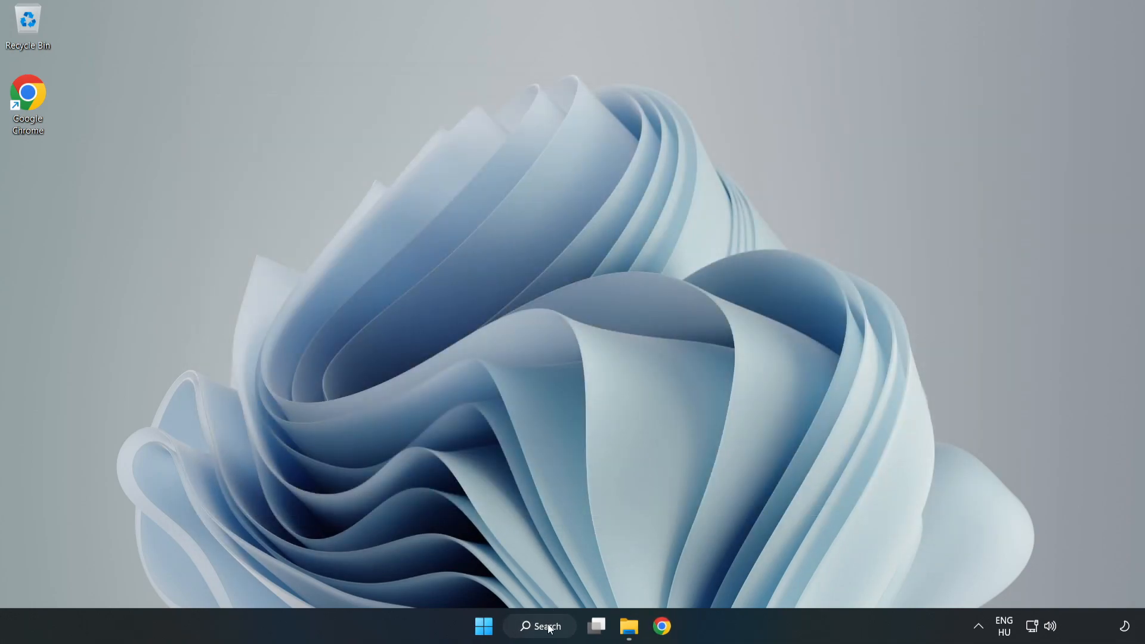
{"action": "left_click", "coordinate": [539, 626]}
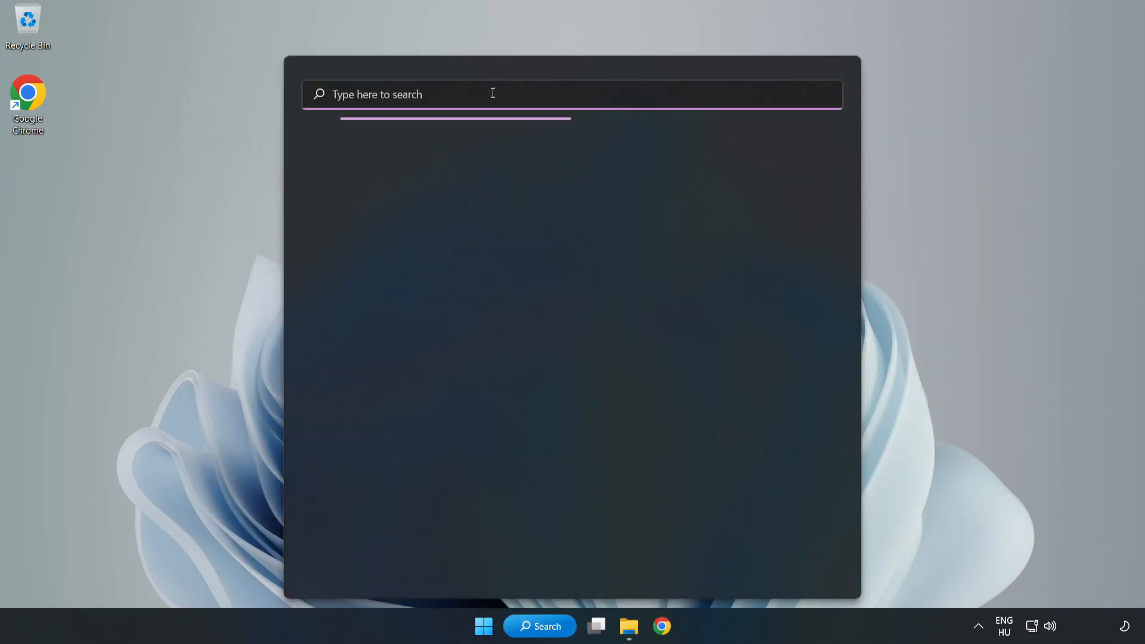
{"action": "type", "text": "update"}
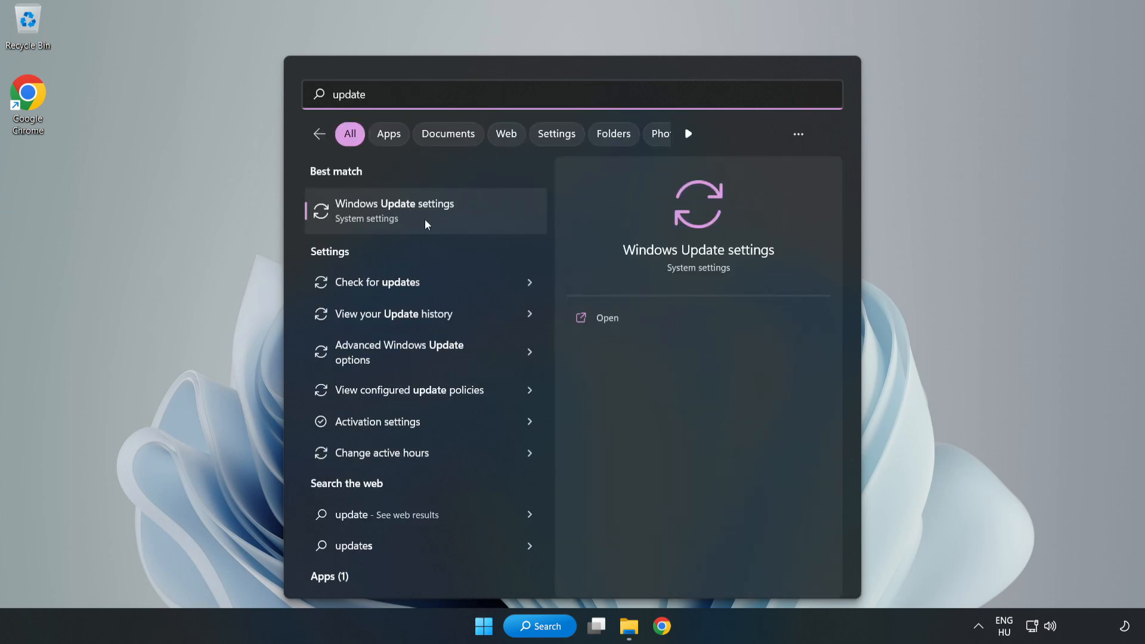
{"action": "mouse_move", "coordinate": [467, 227]}
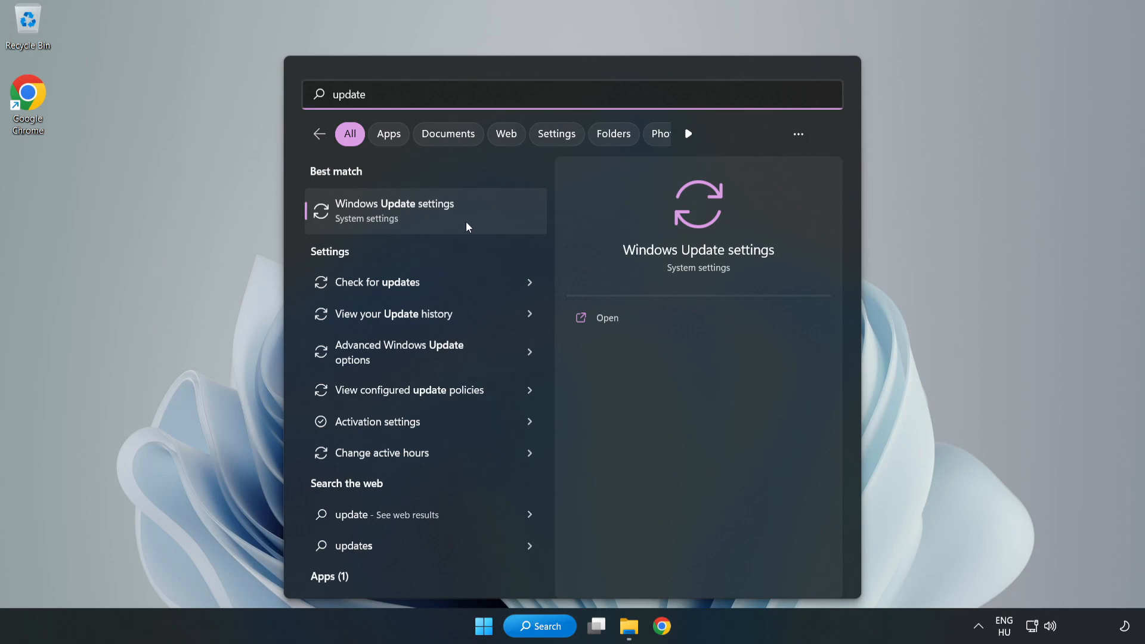
{"action": "left_click", "coordinate": [395, 211]}
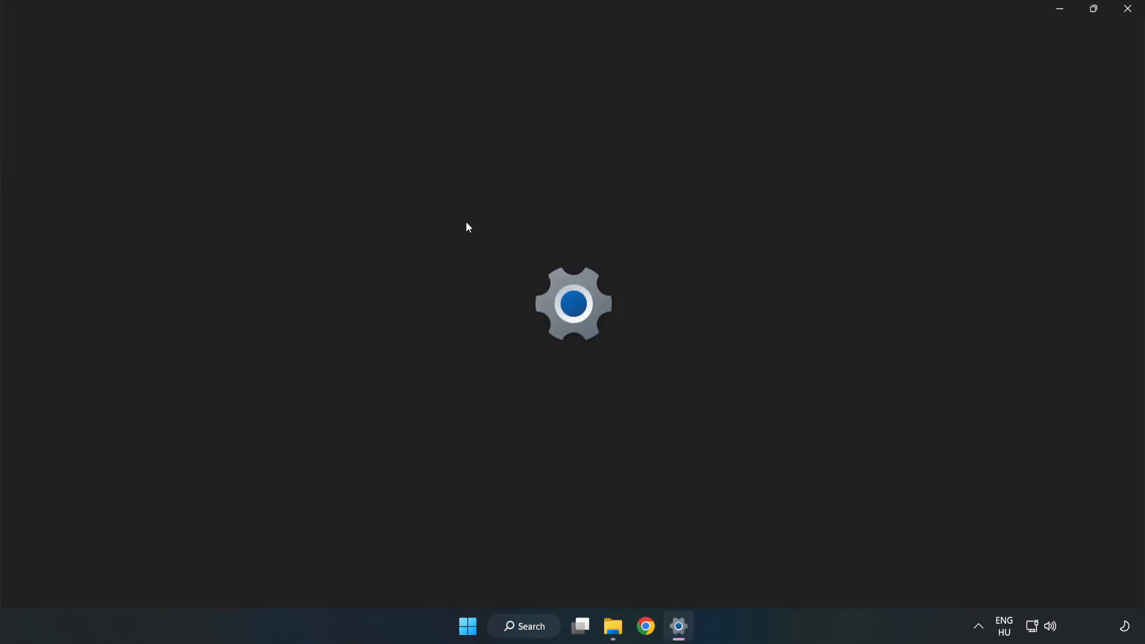
- Run Check for updates, confirm the PC is up to date and close Settings
{"action": "left_click", "coordinate": [677, 626]}
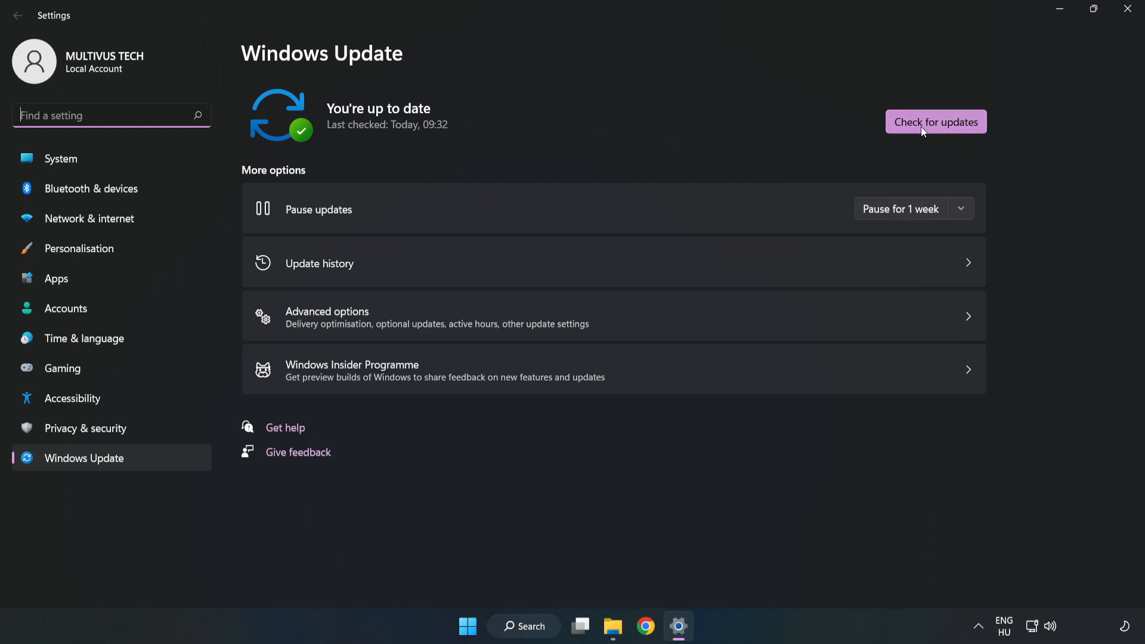
{"action": "left_click", "coordinate": [935, 122]}
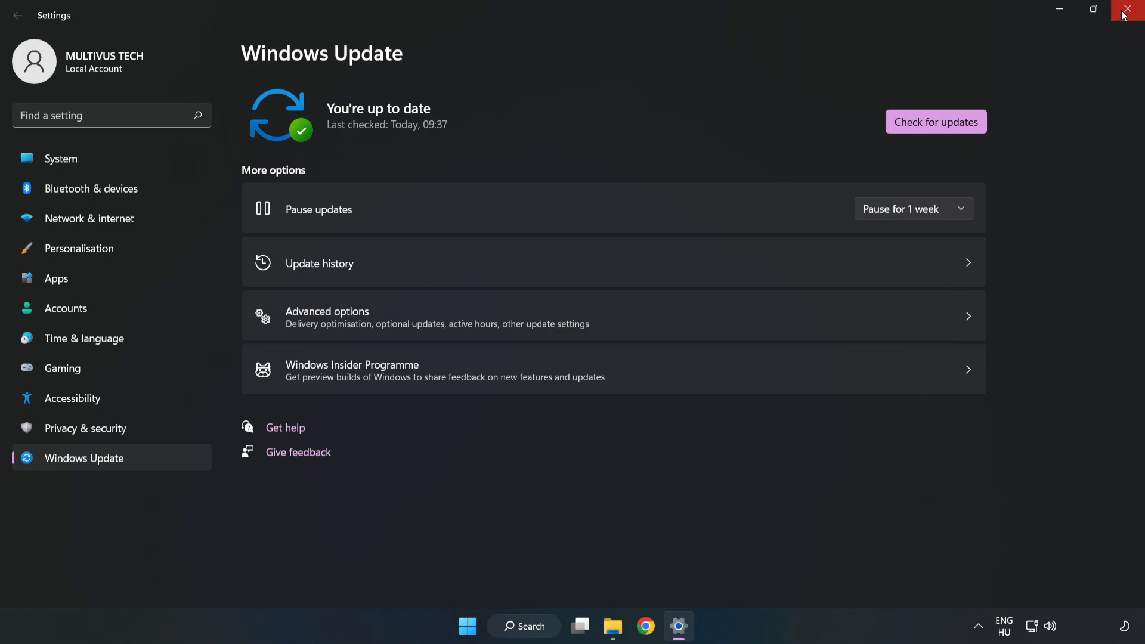
{"action": "left_click", "coordinate": [1130, 11]}
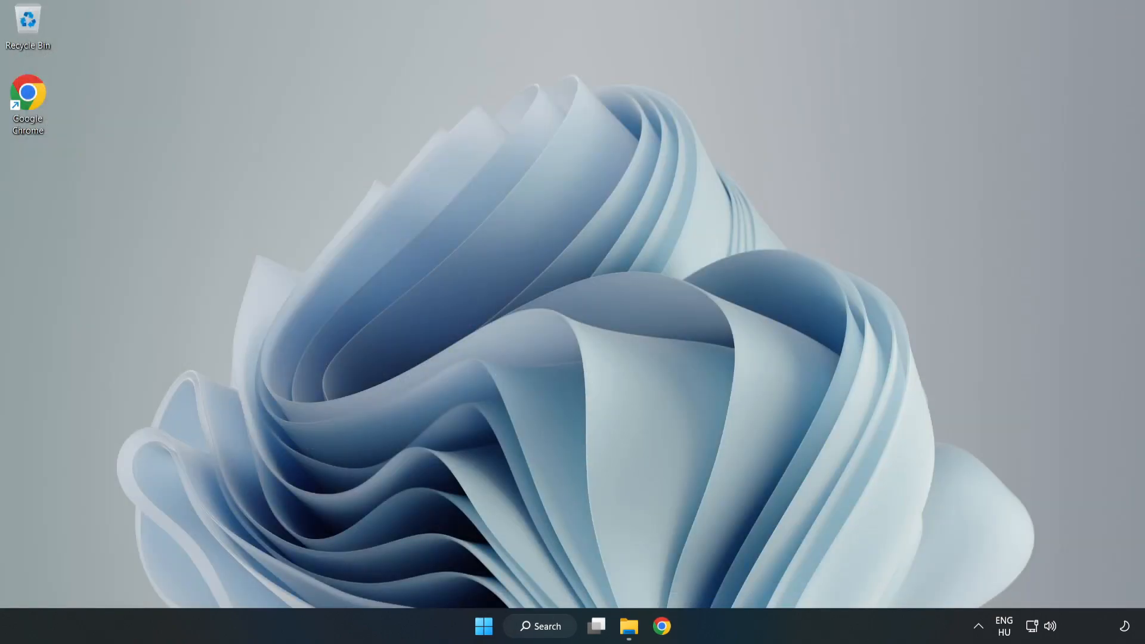
- Launch Registry Editor by searching 'regedit'
{"action": "left_click", "coordinate": [539, 627]}
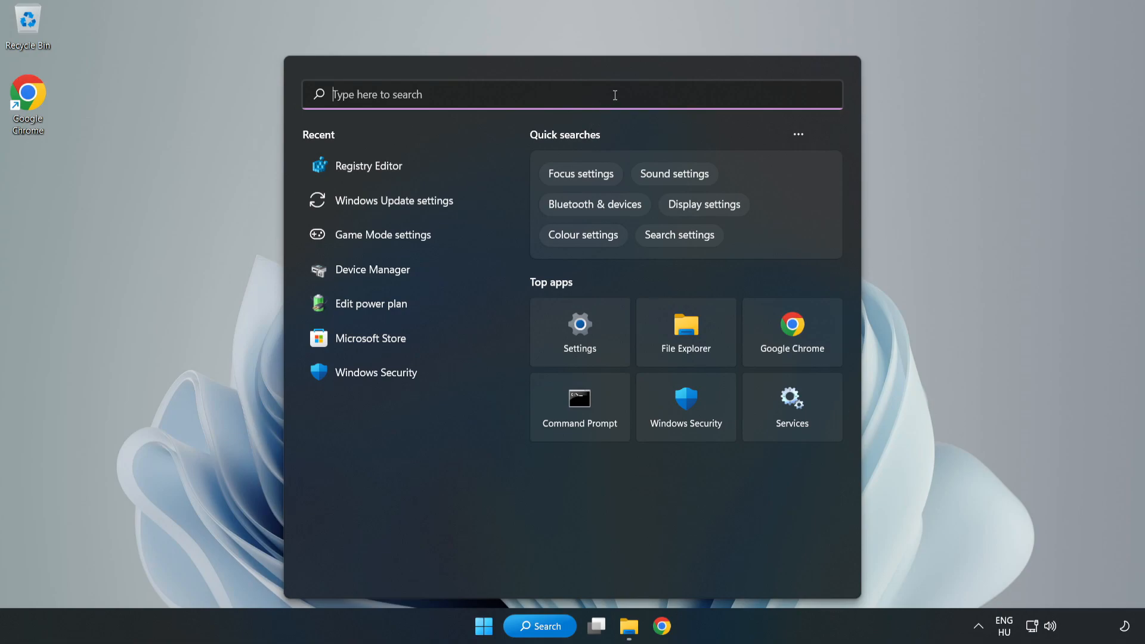
{"action": "type", "text": "regedit"}
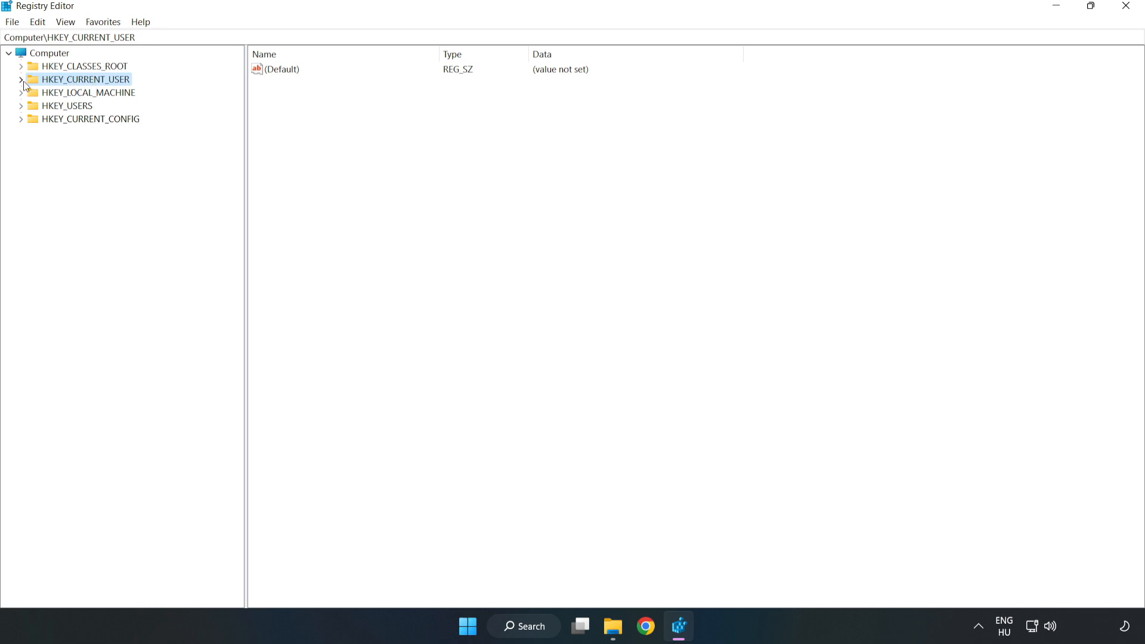
- Navigate to HKEY_CURRENT_USER\System\GameConfigStore to list its GameDVR values
{"action": "left_click", "coordinate": [21, 79]}
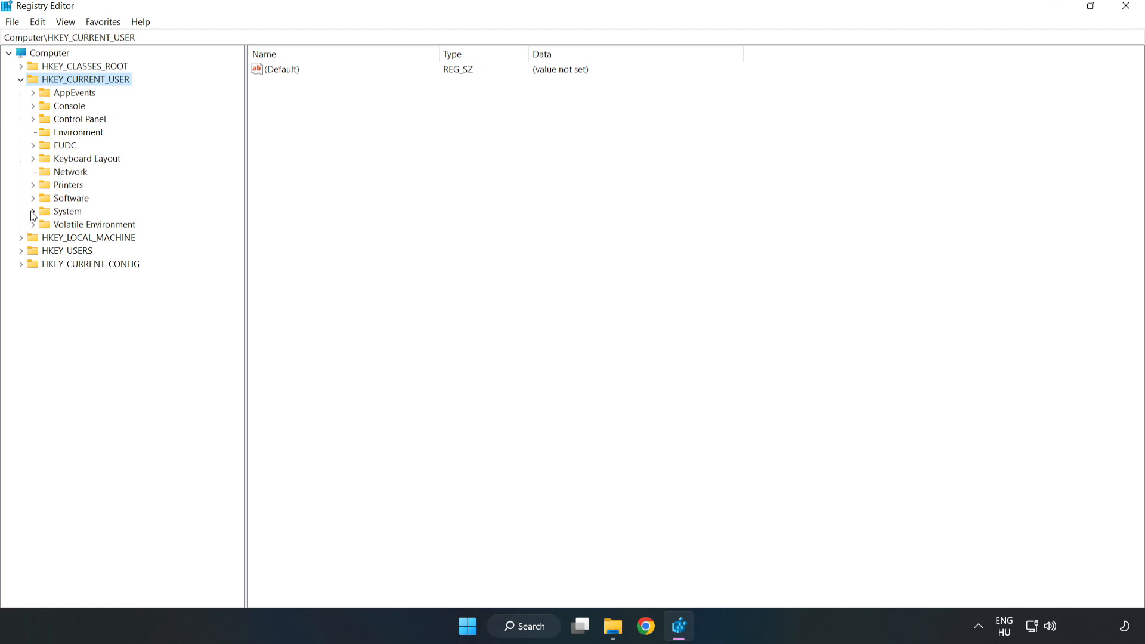
{"action": "left_click", "coordinate": [32, 212]}
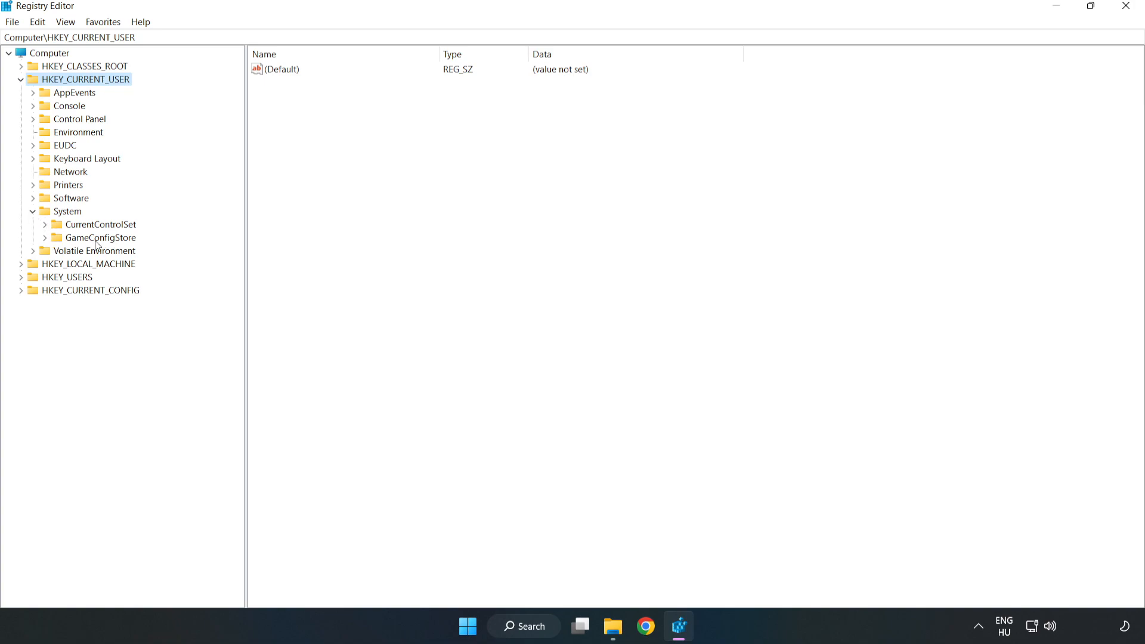
{"action": "left_click", "coordinate": [100, 237]}
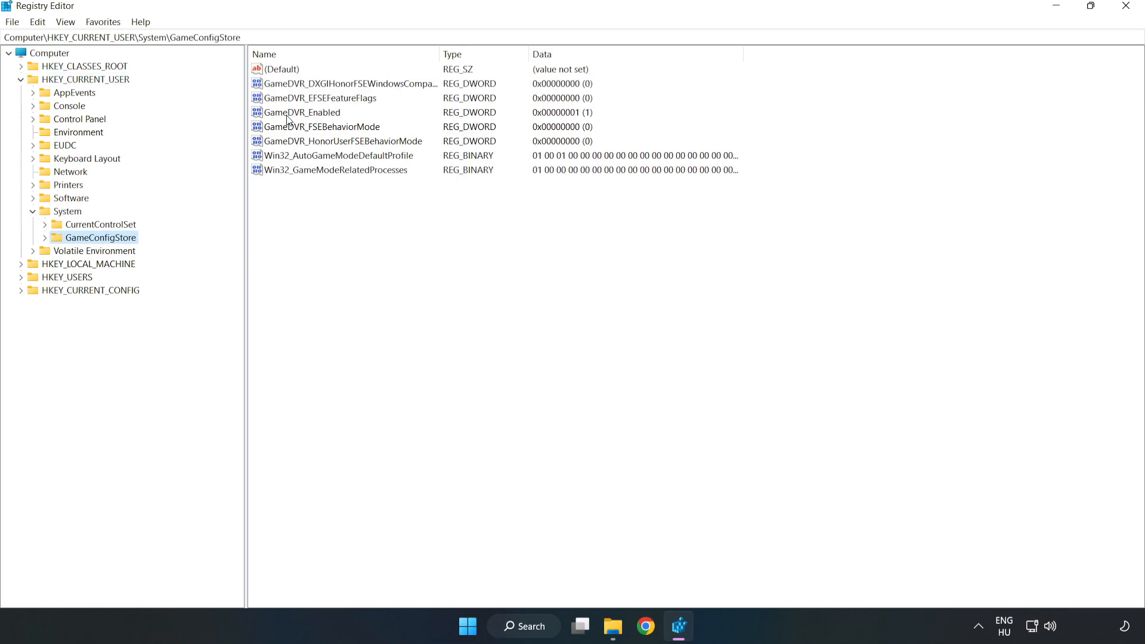
- Modify GameDVR_Enabled to 0 and collapse the HKEY_CURRENT_USER branch
{"action": "left_click", "coordinate": [301, 112]}
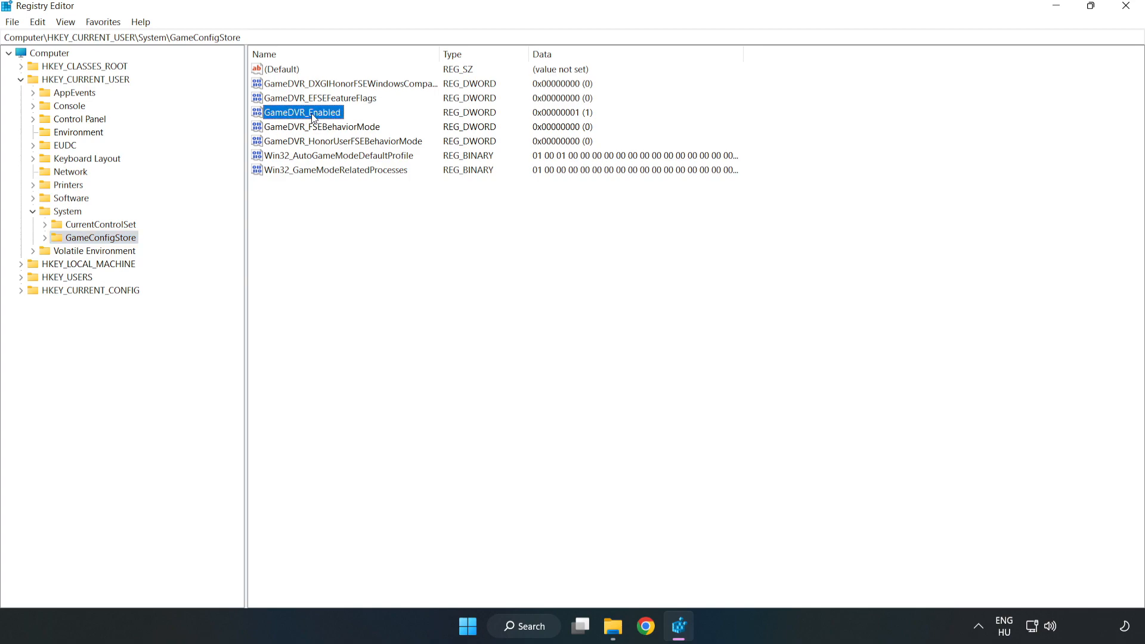
{"action": "right_click", "coordinate": [302, 112]}
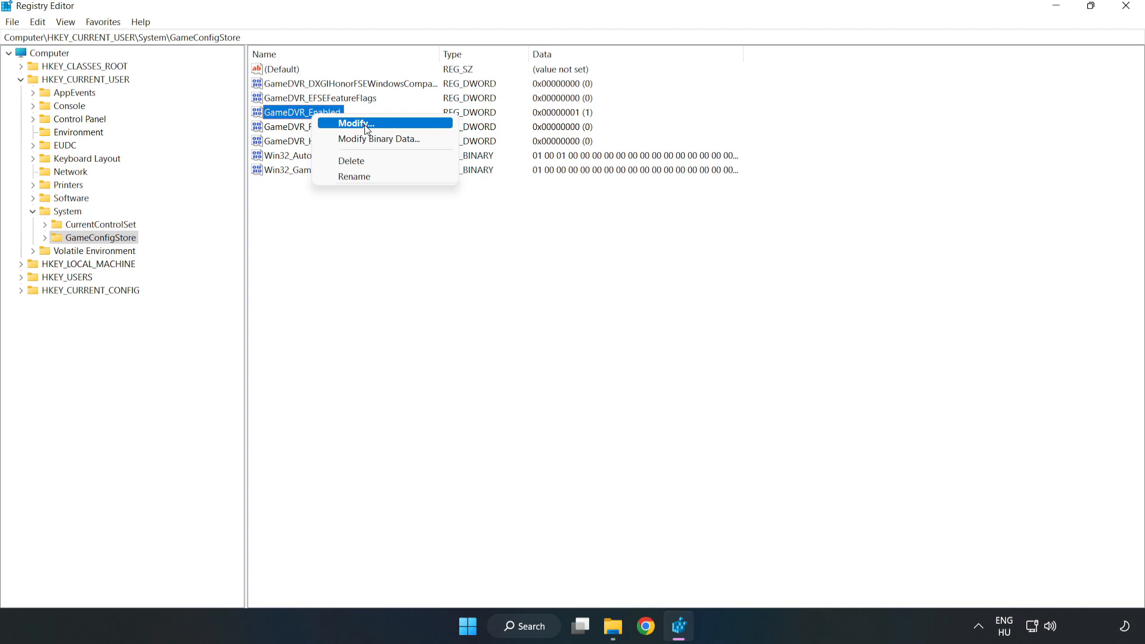
{"action": "left_click", "coordinate": [353, 123]}
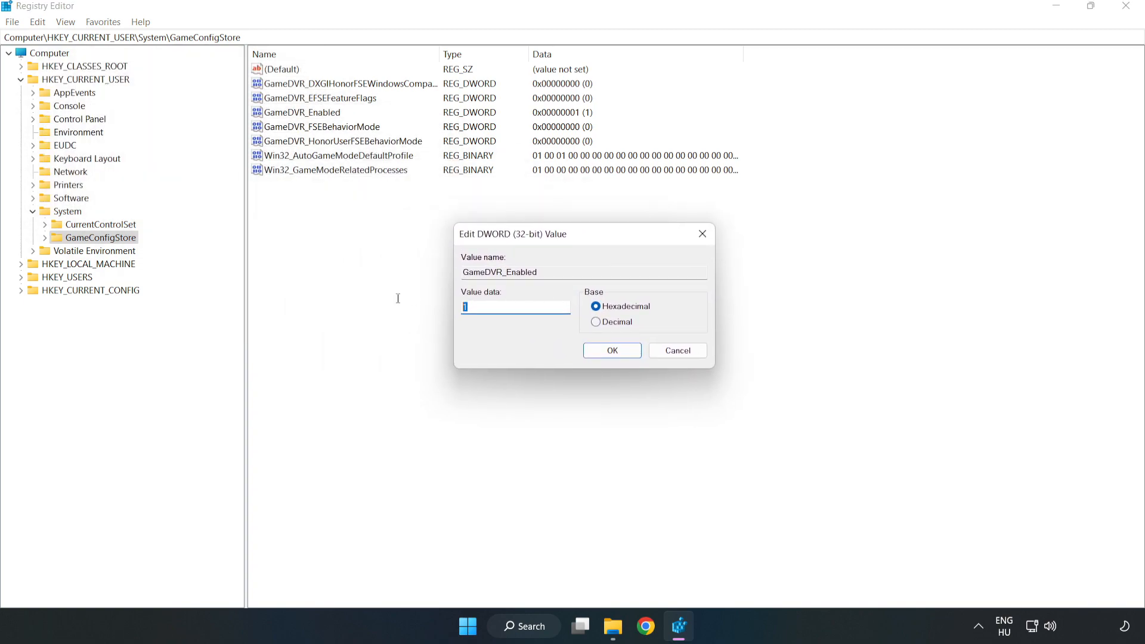
{"action": "type", "text": "0"}
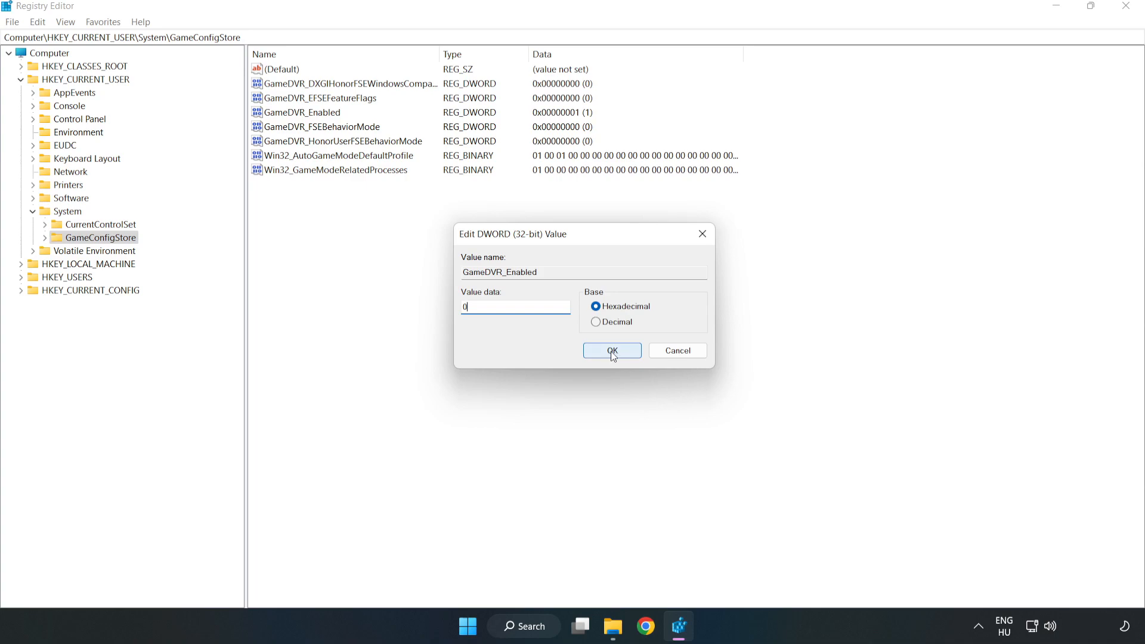
{"action": "left_click", "coordinate": [612, 351]}
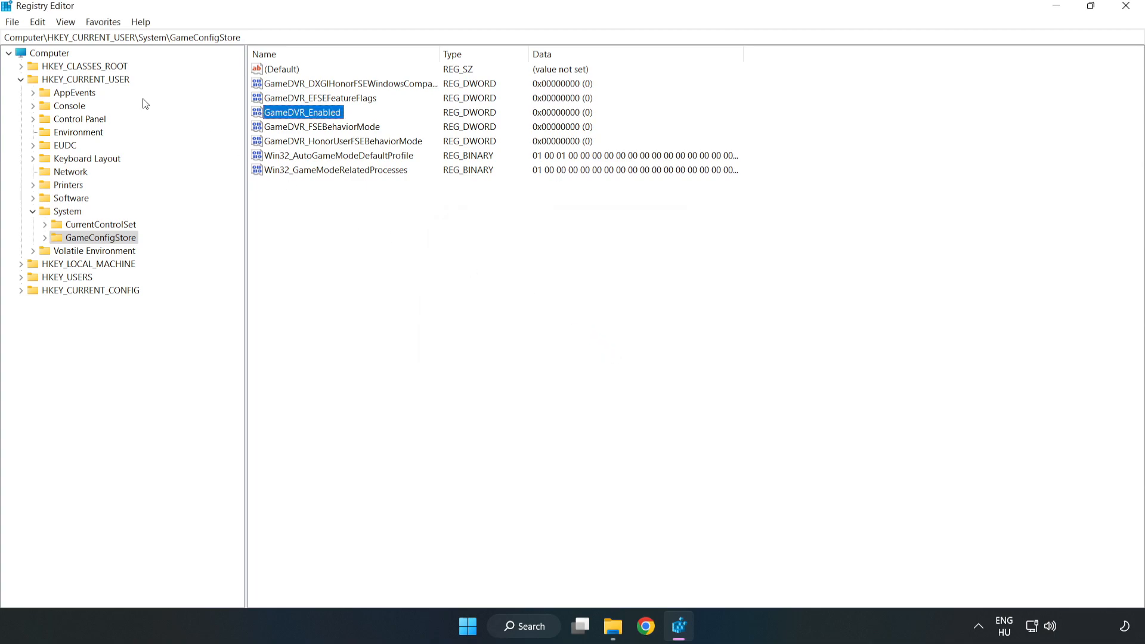
{"action": "left_click", "coordinate": [22, 79]}
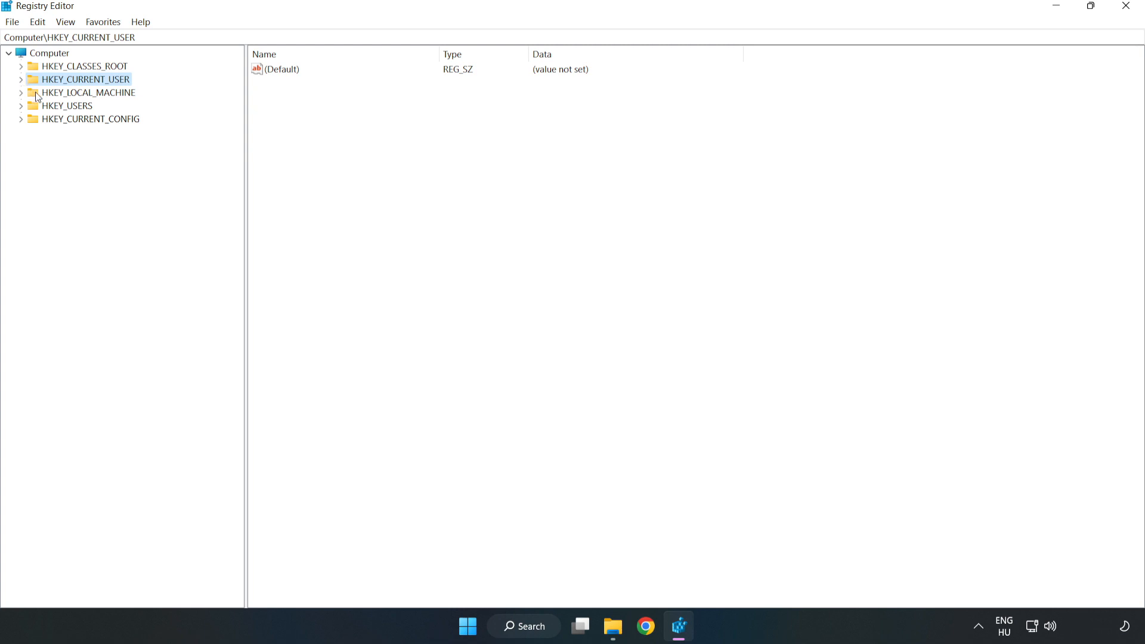
- Expand HKEY_LOCAL_MACHINE > SOFTWARE > Microsoft > PolicyManager in the registry tree
{"action": "left_click", "coordinate": [85, 93]}
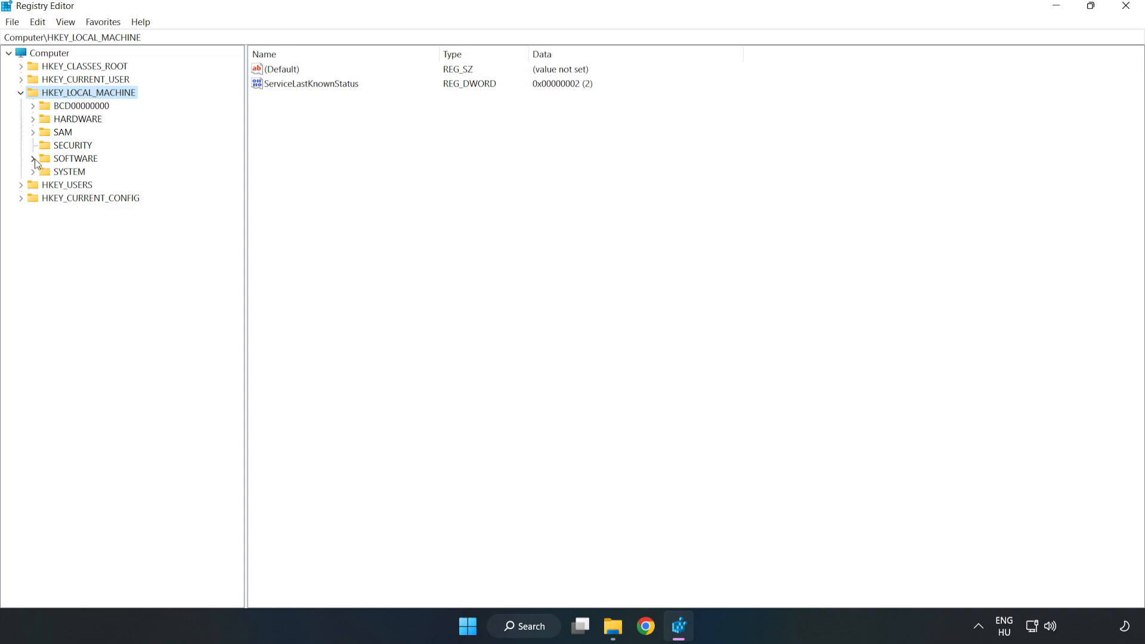
{"action": "left_click", "coordinate": [34, 158]}
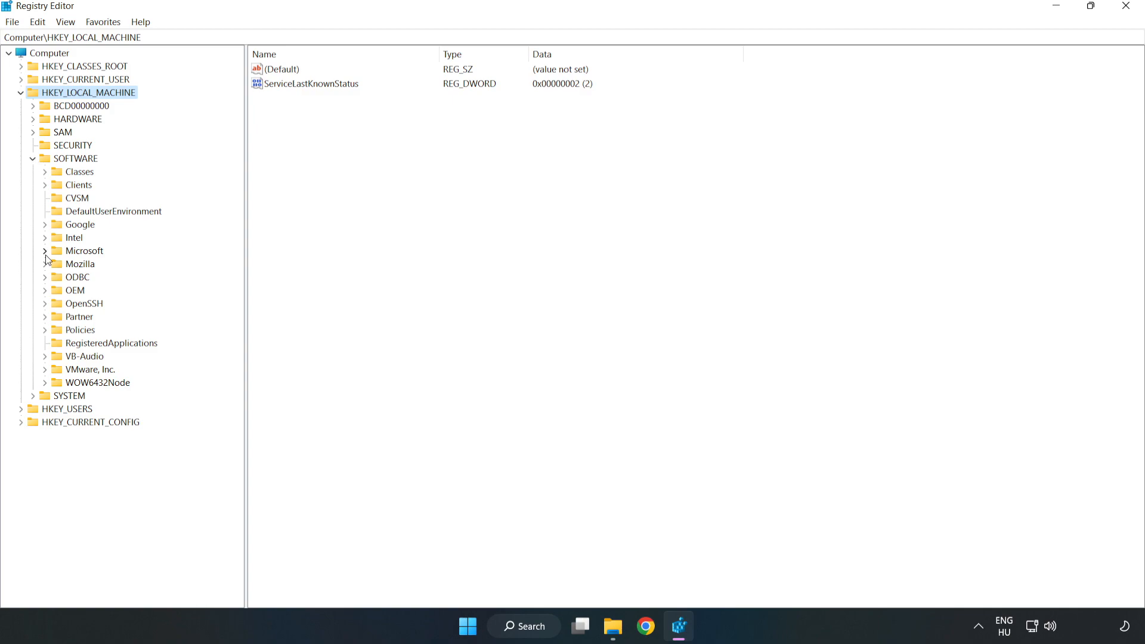
{"action": "left_click", "coordinate": [44, 250]}
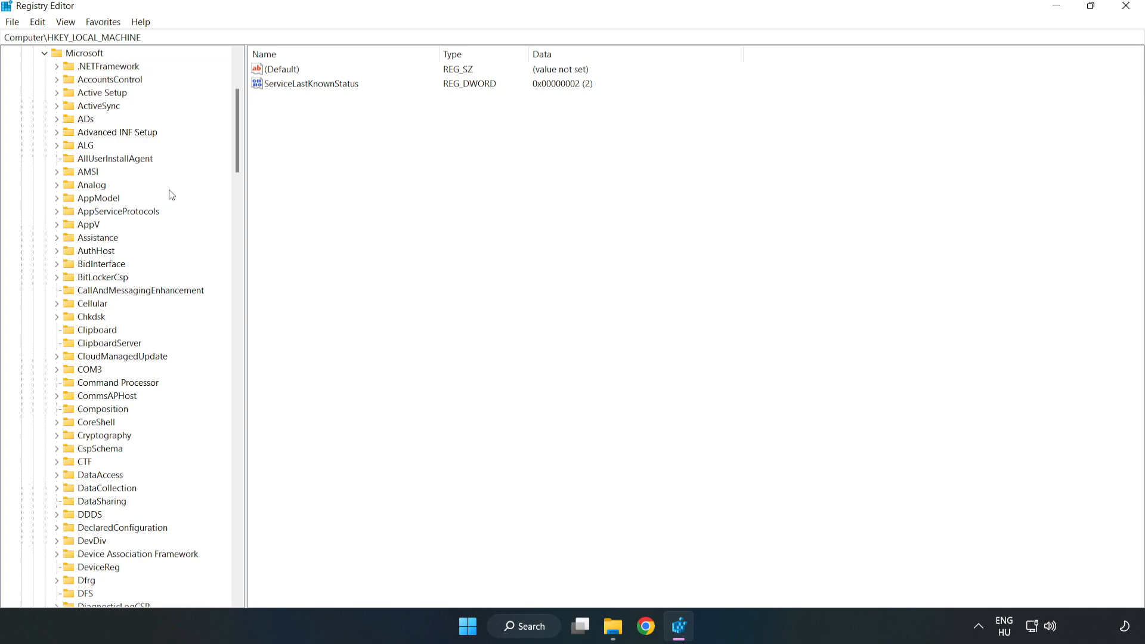
{"action": "scroll", "scroll_direction": "down", "scroll_amount": 3}
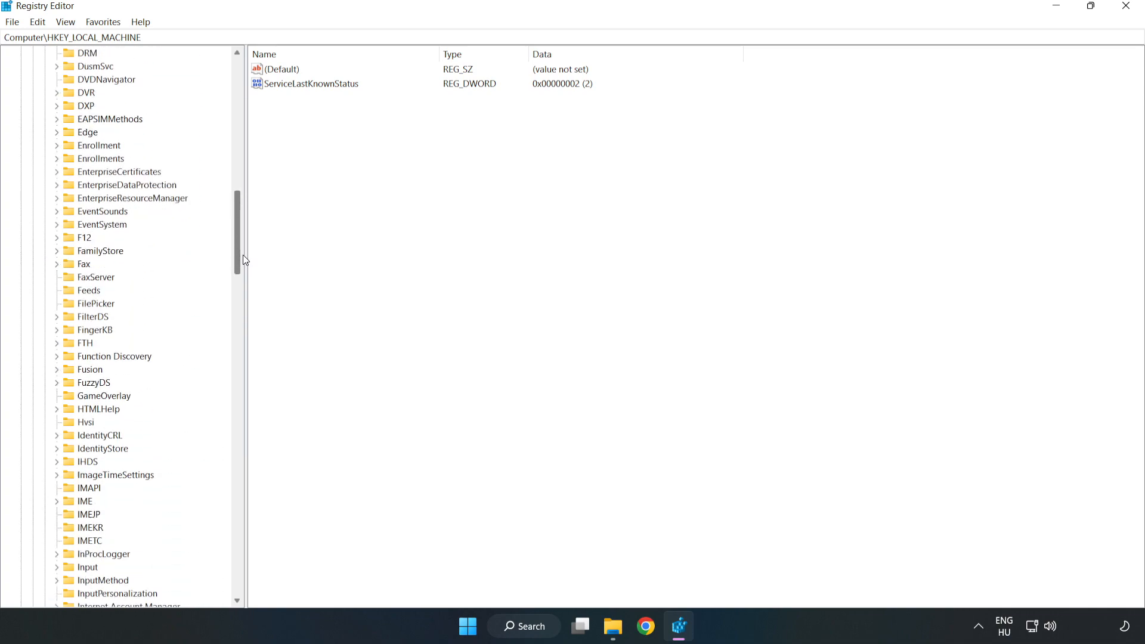
{"action": "scroll", "scroll_direction": "down", "scroll_amount": 3}
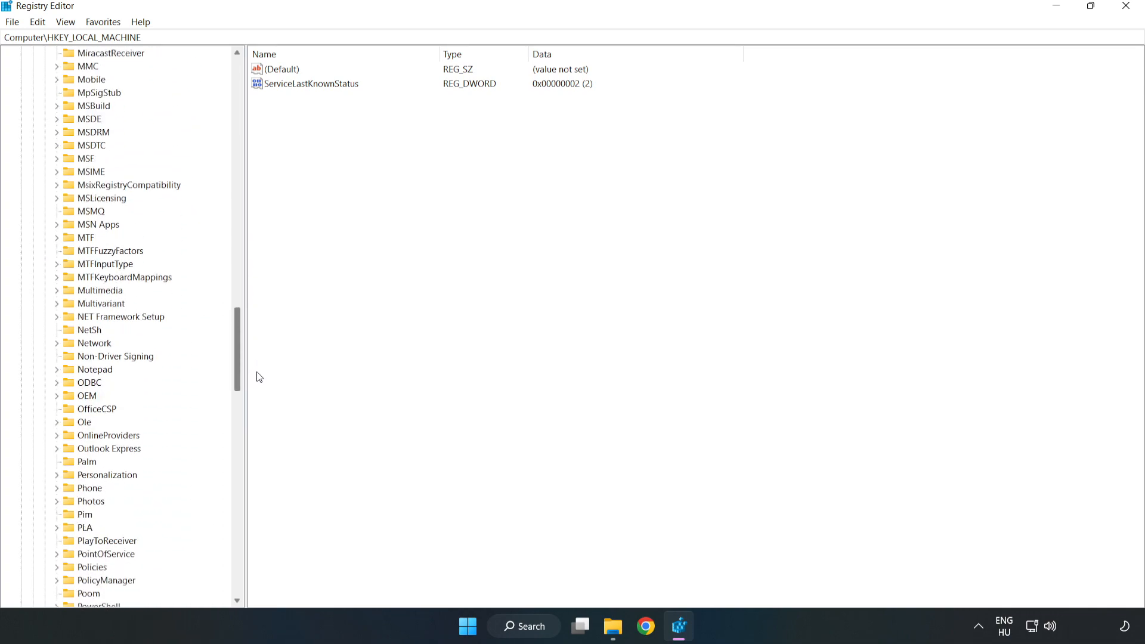
{"action": "scroll", "scroll_direction": "down", "scroll_amount": 3}
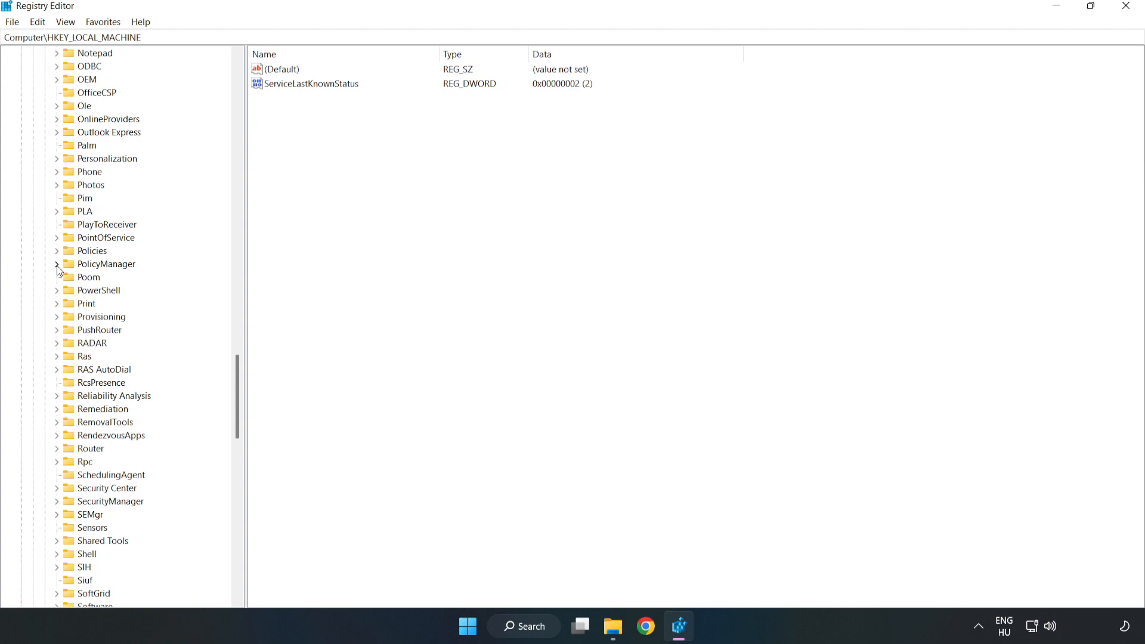
{"action": "left_click", "coordinate": [57, 264]}
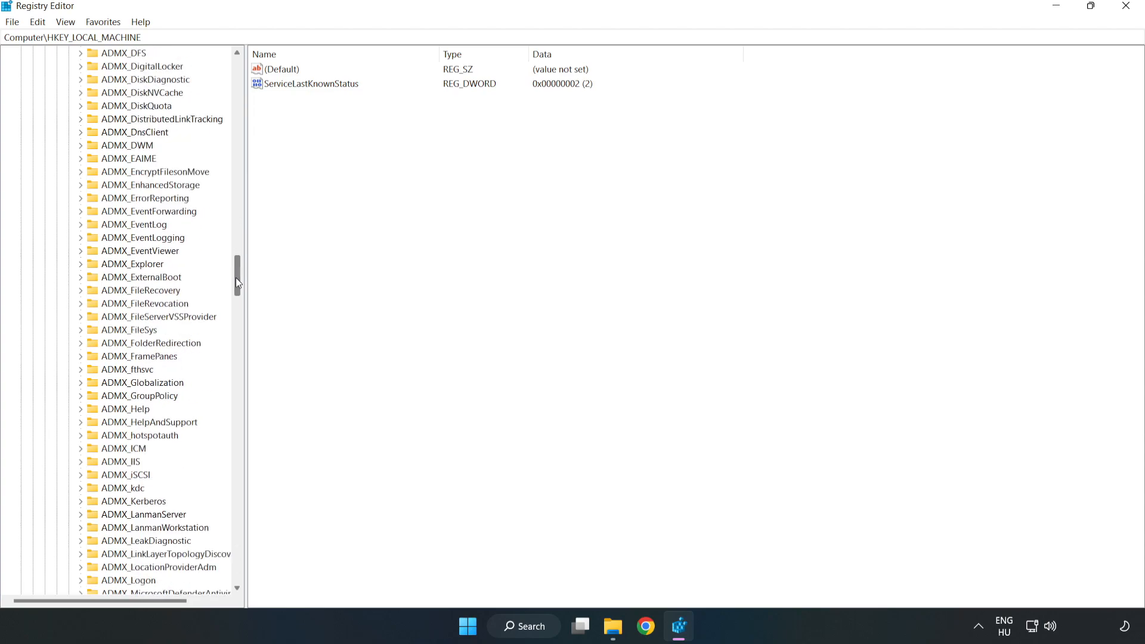
- Expand default > ApplicationManagement and select the AllowGameDVR key to show its values
{"action": "scroll", "scroll_direction": "down", "scroll_amount": 3}
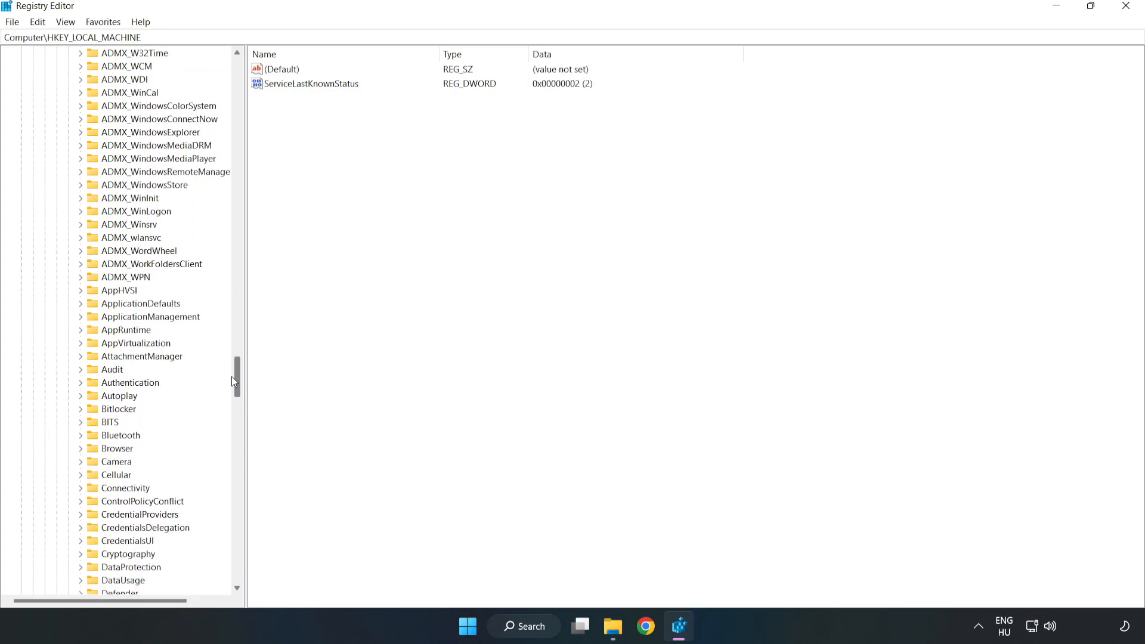
{"action": "scroll", "scroll_direction": "down", "scroll_amount": 3}
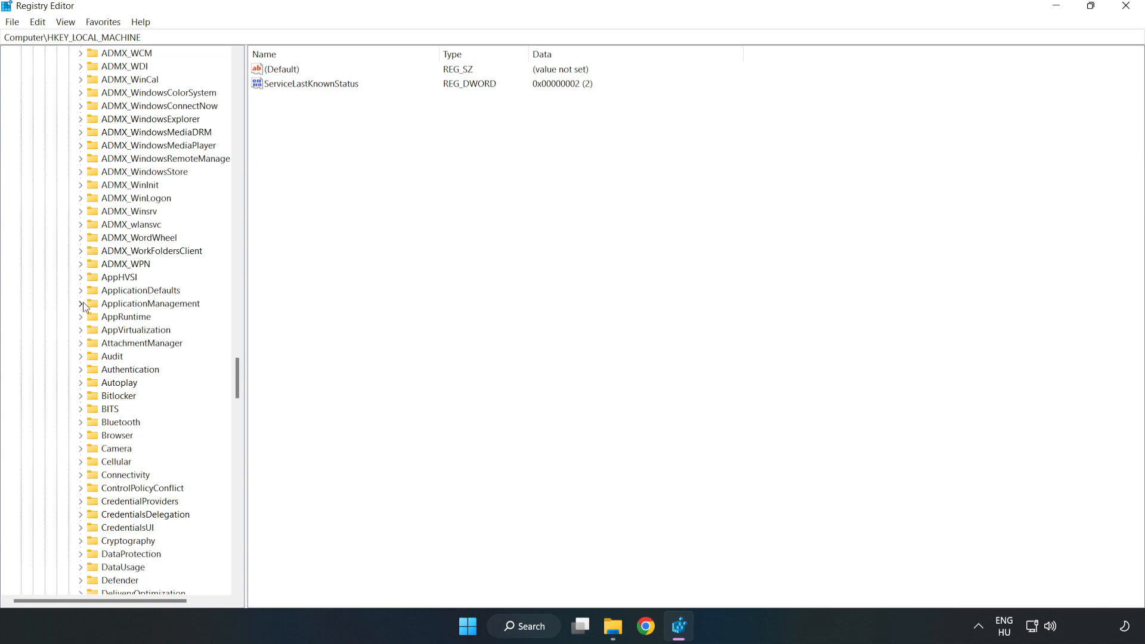
{"action": "left_click", "coordinate": [81, 303]}
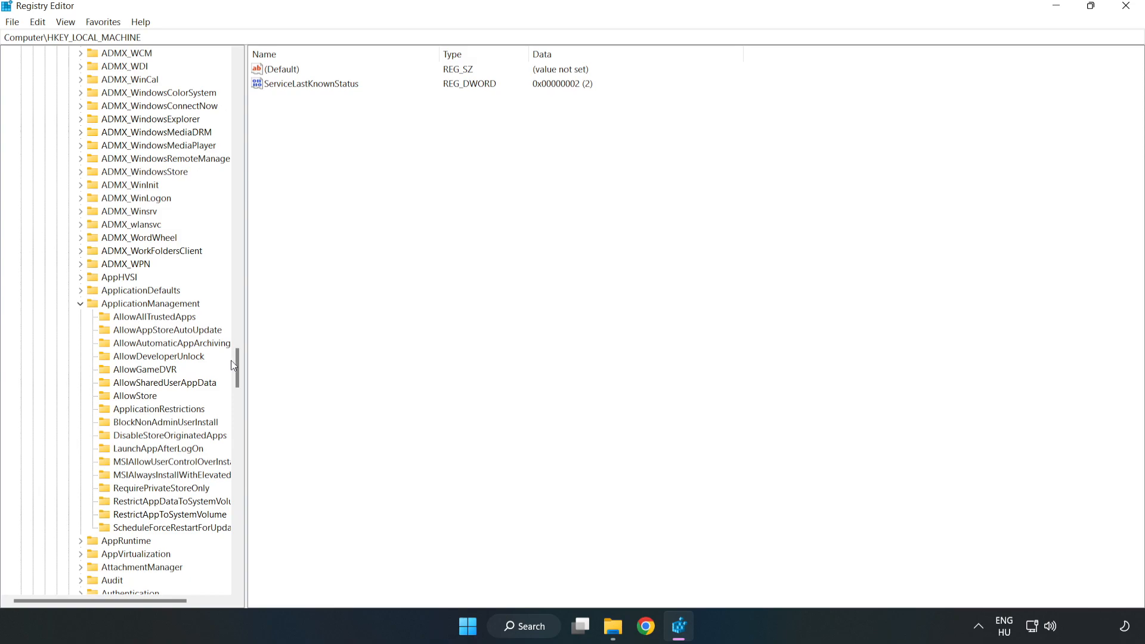
{"action": "mouse_move", "coordinate": [124, 373]}
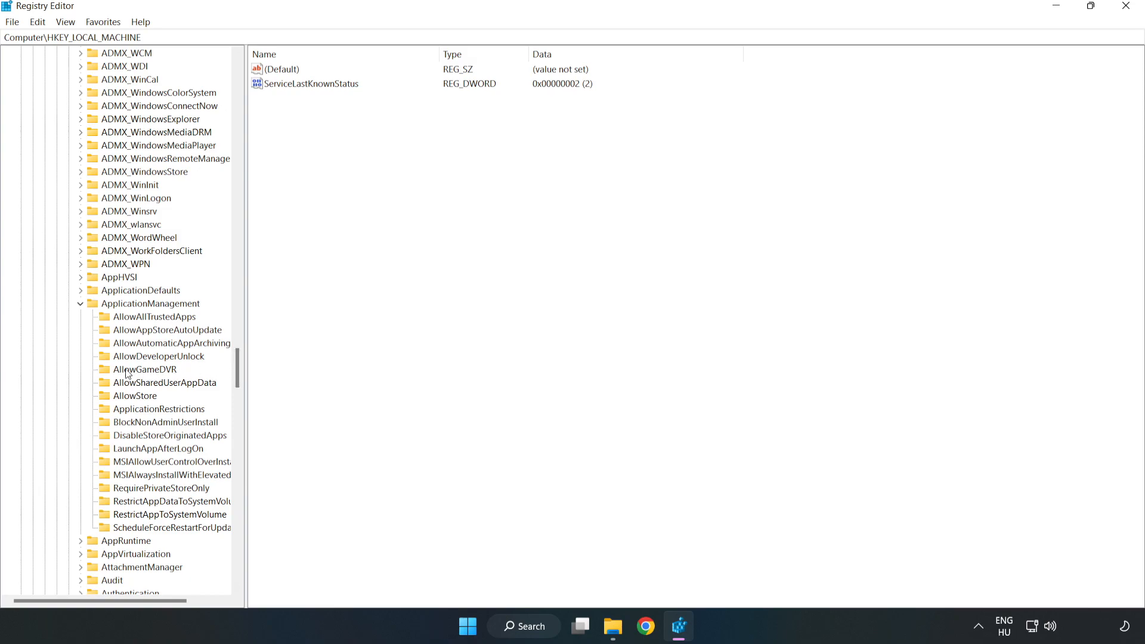
{"action": "mouse_move", "coordinate": [132, 372]}
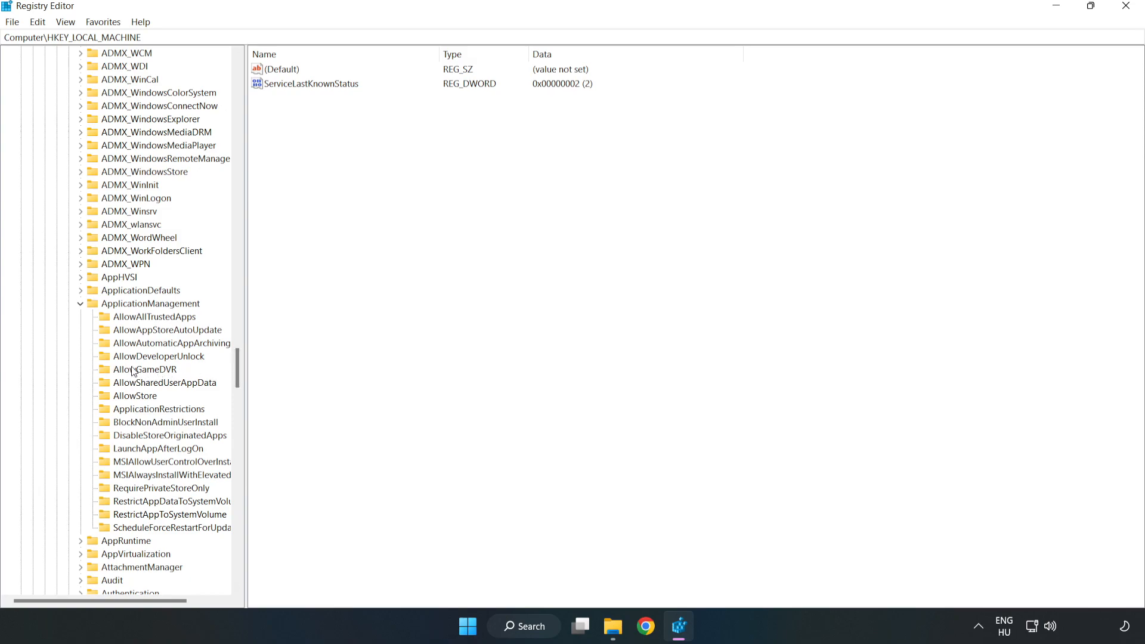
{"action": "left_click", "coordinate": [144, 370]}
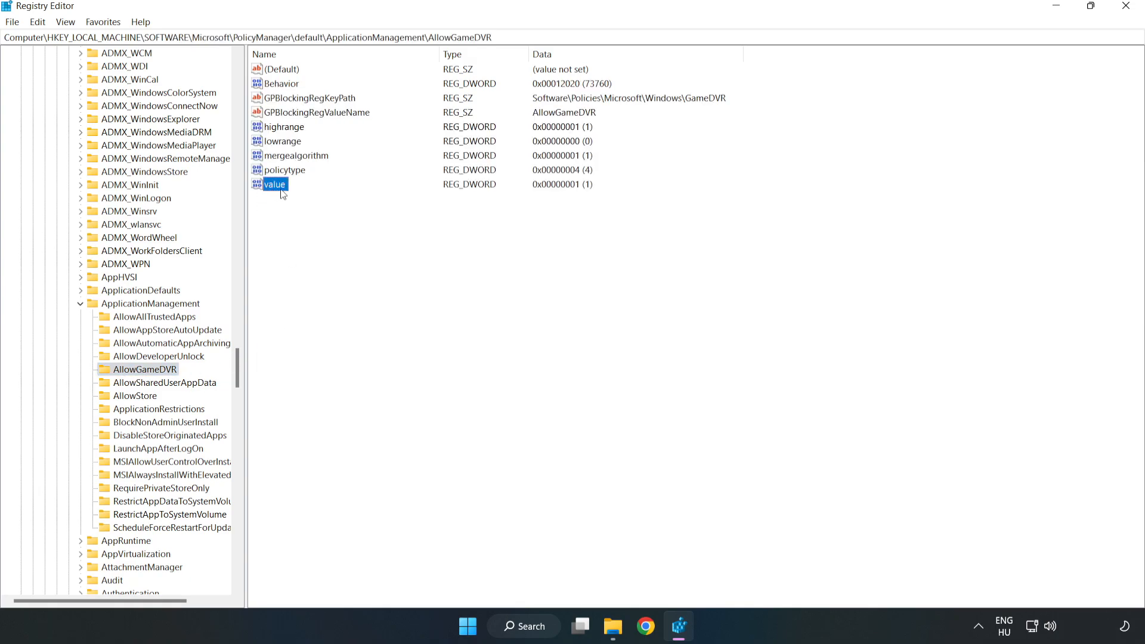
- Modify the AllowGameDVR value to 0 and close Registry Editor
{"action": "right_click", "coordinate": [275, 183]}
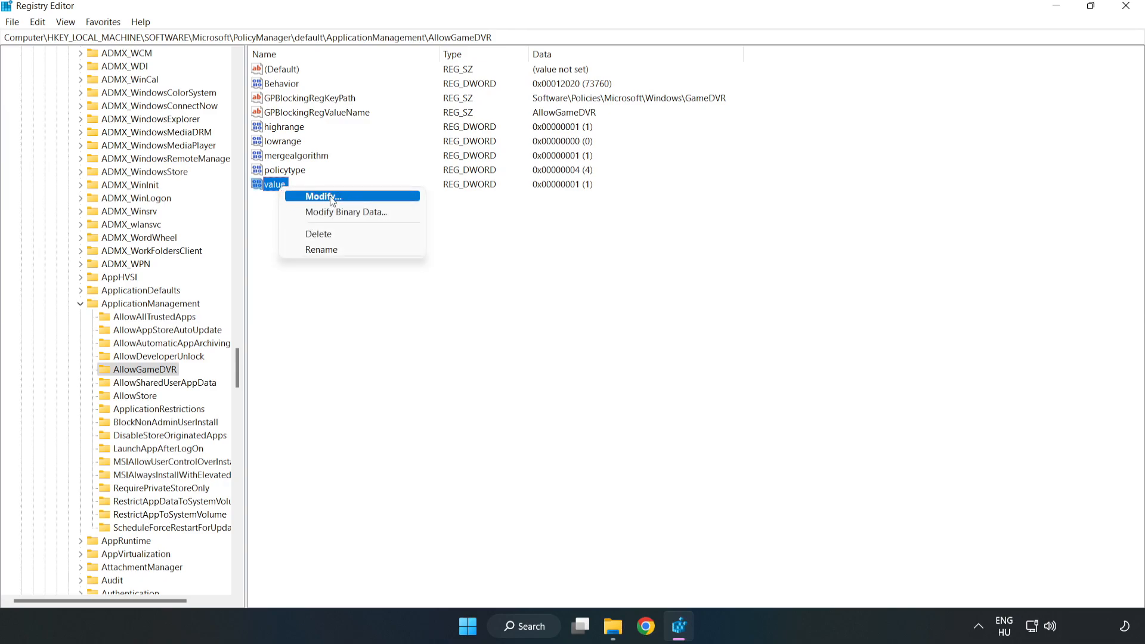
{"action": "left_click", "coordinate": [318, 197]}
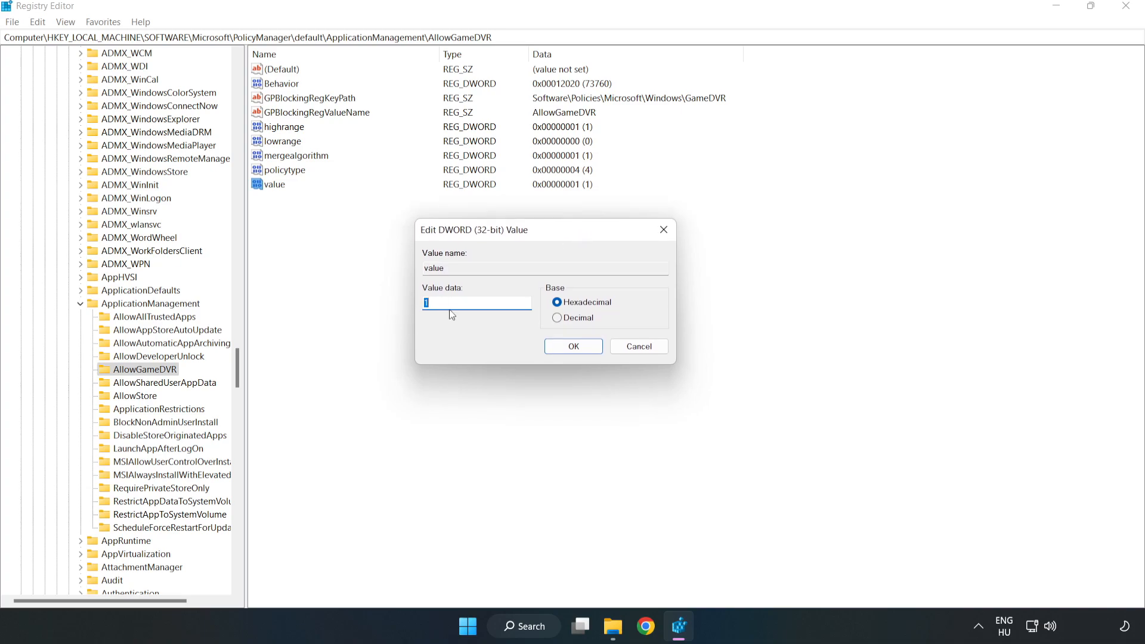
{"action": "type", "text": "0"}
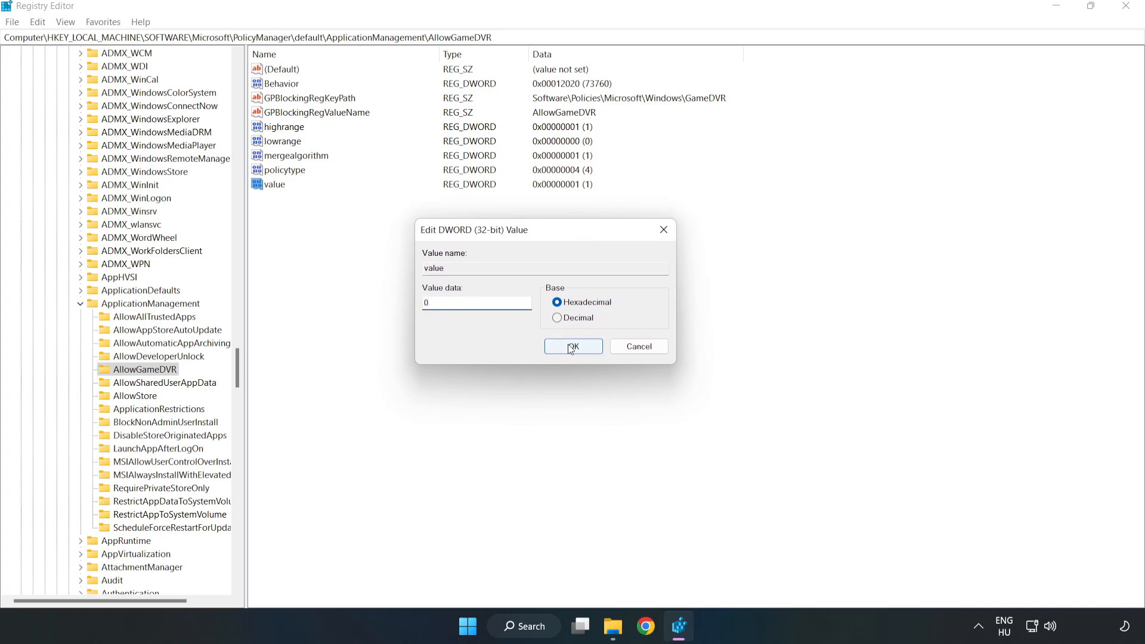
{"action": "left_click", "coordinate": [573, 346]}
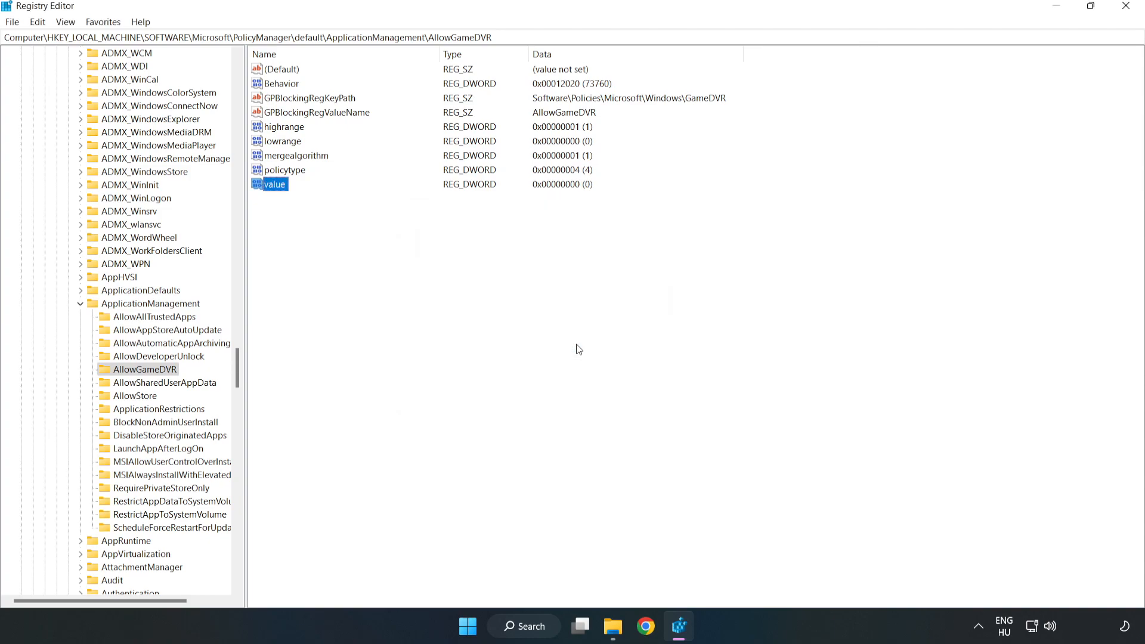
{"action": "mouse_move", "coordinate": [1127, 17]}
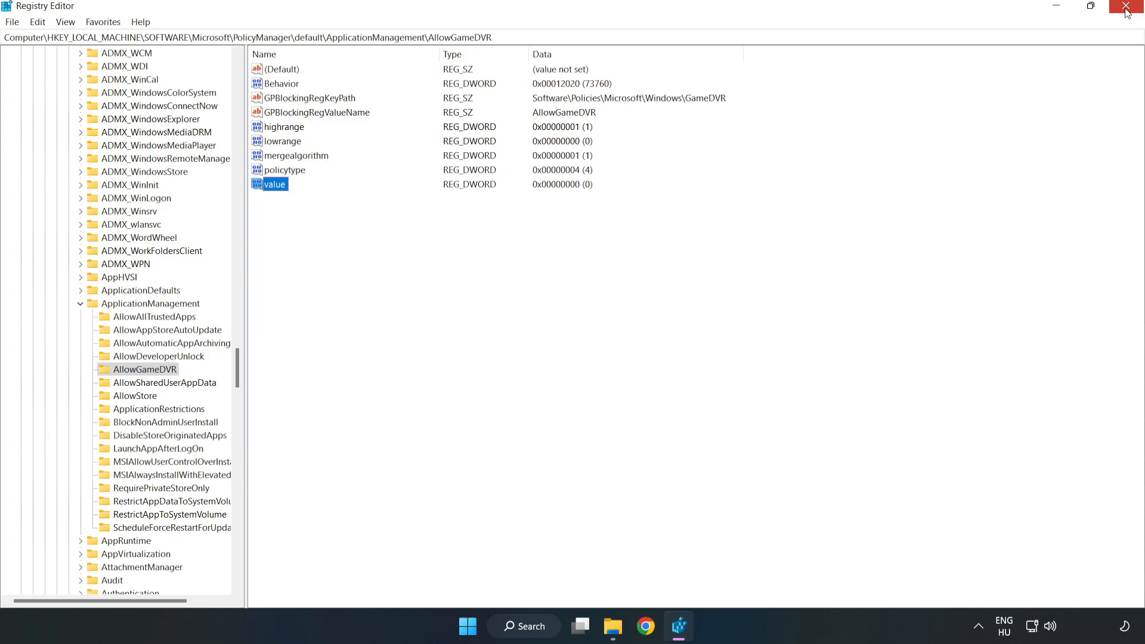
{"action": "left_click", "coordinate": [1127, 6]}
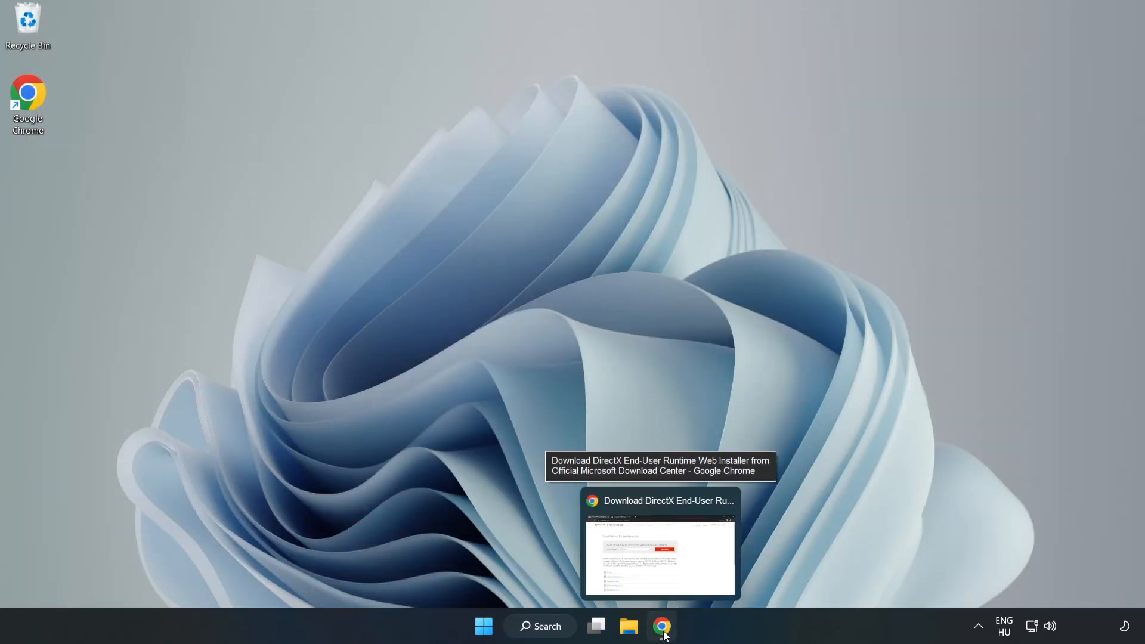
- Download the DirectX End-User Runtime Web Installer from Chrome and run dxwebsetup.exe
{"action": "left_click", "coordinate": [660, 626]}
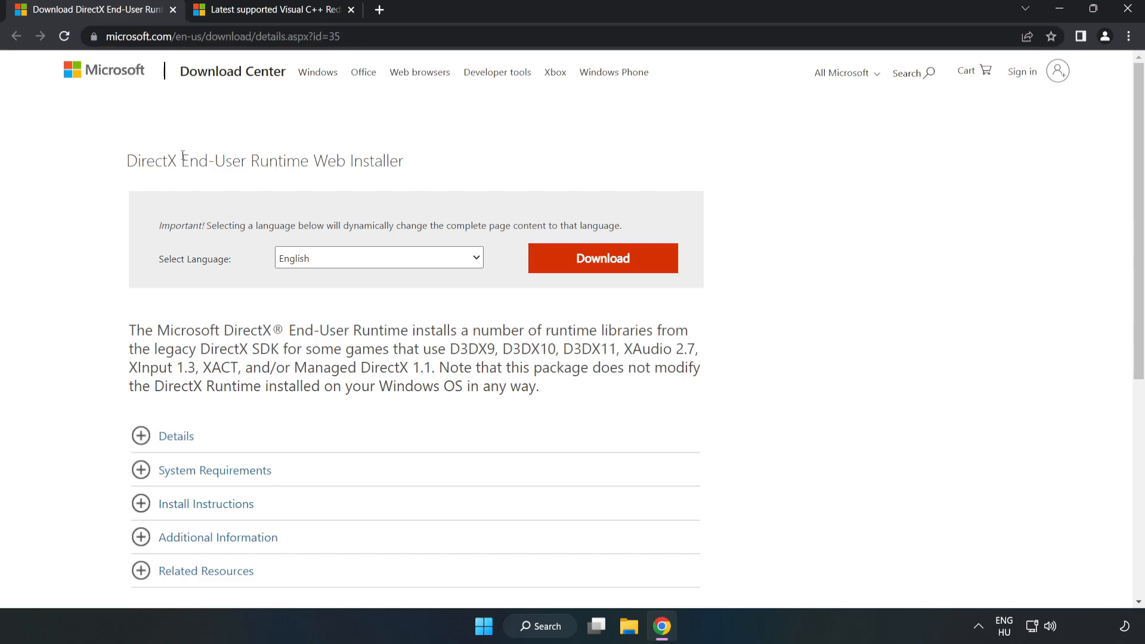
{"action": "mouse_move", "coordinate": [611, 271]}
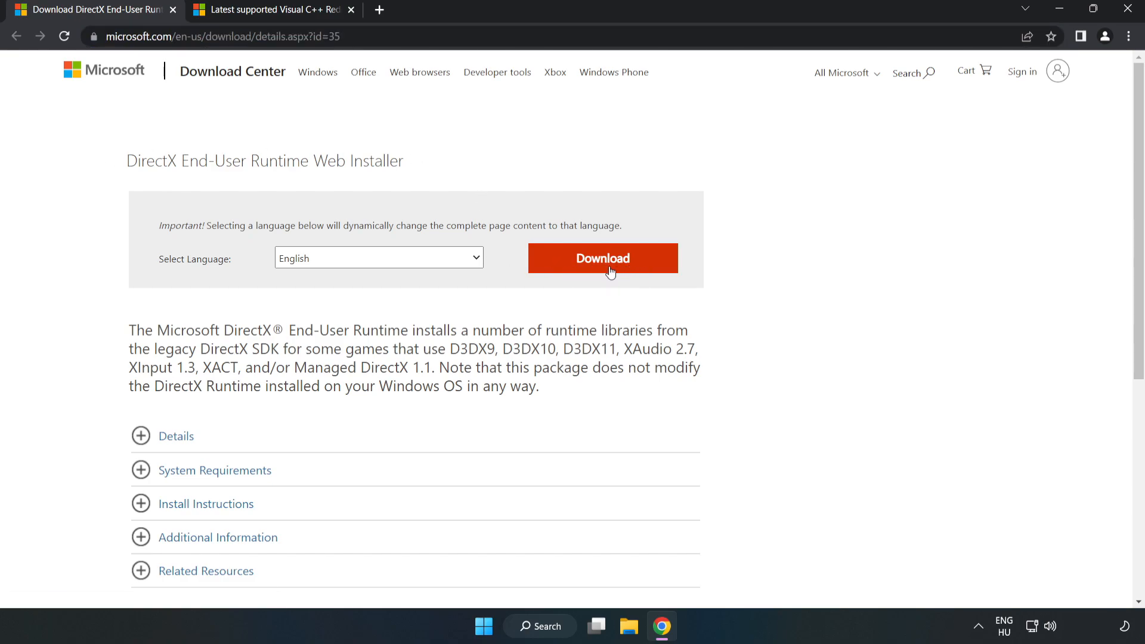
{"action": "left_click", "coordinate": [601, 257]}
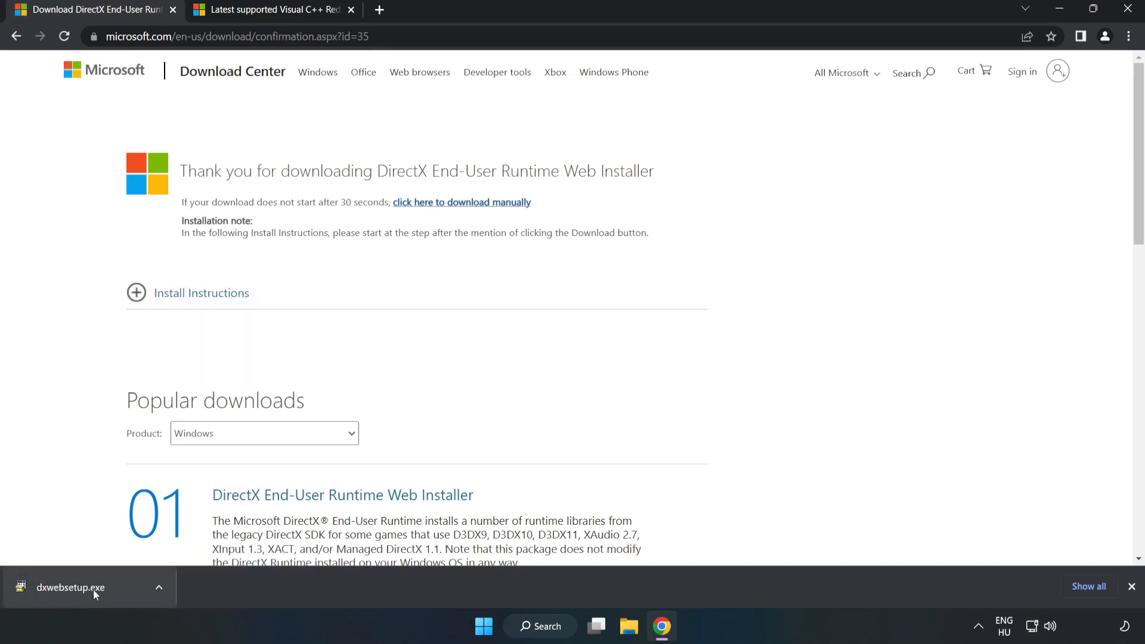
{"action": "left_click", "coordinate": [70, 587]}
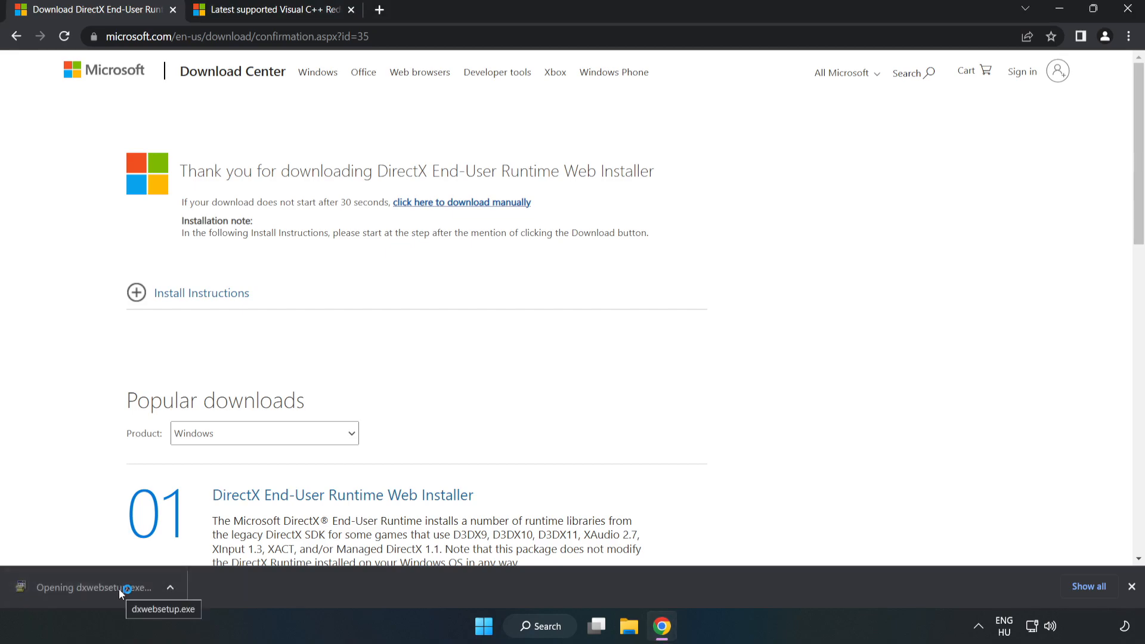
- Accept the DirectX license, decline the Bing Bar, and finish setup
{"action": "left_click", "coordinate": [92, 587]}
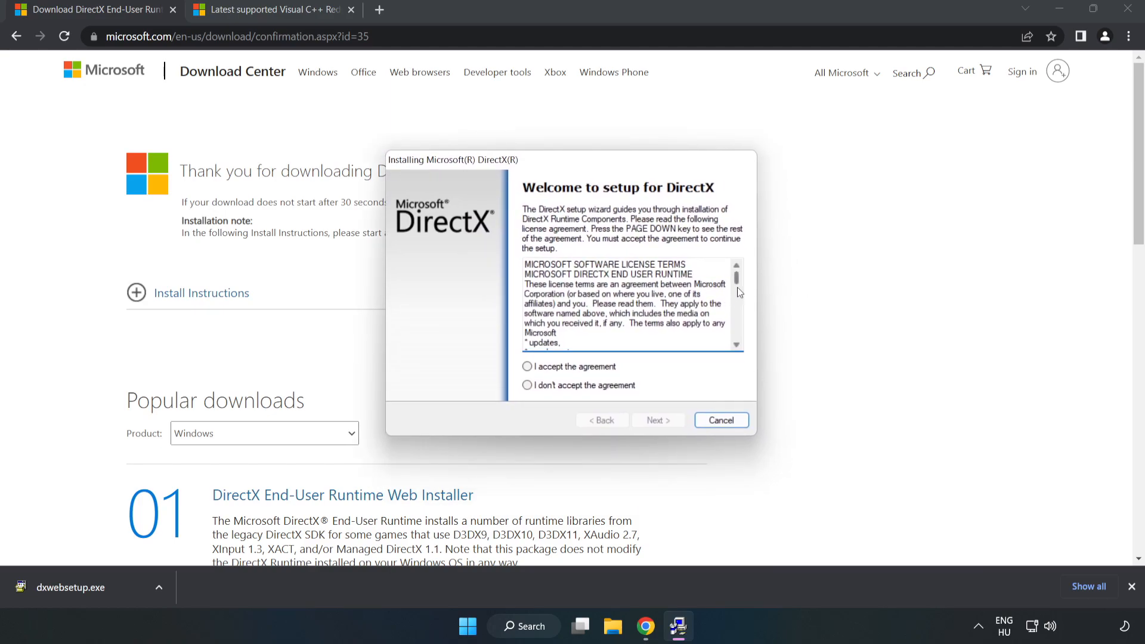
{"action": "left_click", "coordinate": [526, 366]}
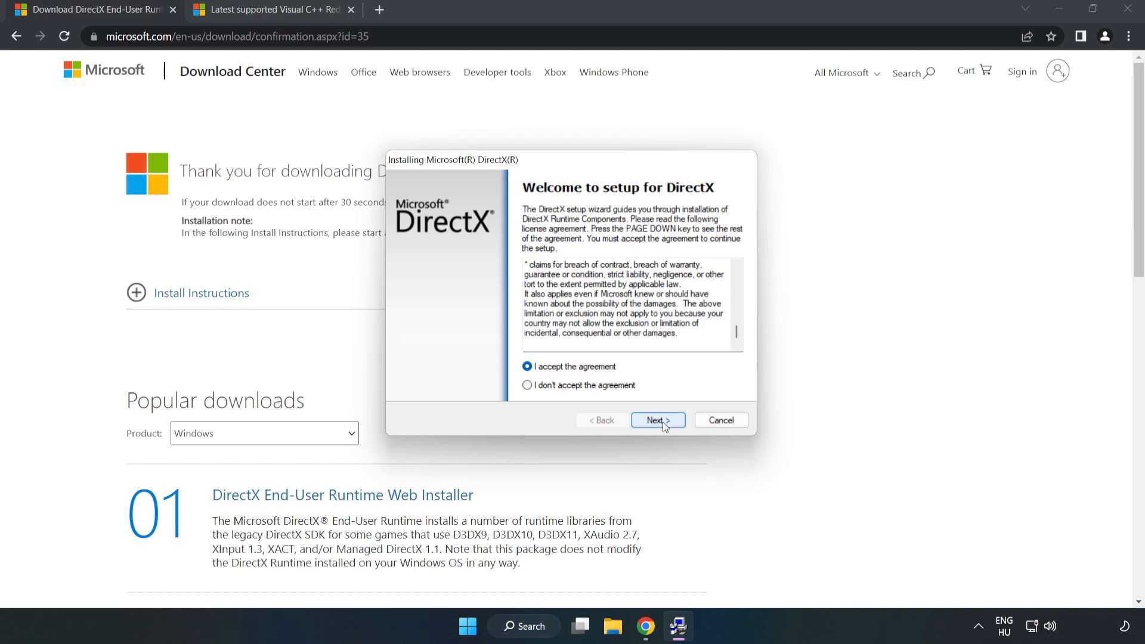
{"action": "left_click", "coordinate": [656, 420]}
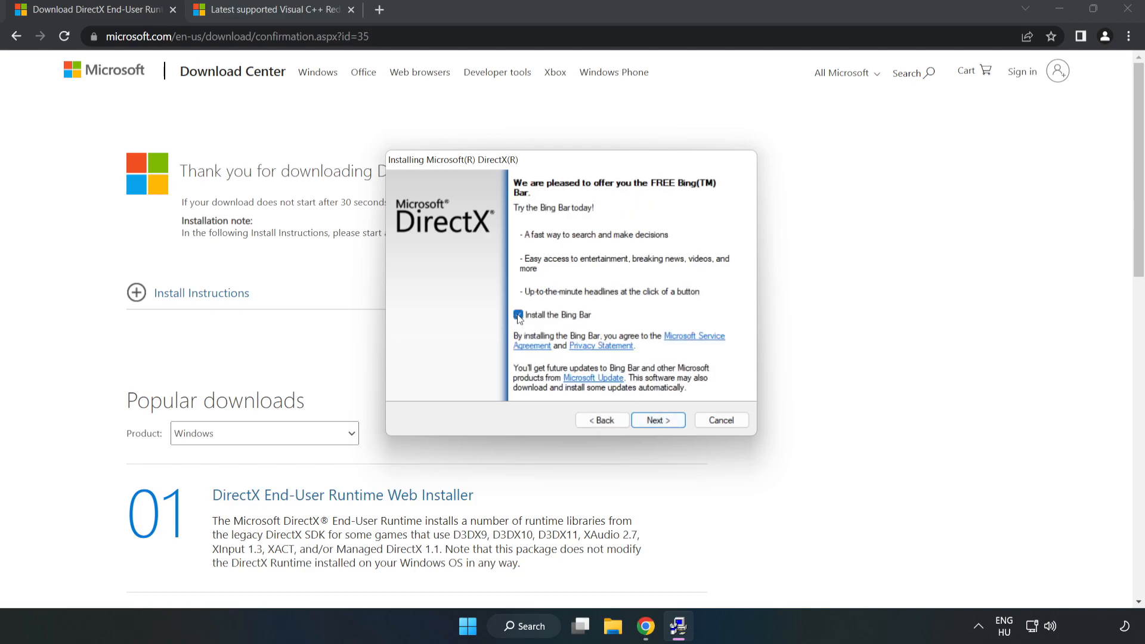
{"action": "left_click", "coordinate": [518, 313]}
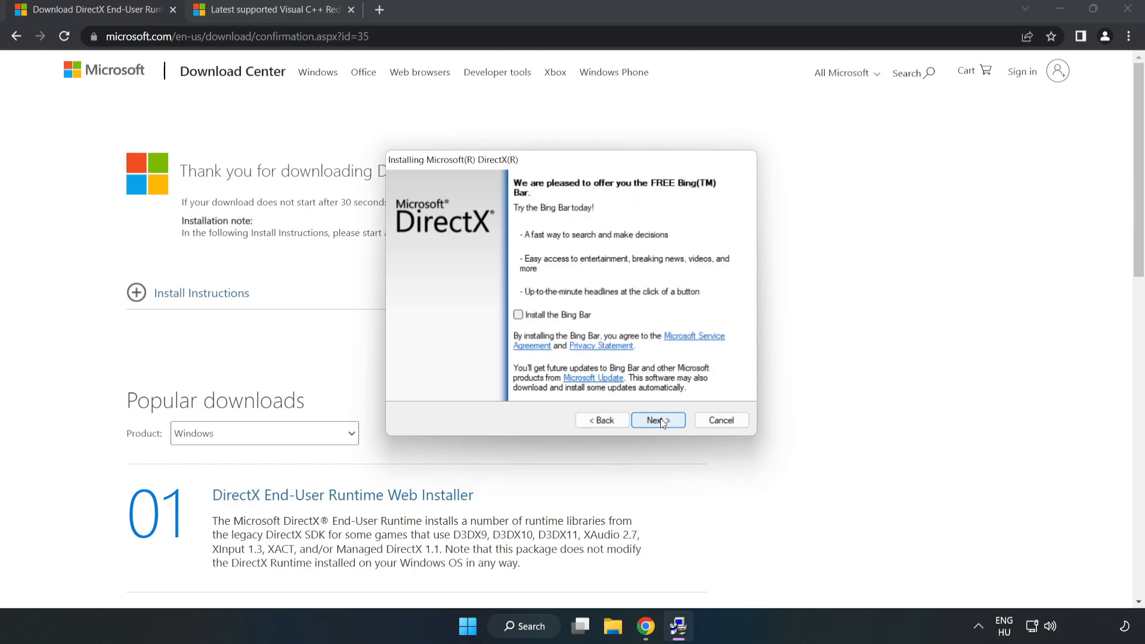
{"action": "left_click", "coordinate": [656, 420]}
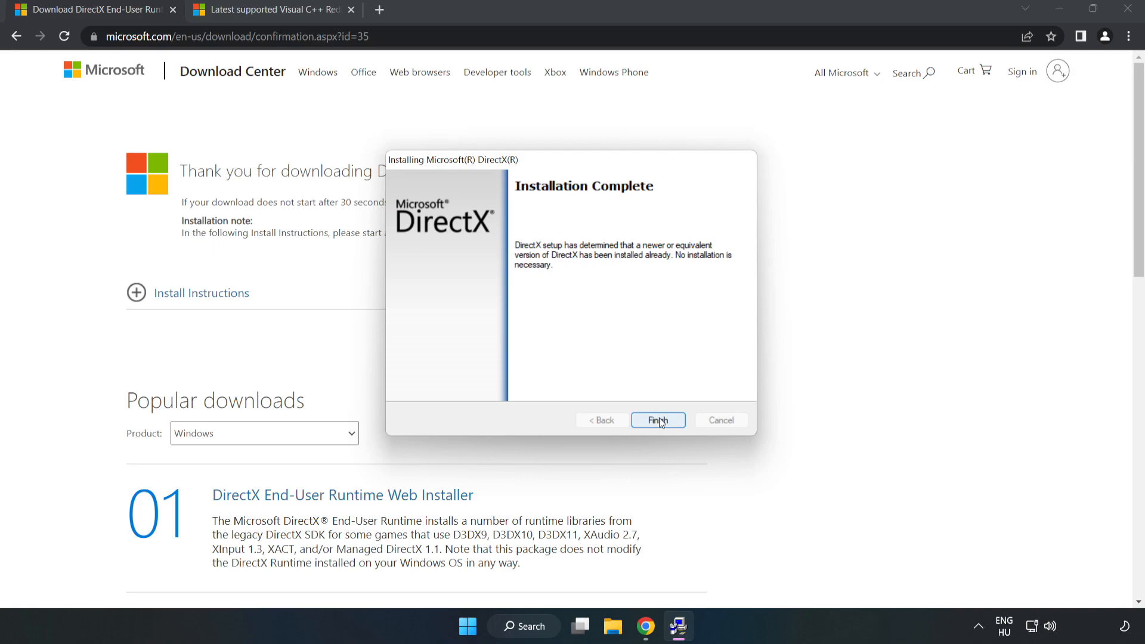
{"action": "left_click", "coordinate": [656, 420]}
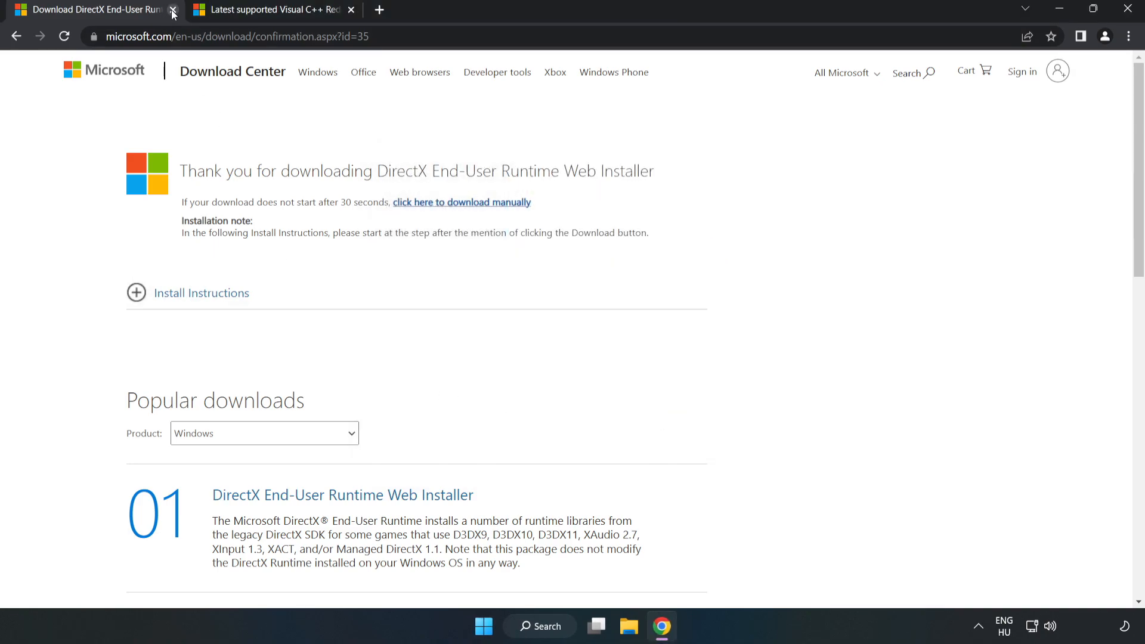
- Close the DirectX tab, download the ARM64, x86 and x64 vc_redist installers, and launch the ARM64 one
{"action": "left_click", "coordinate": [173, 10]}
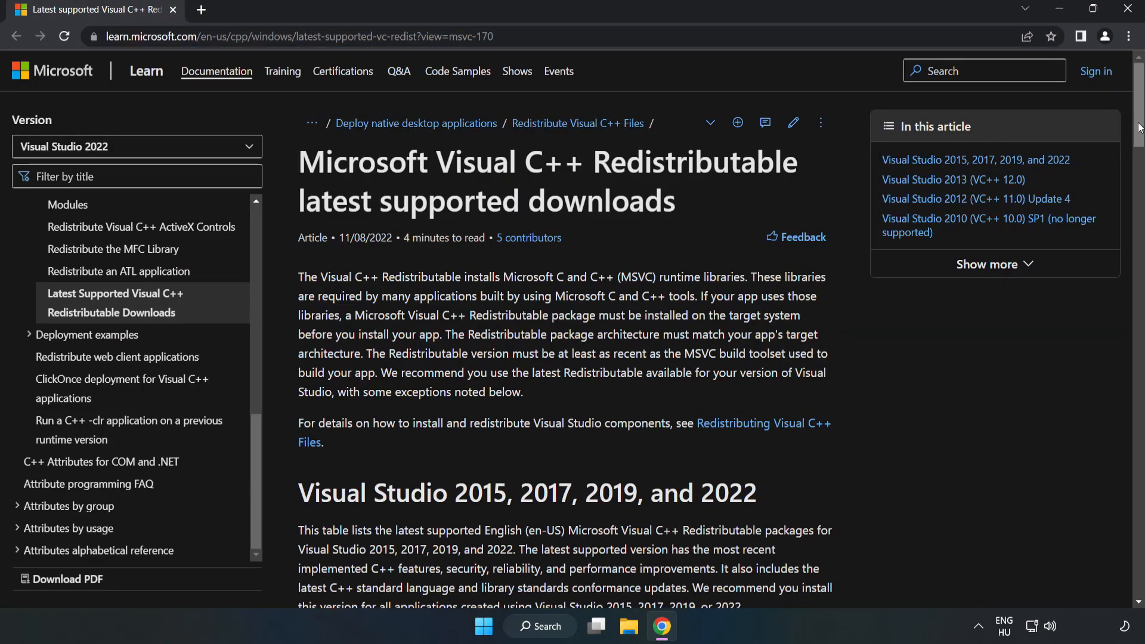
{"action": "scroll", "scroll_direction": "down", "scroll_amount": 3}
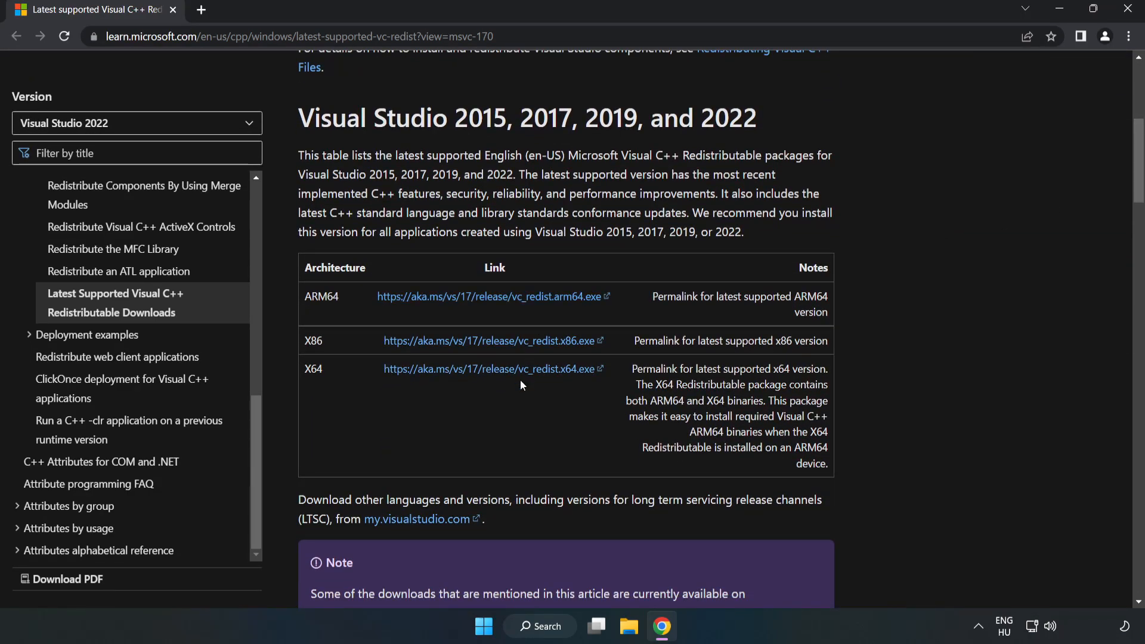
{"action": "left_click", "coordinate": [490, 340]}
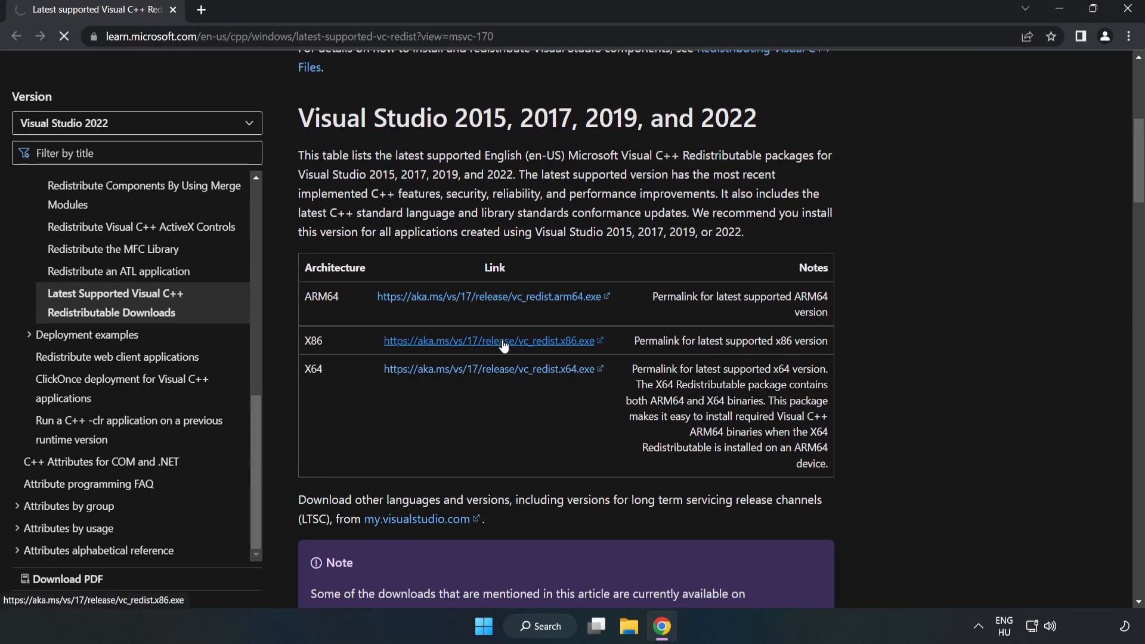
{"action": "left_click", "coordinate": [492, 340]}
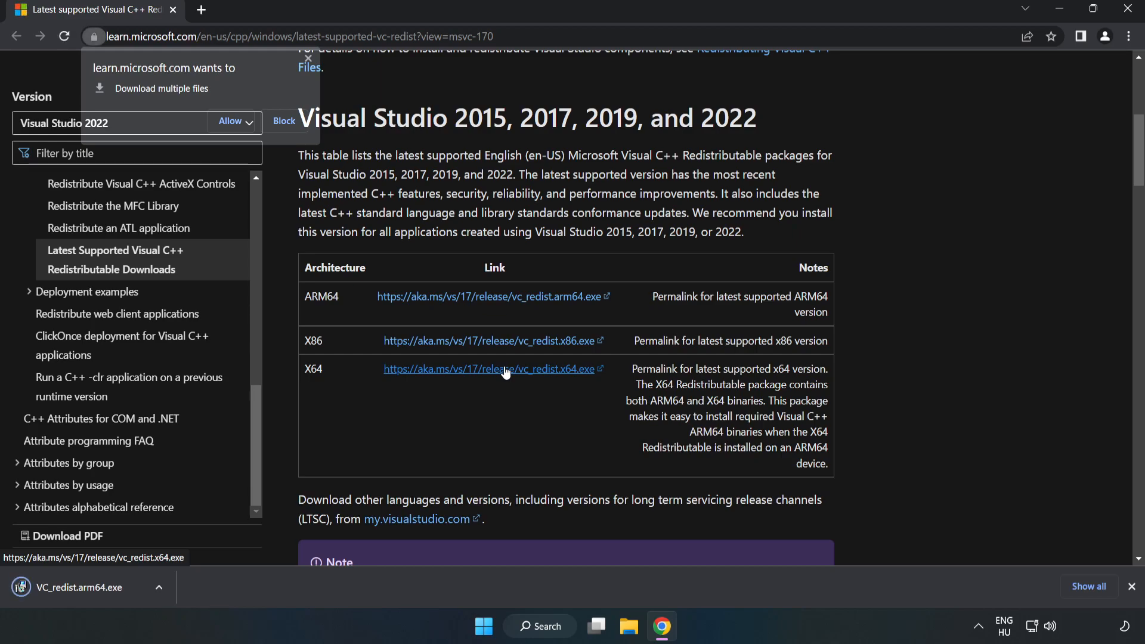
{"action": "left_click", "coordinate": [230, 120]}
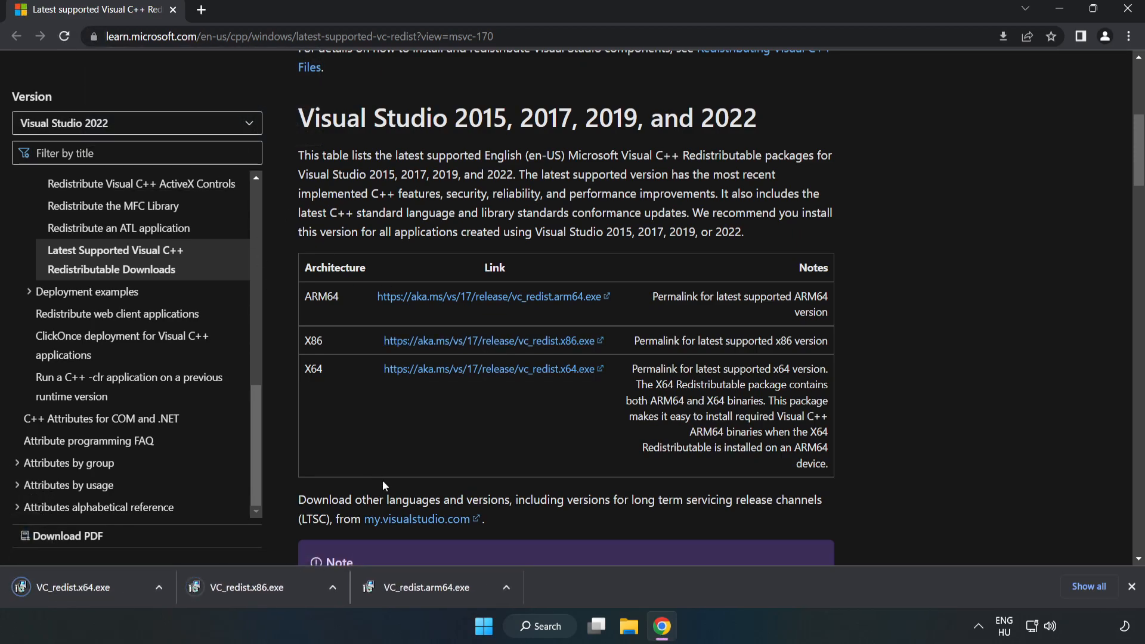
{"action": "left_click", "coordinate": [427, 587]}
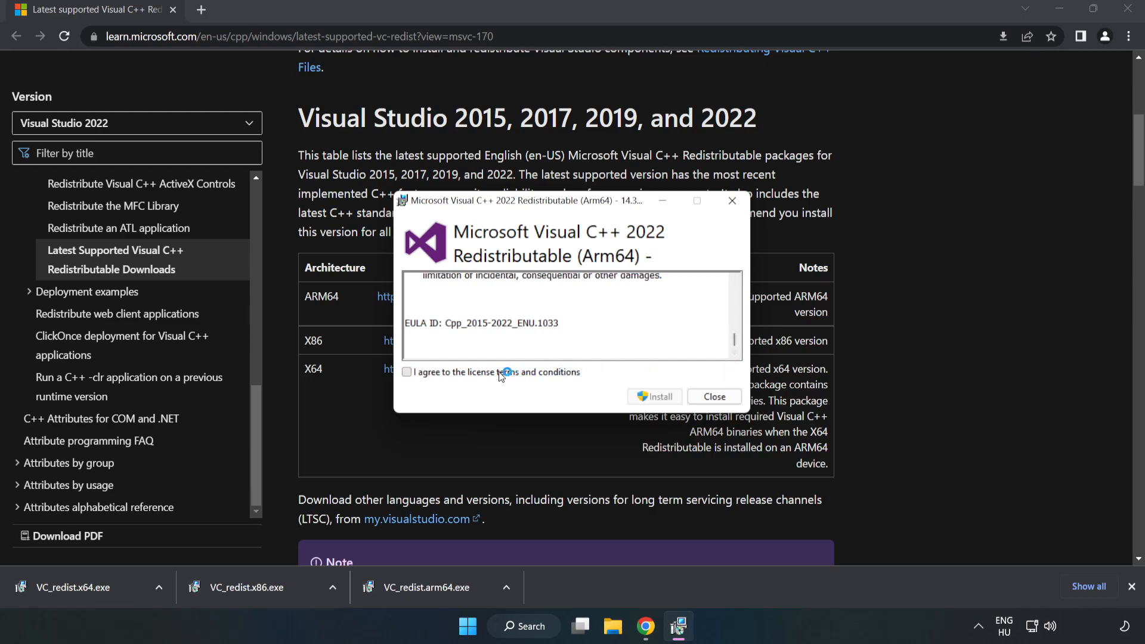
- Agree to the license and install each Visual C++ package, dismissing the failed ARM64 and successful x86/x64 results
{"action": "left_click", "coordinate": [406, 372]}
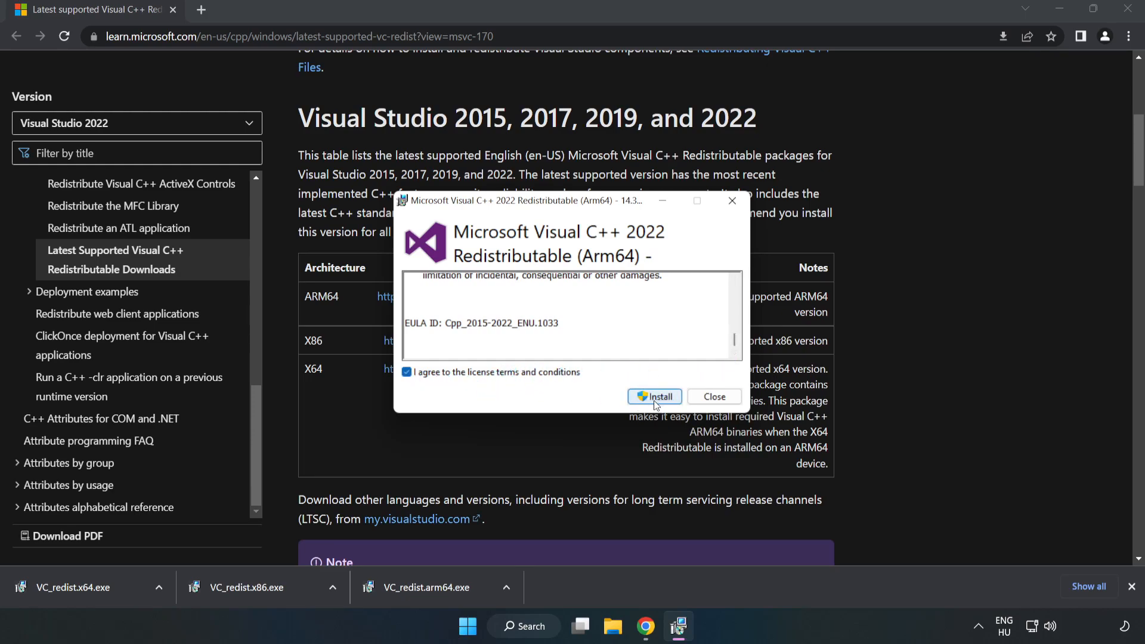
{"action": "left_click", "coordinate": [655, 396]}
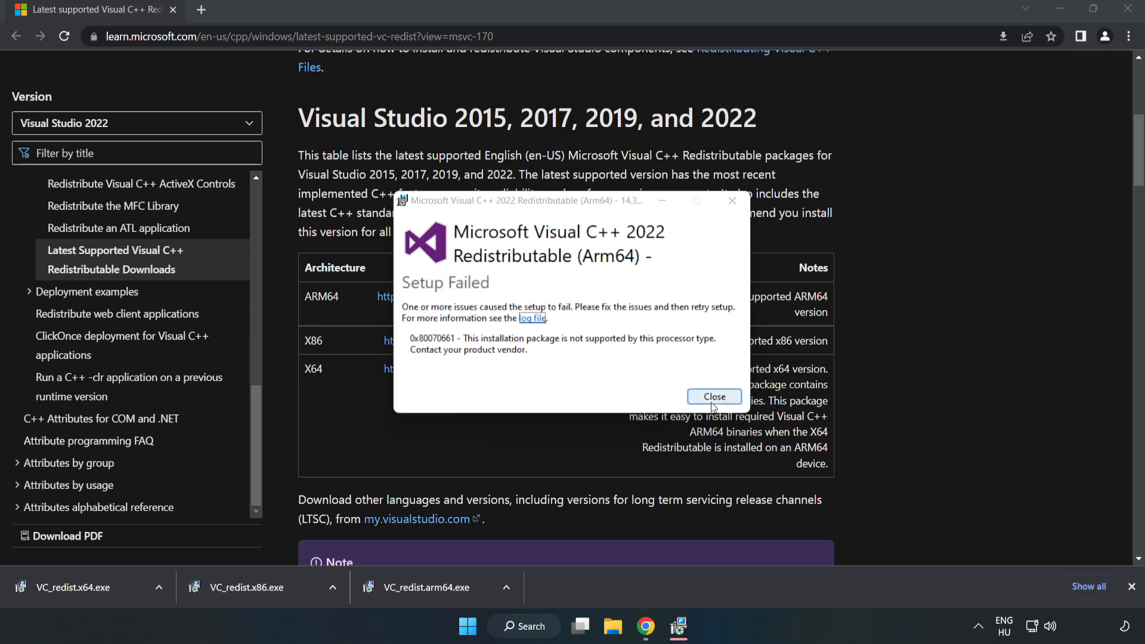
{"action": "left_click", "coordinate": [714, 396]}
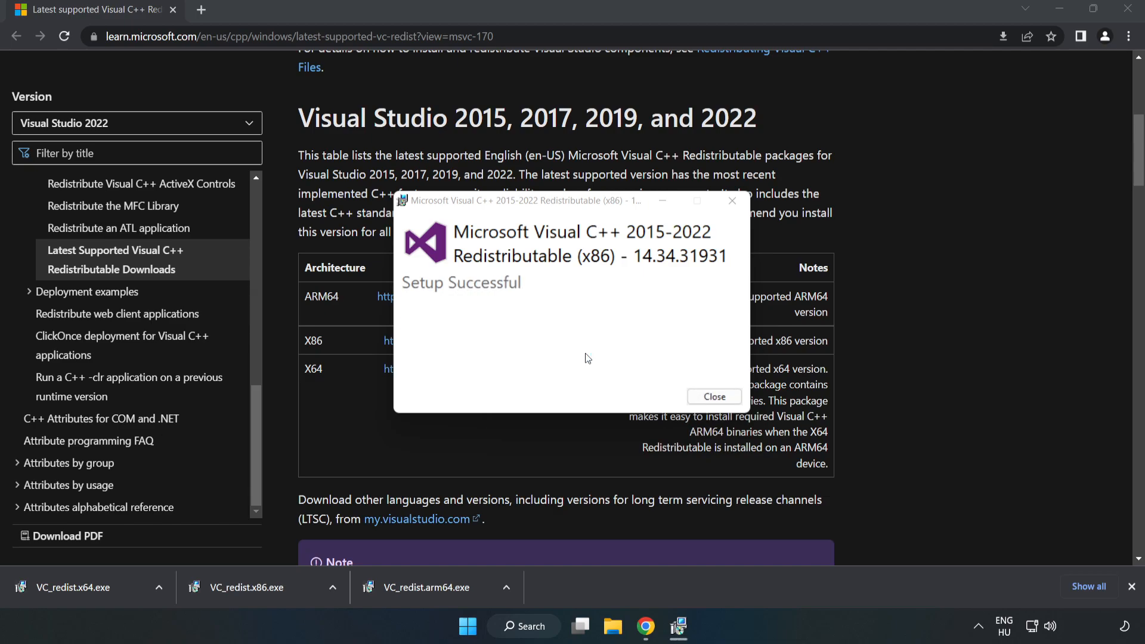
{"action": "left_click", "coordinate": [713, 396]}
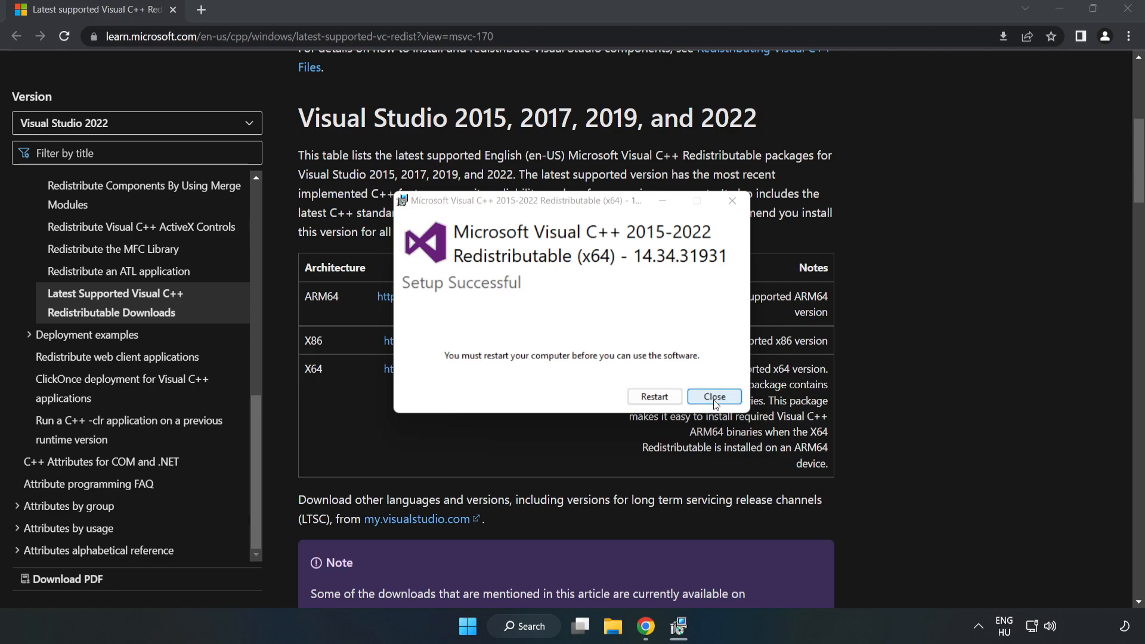
{"action": "left_click", "coordinate": [713, 396]}
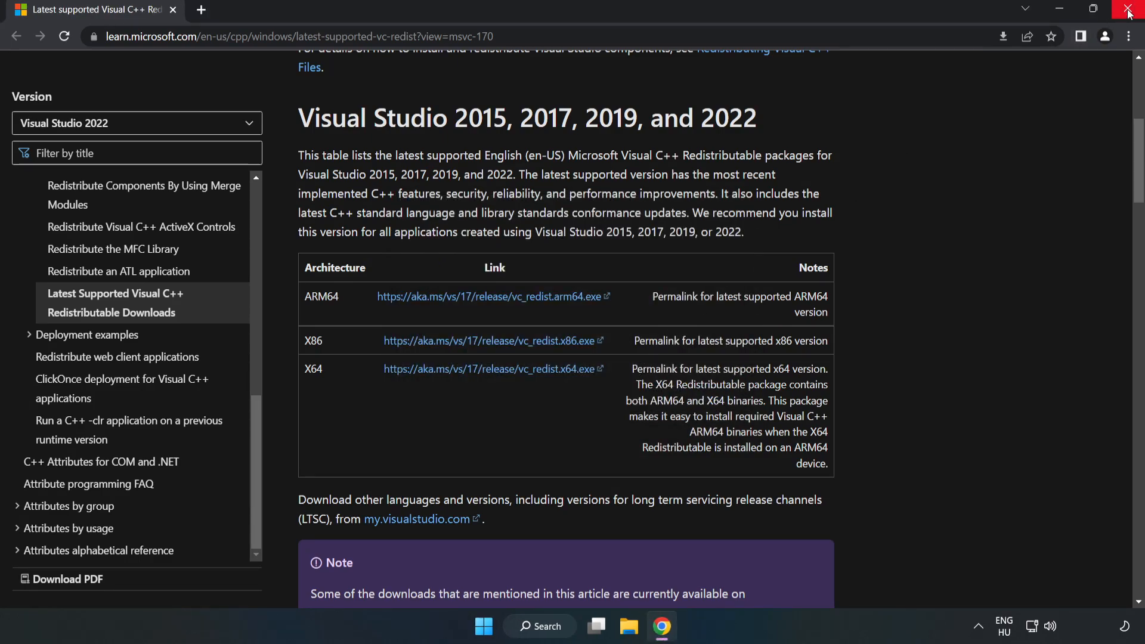
- Close Chrome and show the Start menu power options (Sleep, Shut down, Restart)
{"action": "left_click", "coordinate": [1131, 11]}
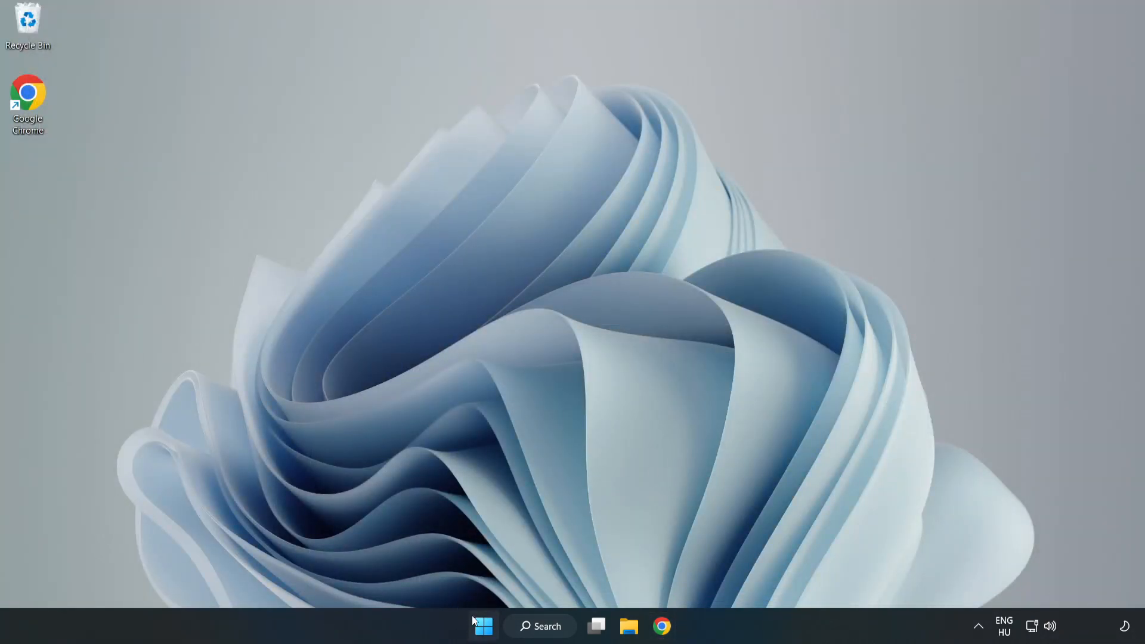
{"action": "left_click", "coordinate": [483, 626]}
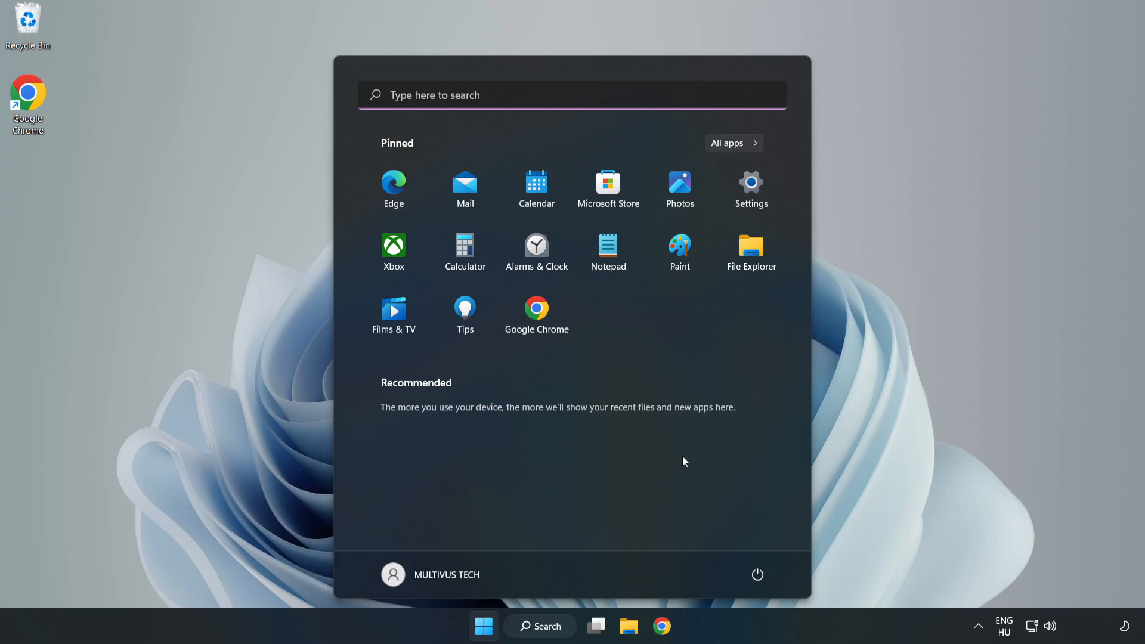
{"action": "left_click", "coordinate": [757, 575]}
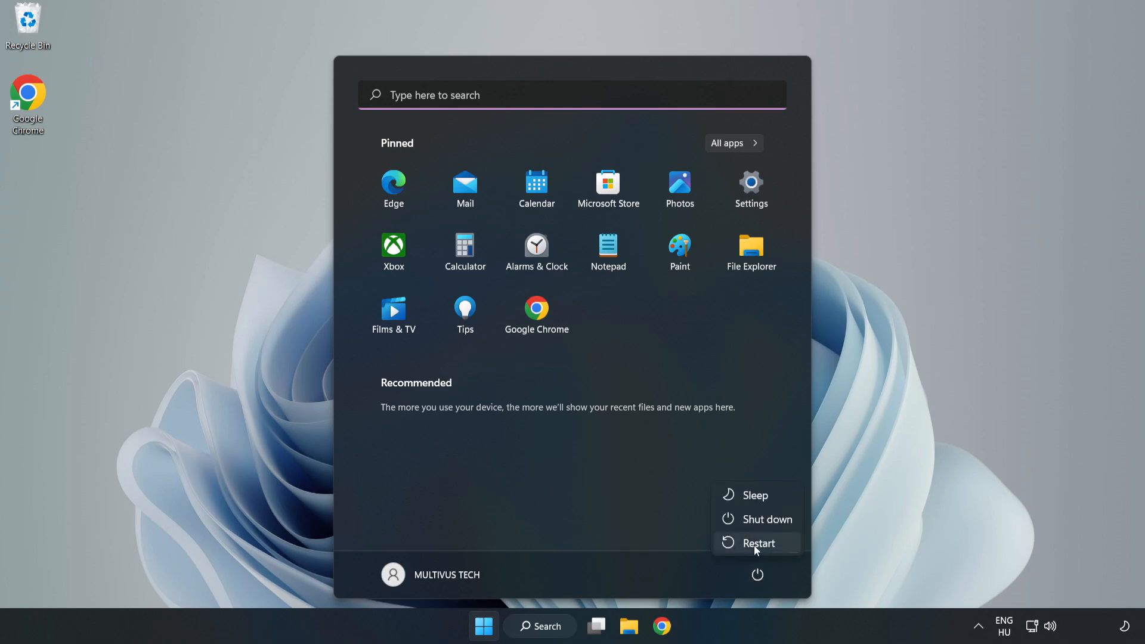